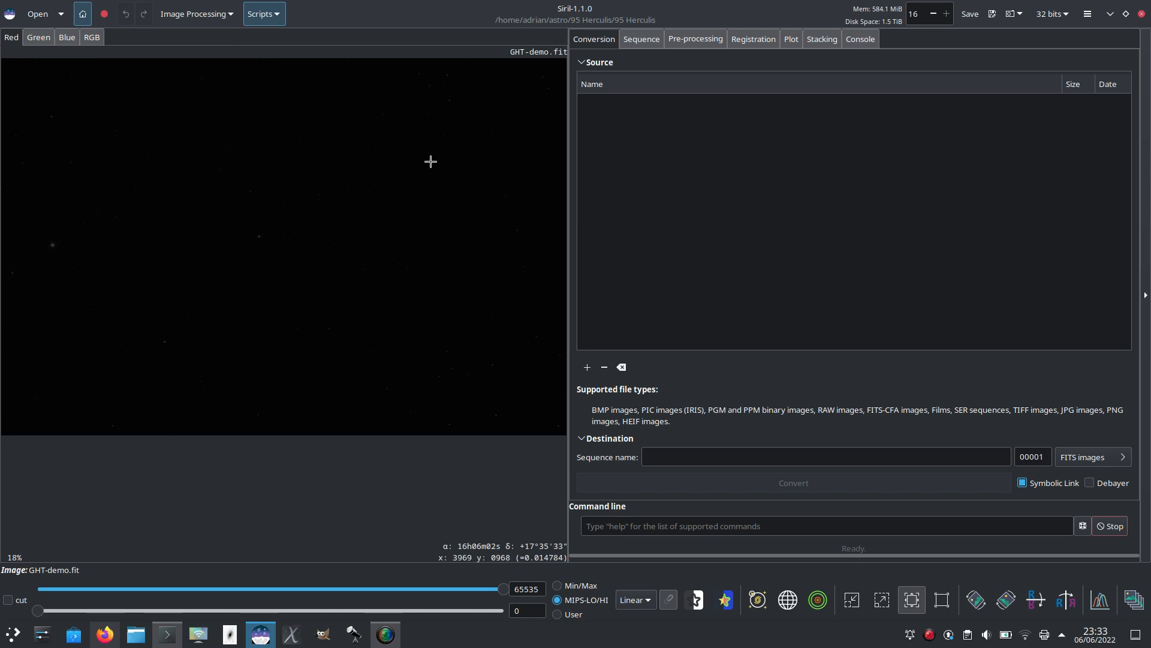
pyautogui.moveTo(412, 330)
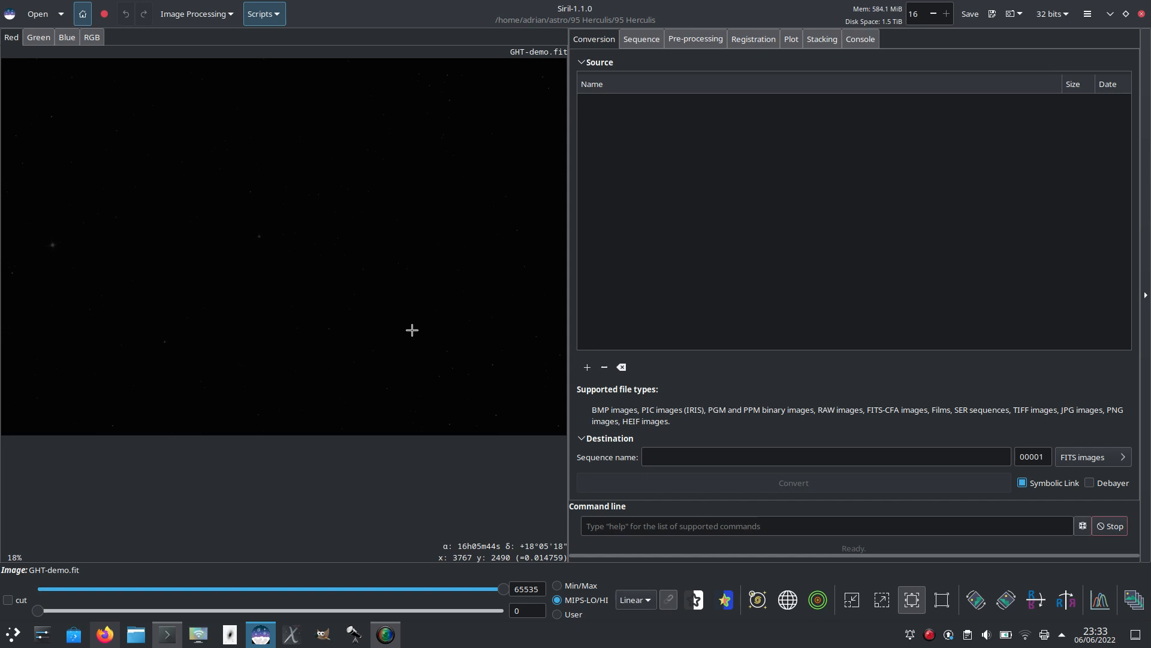
pyautogui.moveTo(341, 250)
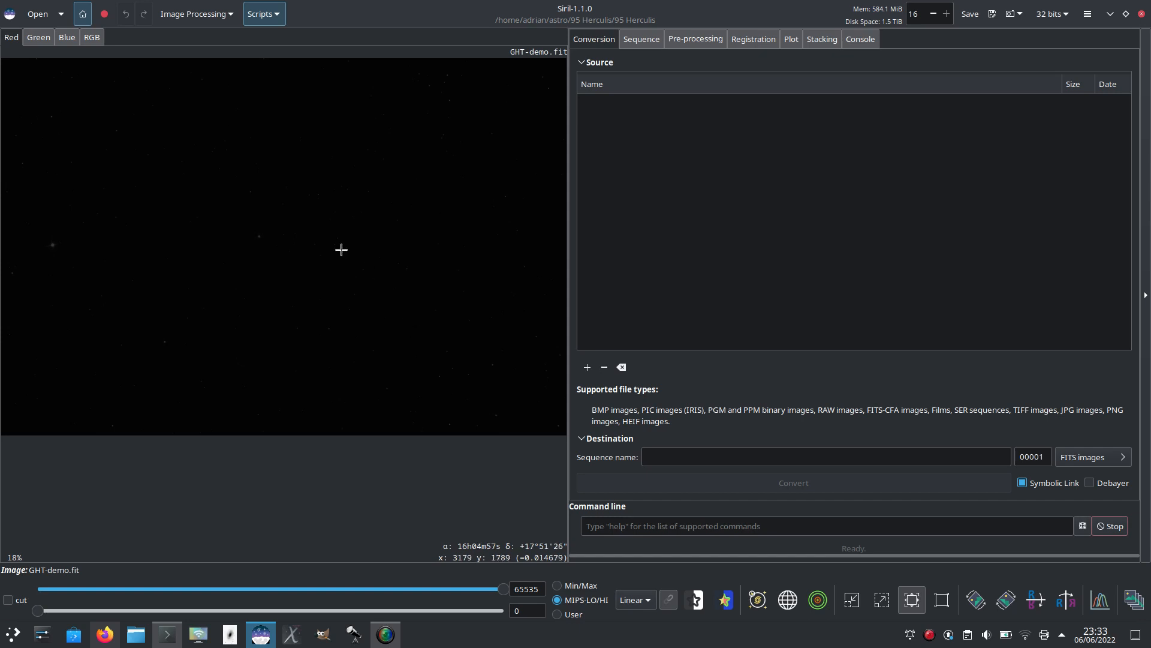
pyautogui.moveTo(206, 139)
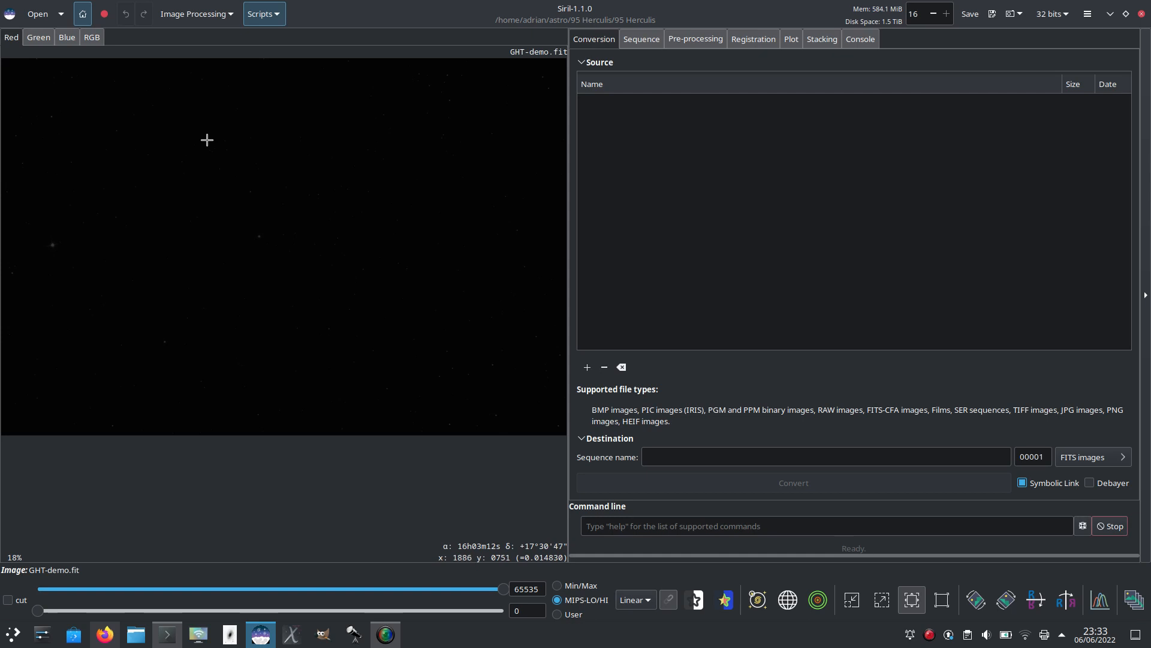
pyautogui.moveTo(196, 134)
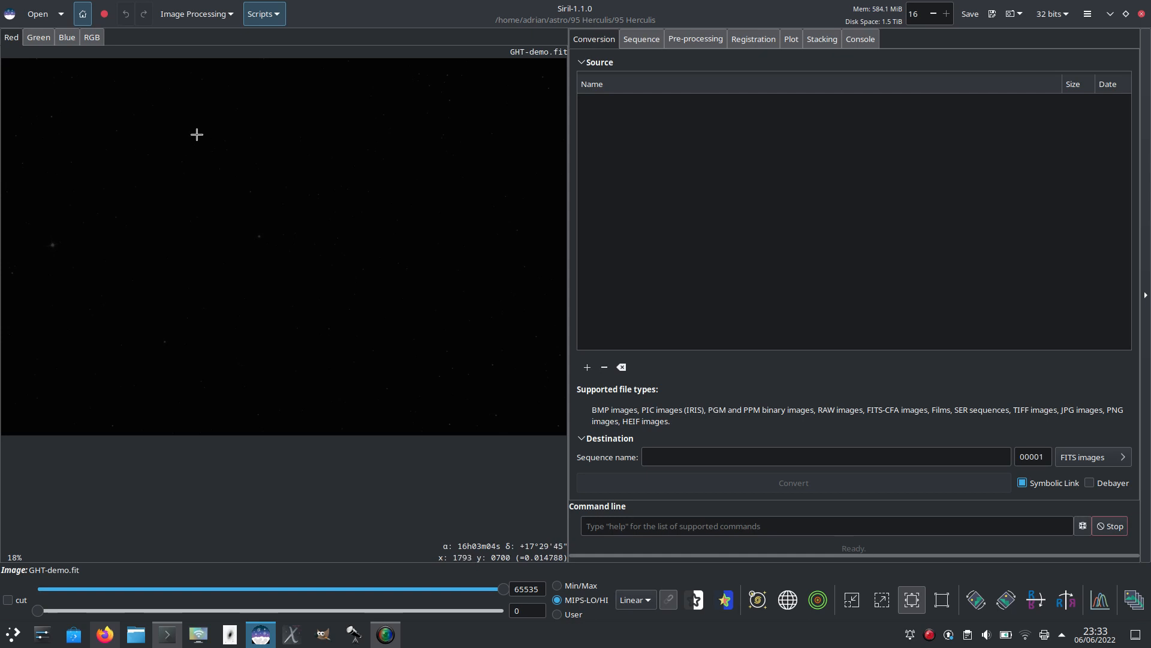
pyautogui.moveTo(180, 103)
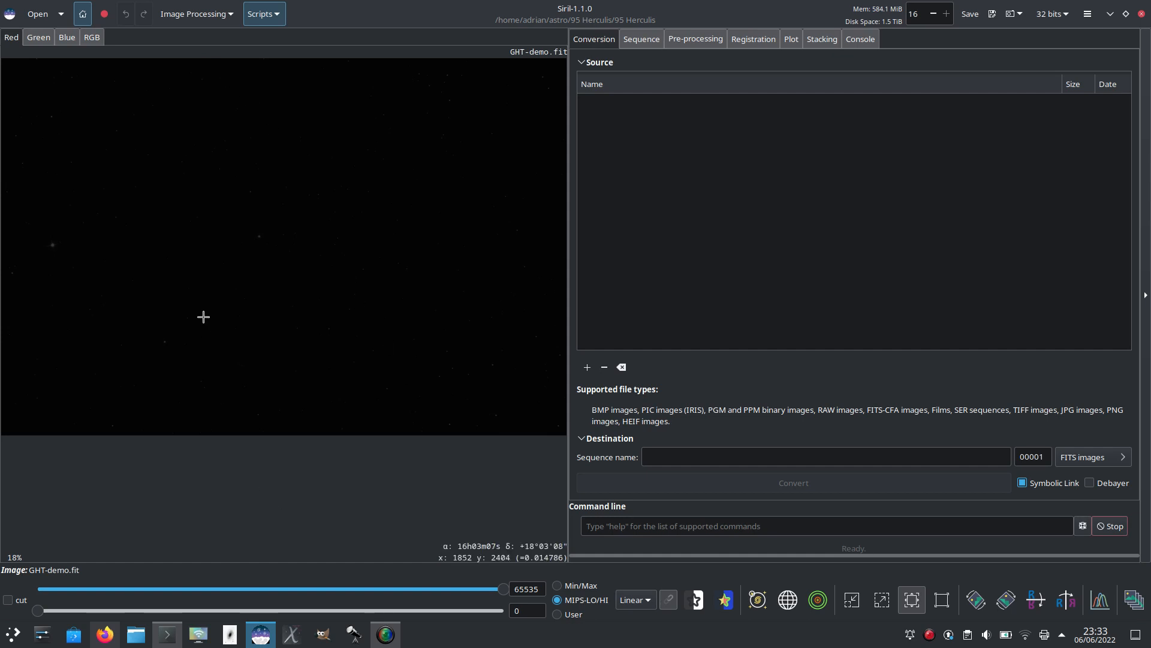
pyautogui.moveTo(368, 223)
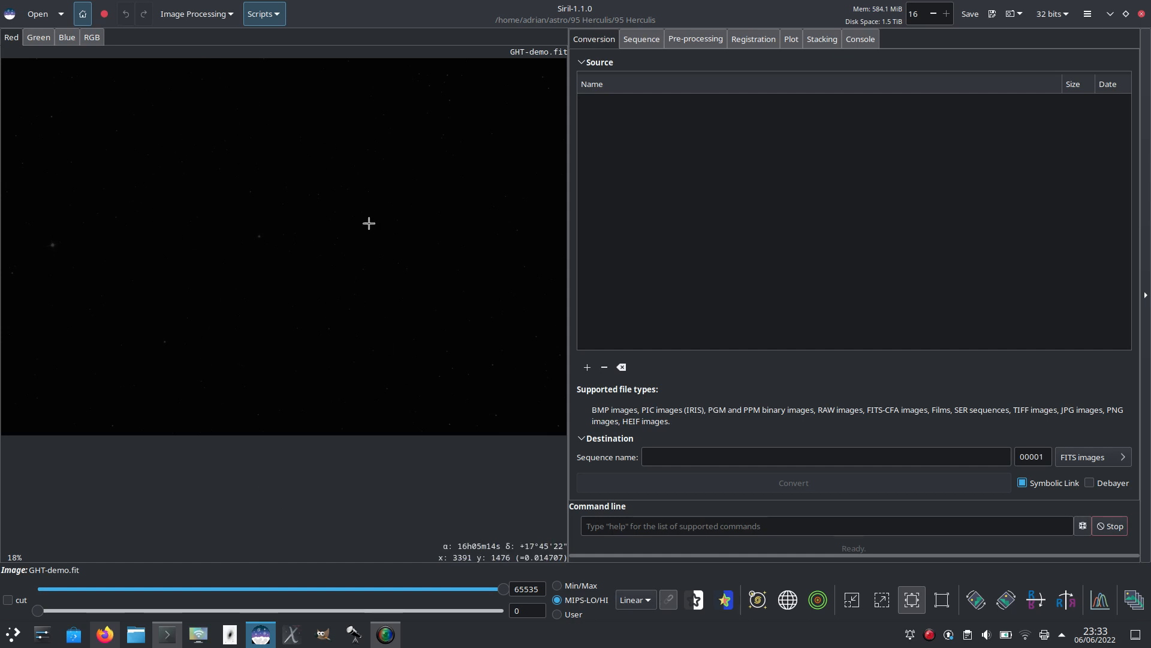
pyautogui.moveTo(525, 194)
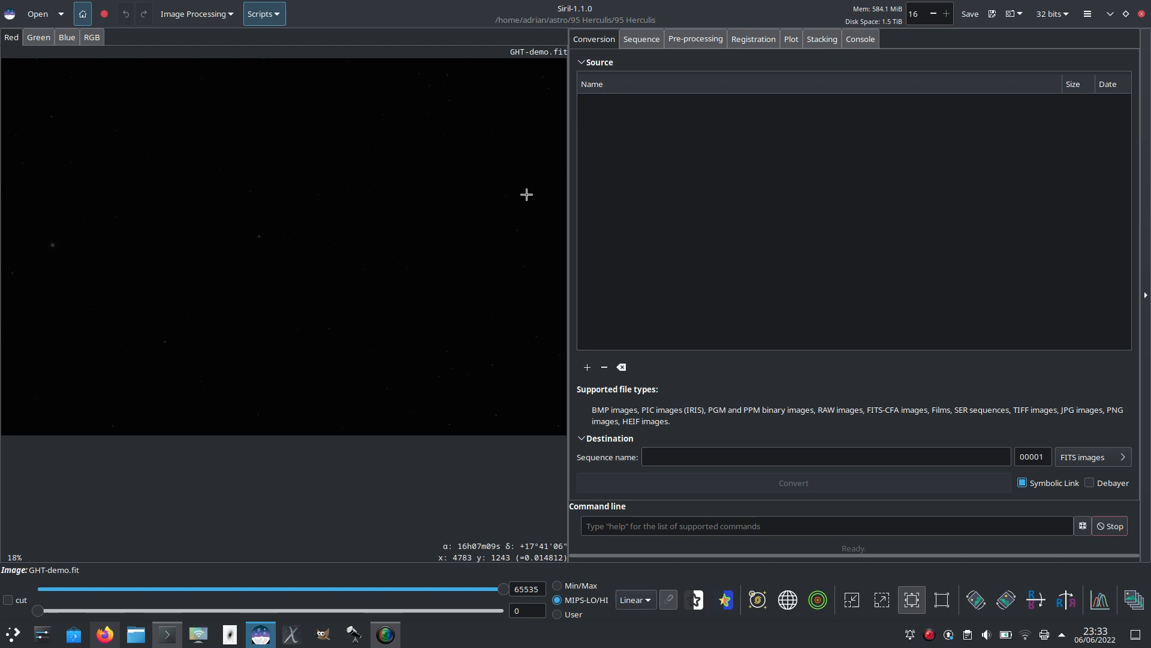
pyautogui.moveTo(442, 175)
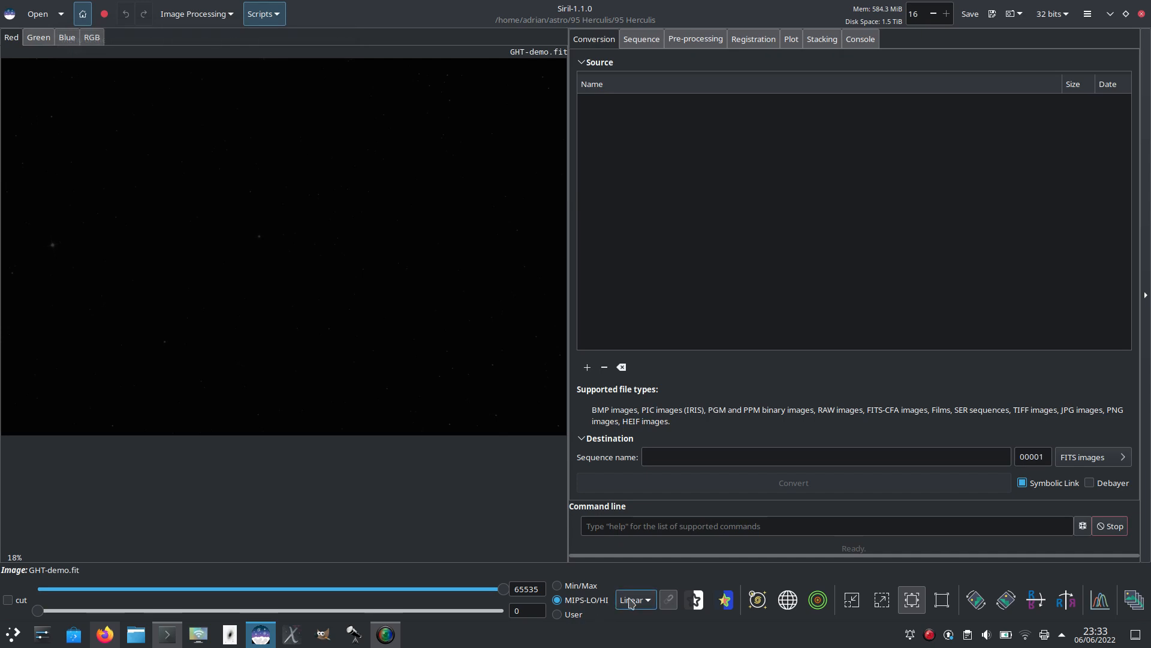
# Step: Preview the image with a histogram display stretch, then revert the display mode
pyautogui.click(632, 600)
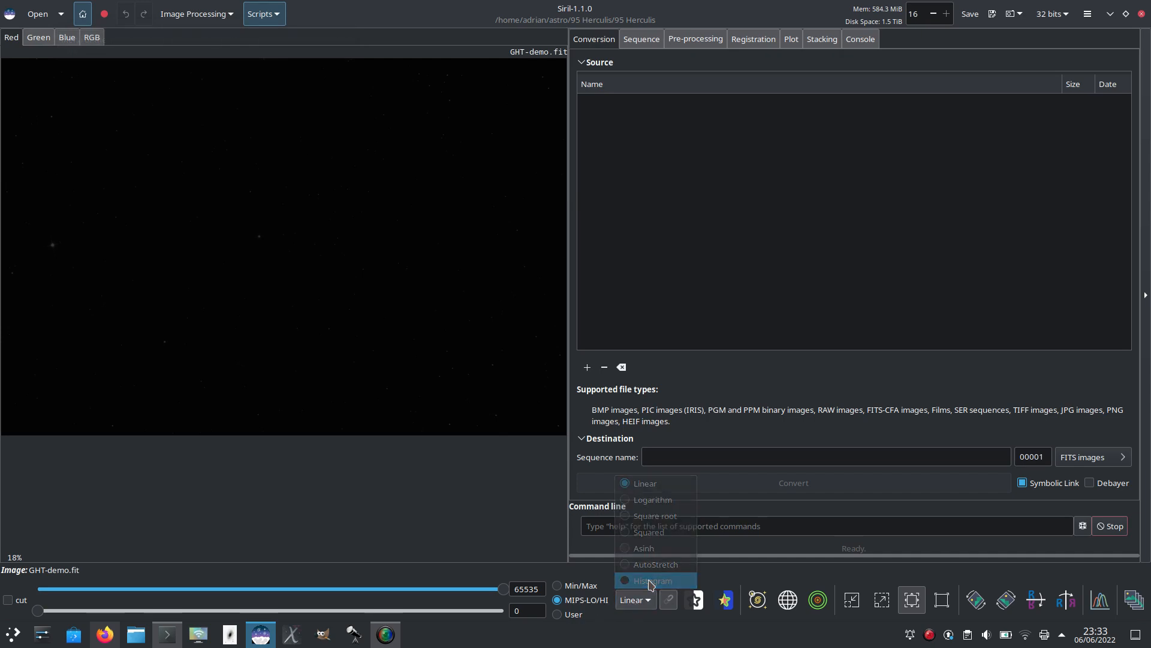
pyautogui.click(651, 580)
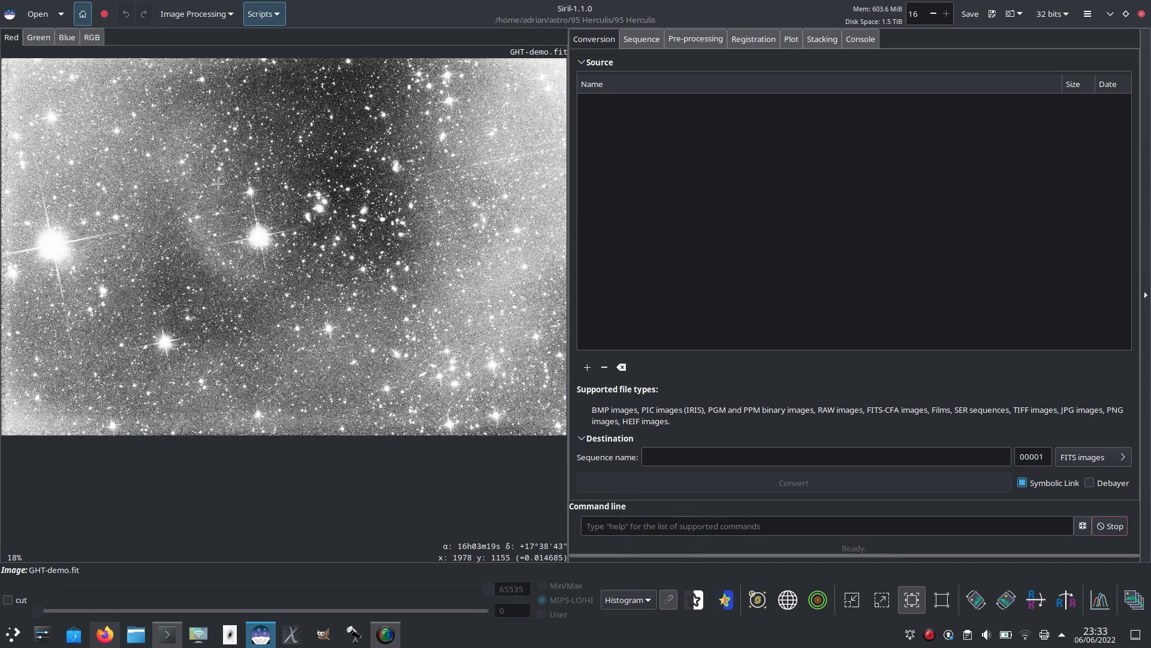
pyautogui.moveTo(381, 234)
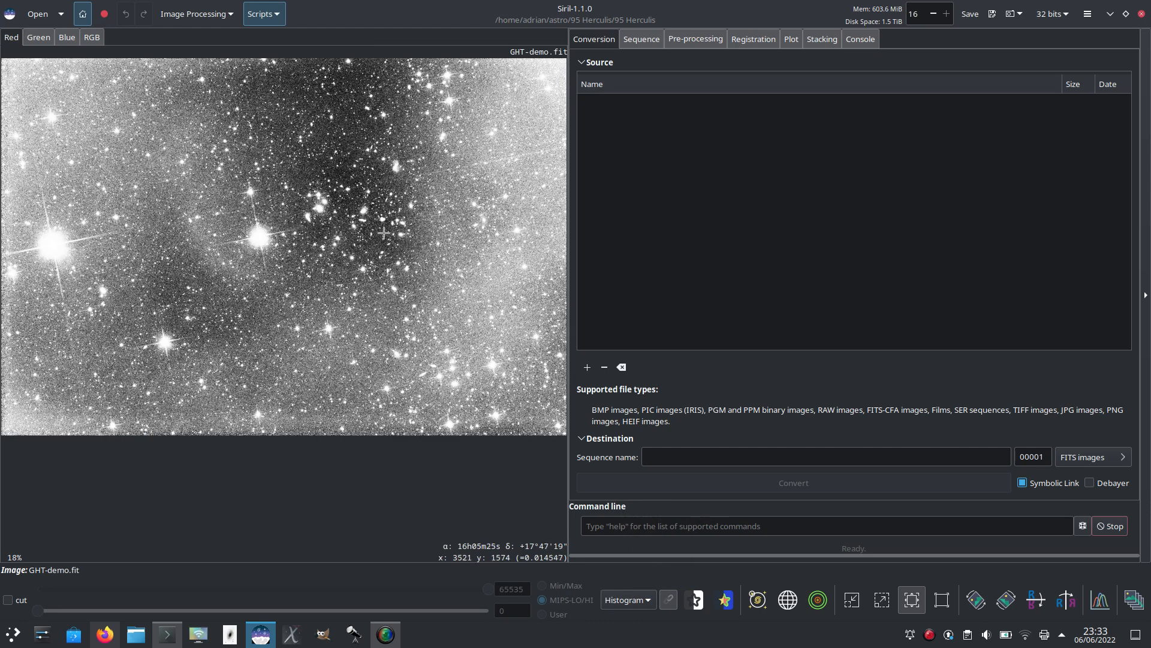
pyautogui.moveTo(335, 234)
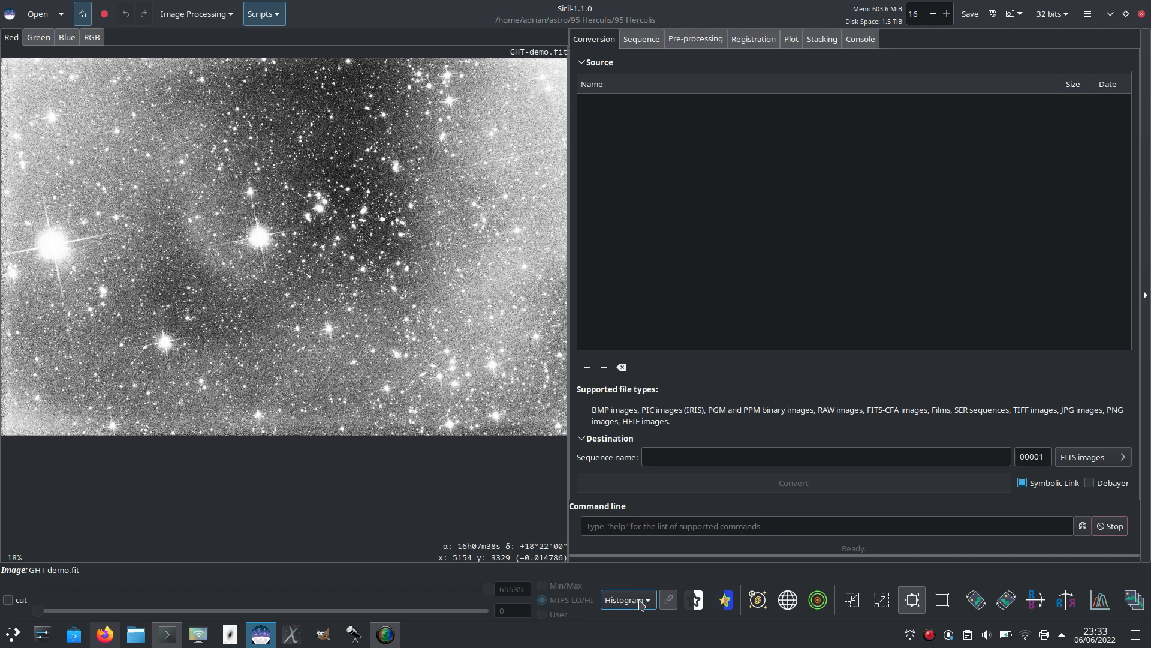
pyautogui.click(626, 600)
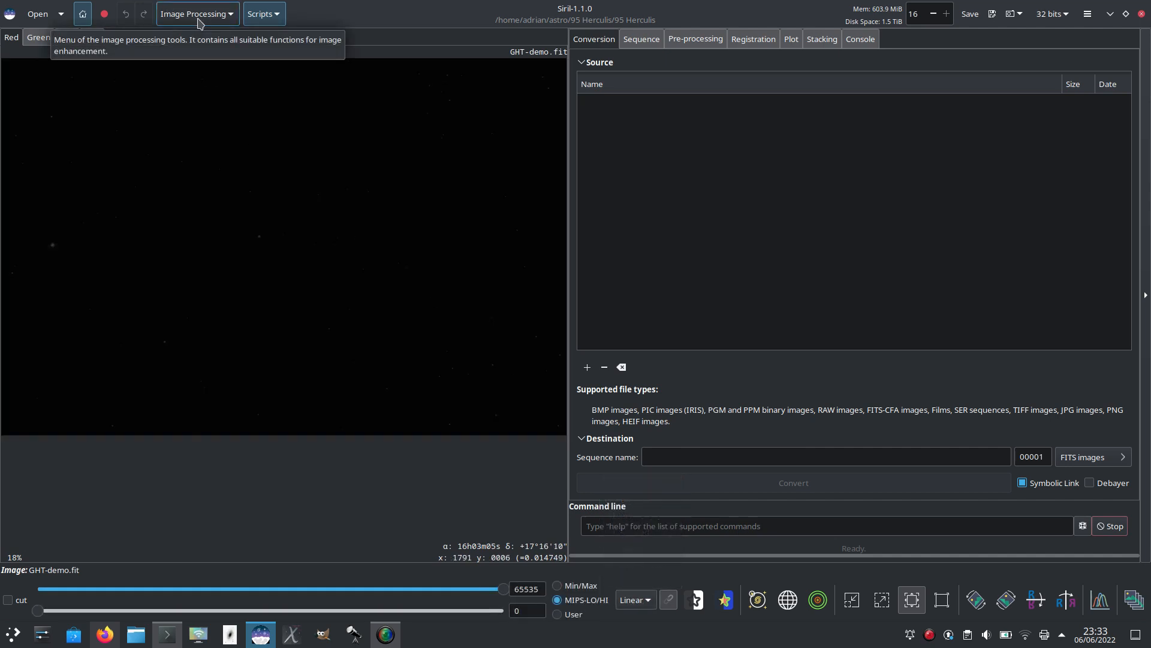
# Step: Bring up the Pixel Math tool from the Image Processing menu
pyautogui.click(195, 13)
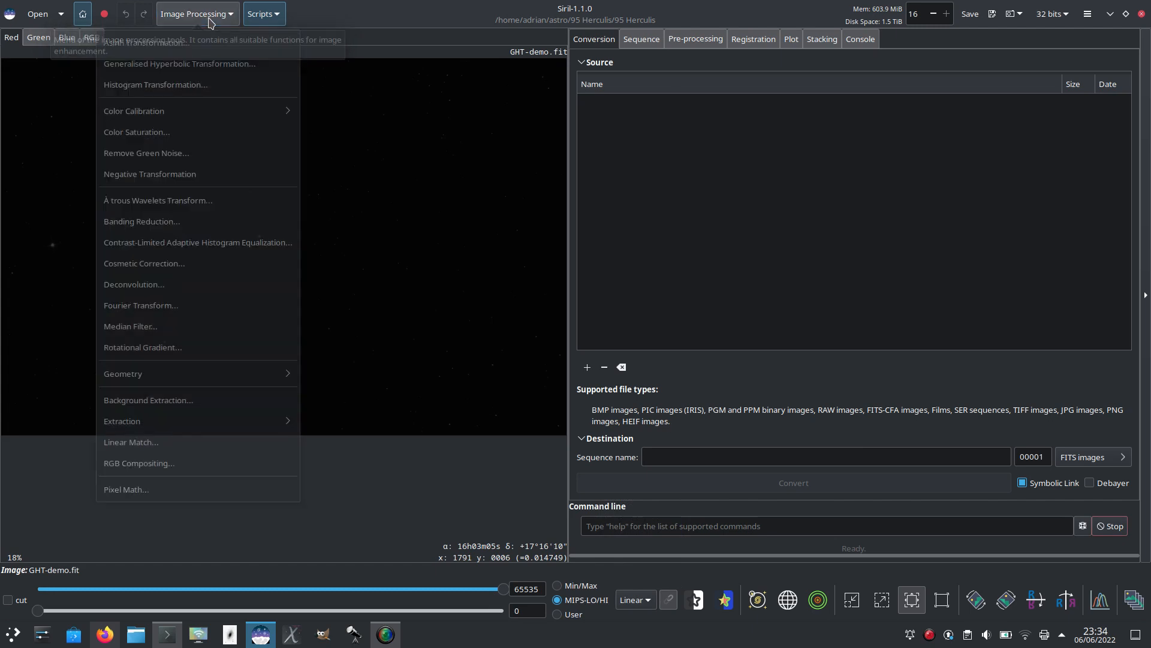
pyautogui.moveTo(178, 68)
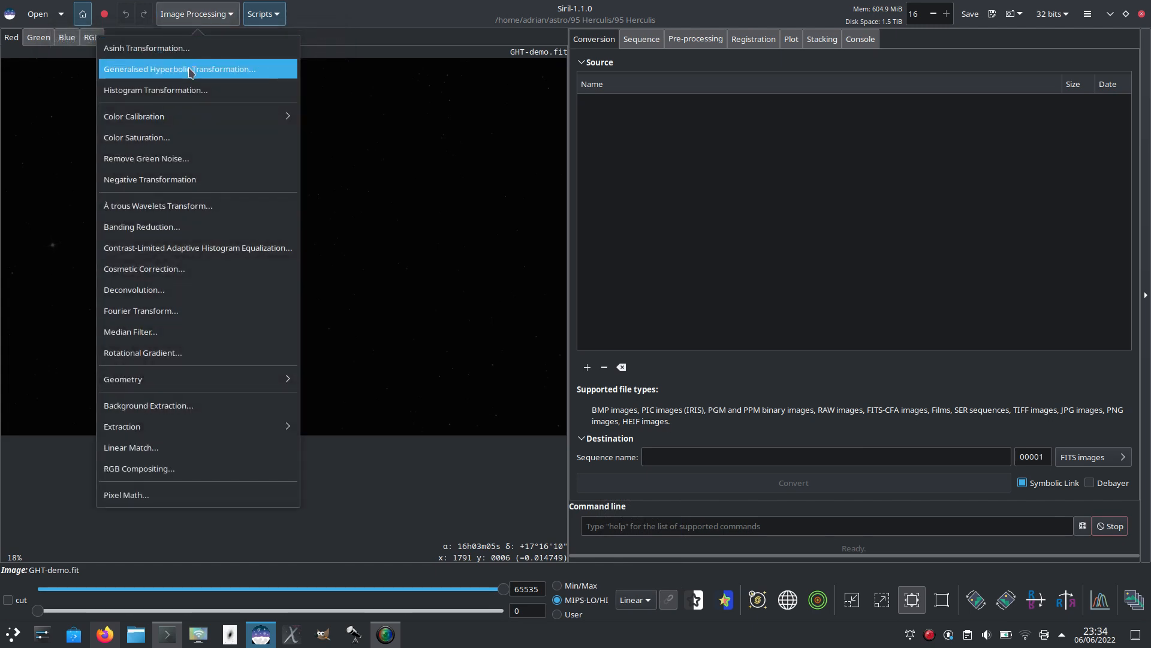
pyautogui.moveTo(180, 48)
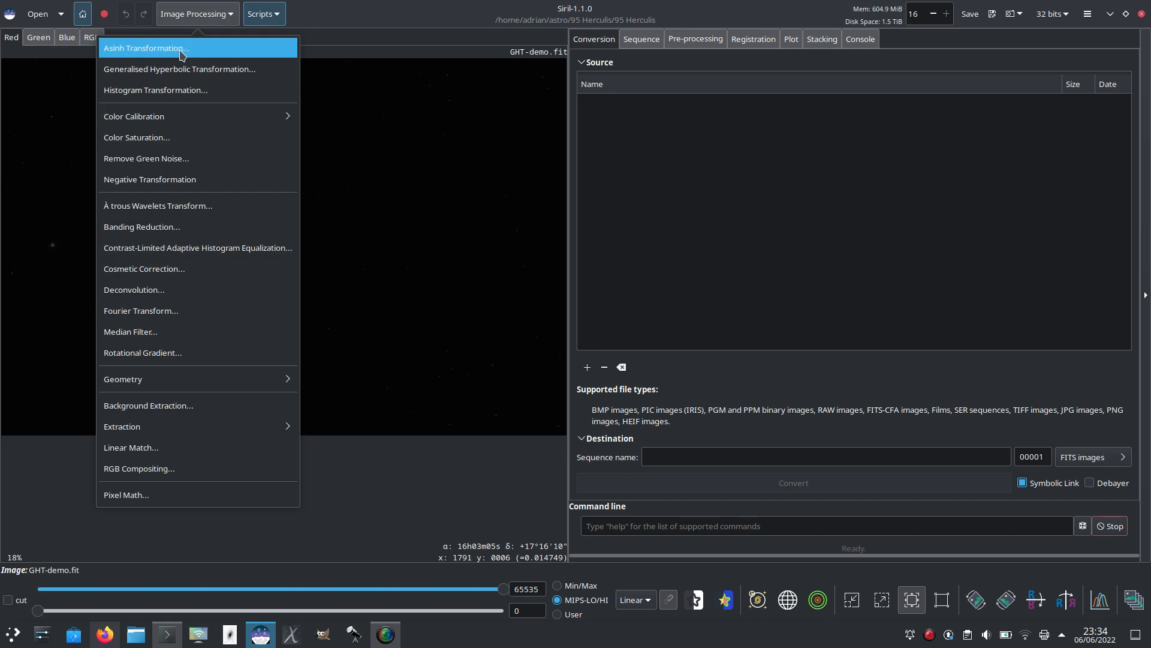
pyautogui.moveTo(214, 494)
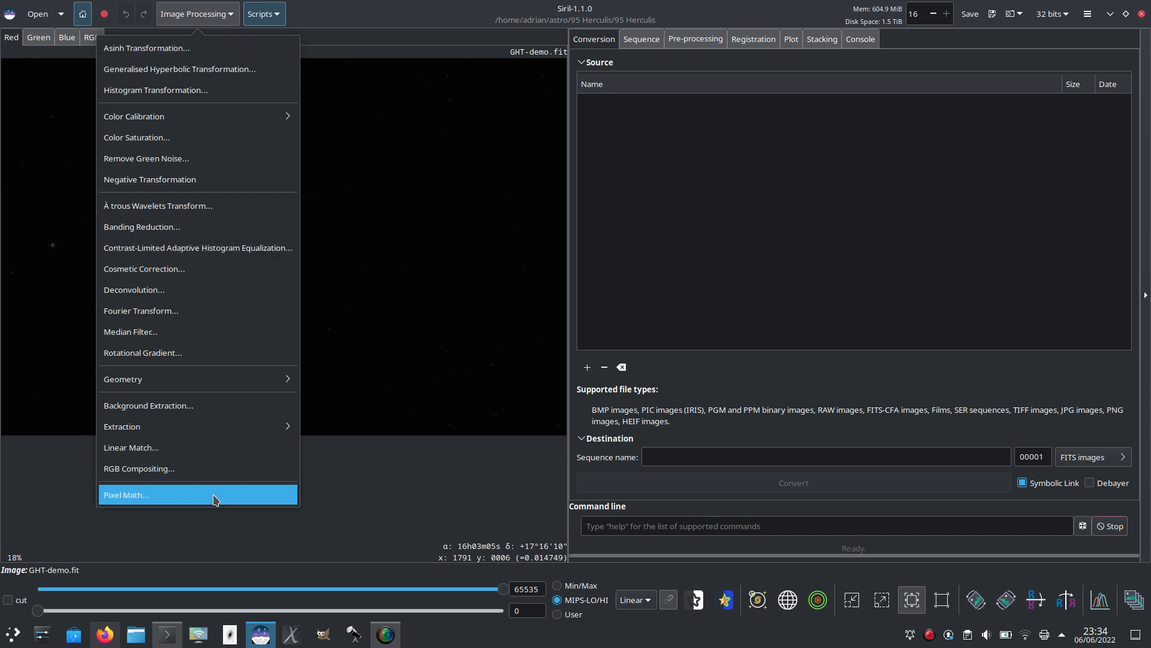
pyautogui.click(125, 495)
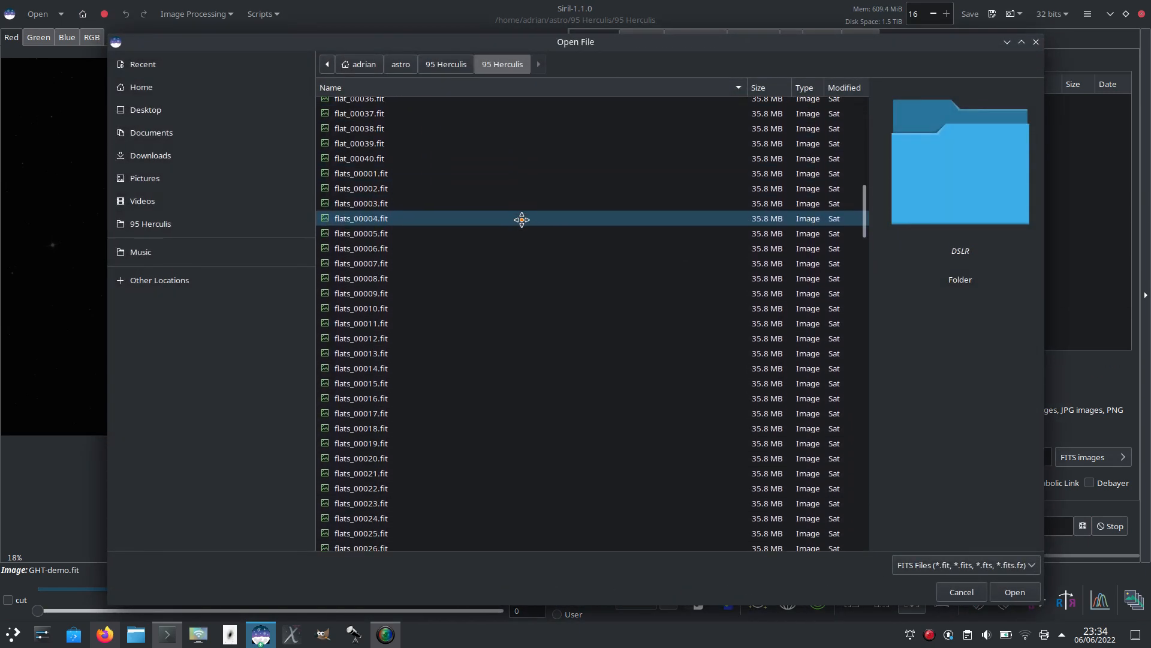
# Step: Choose GHT-demo.fit in the file chooser as Pixel Math variable I1
pyautogui.scroll(-3)
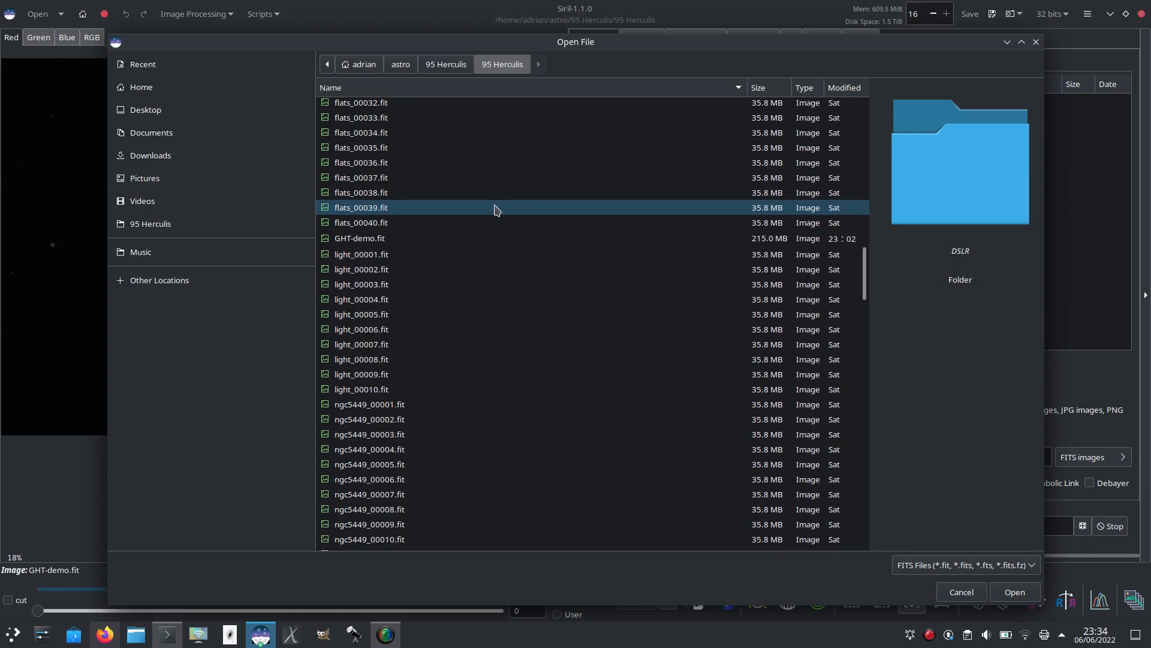
pyautogui.click(358, 238)
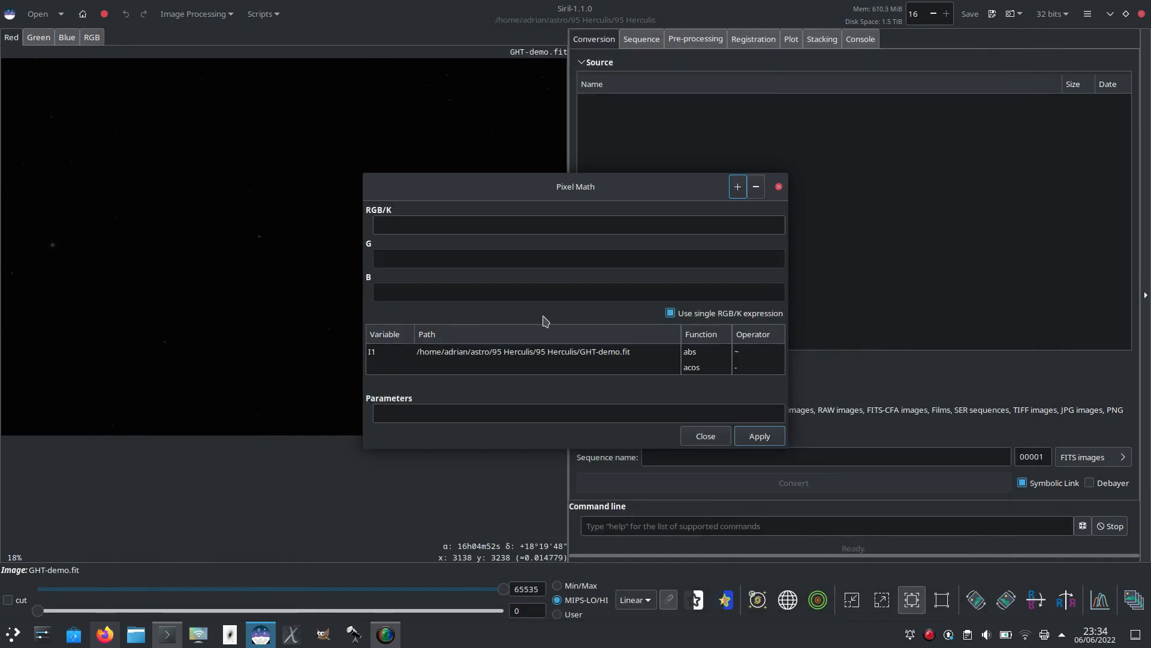
pyautogui.moveTo(459, 215)
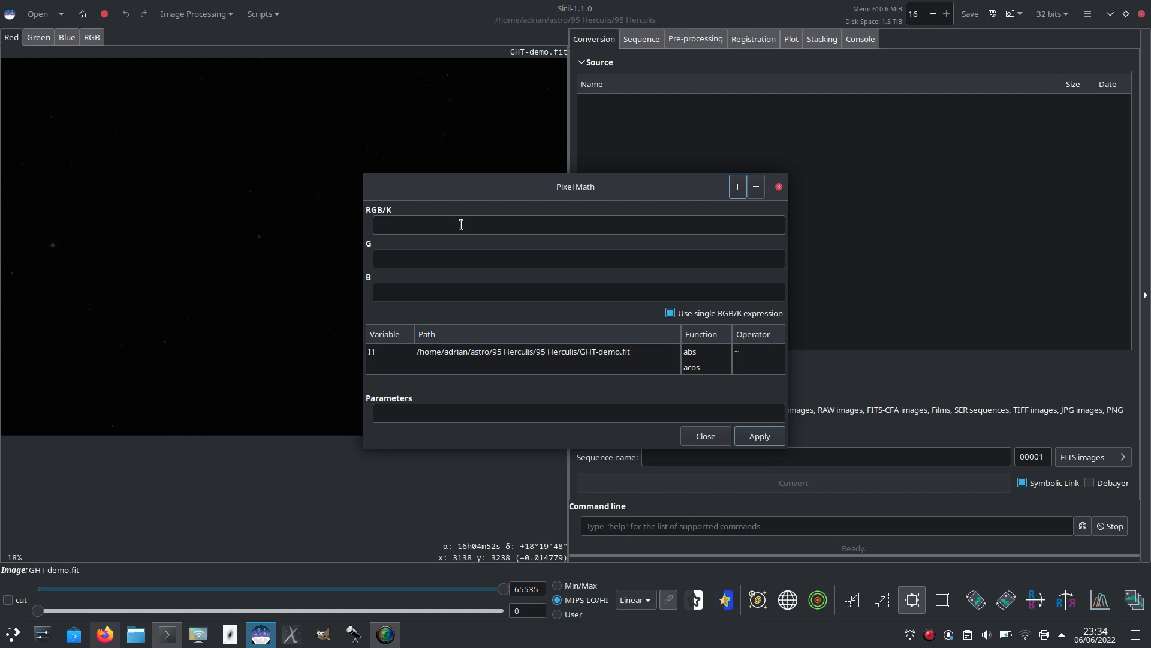
# Step: Apply the square-root expression I1^0.5 in Pixel Math to brighten faint stars
pyautogui.write('I1^0.5')
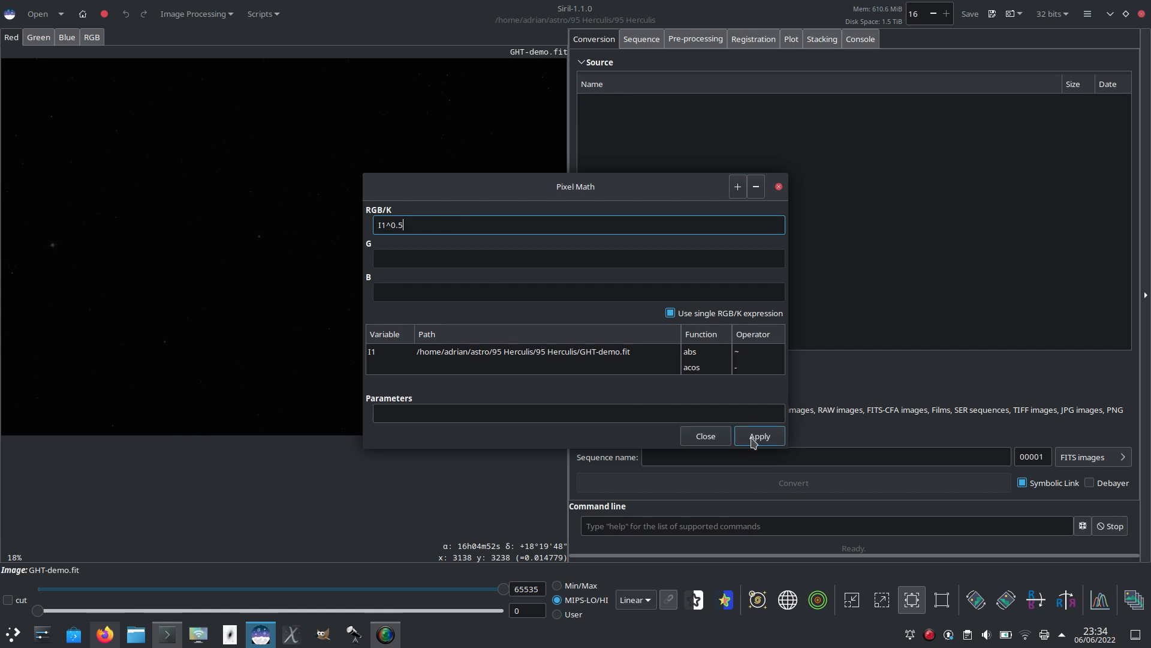
pyautogui.moveTo(758, 436)
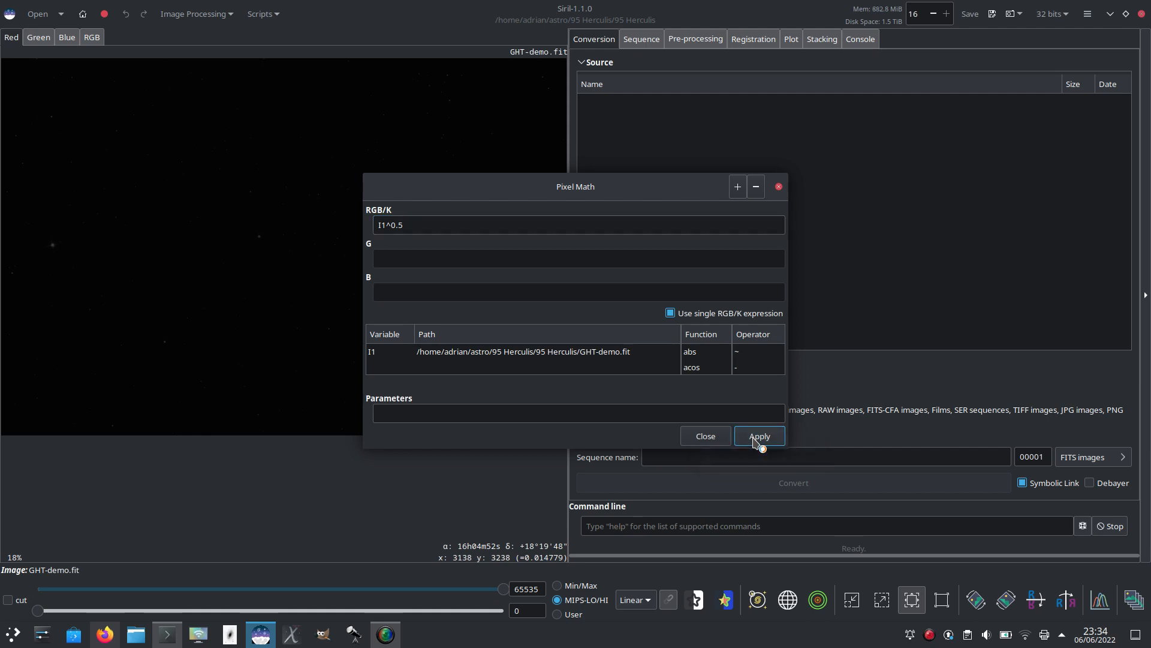
pyautogui.click(758, 435)
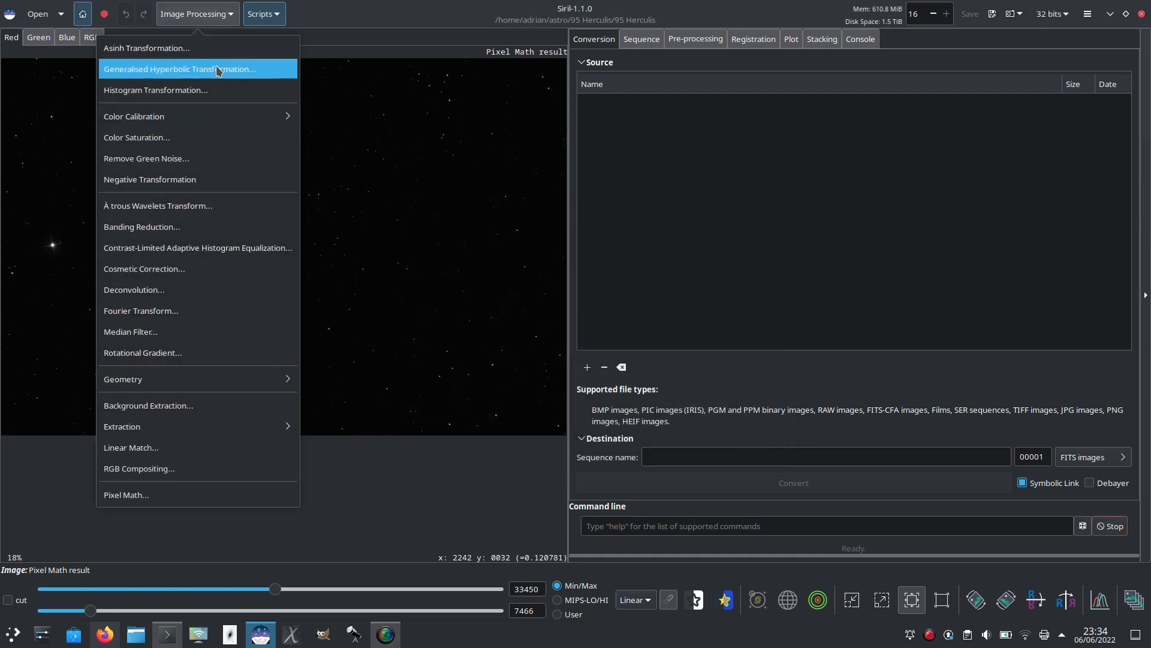
# Step: In GHT, set display low to 0 and push stretch amount and intensity both to 10
pyautogui.click(179, 68)
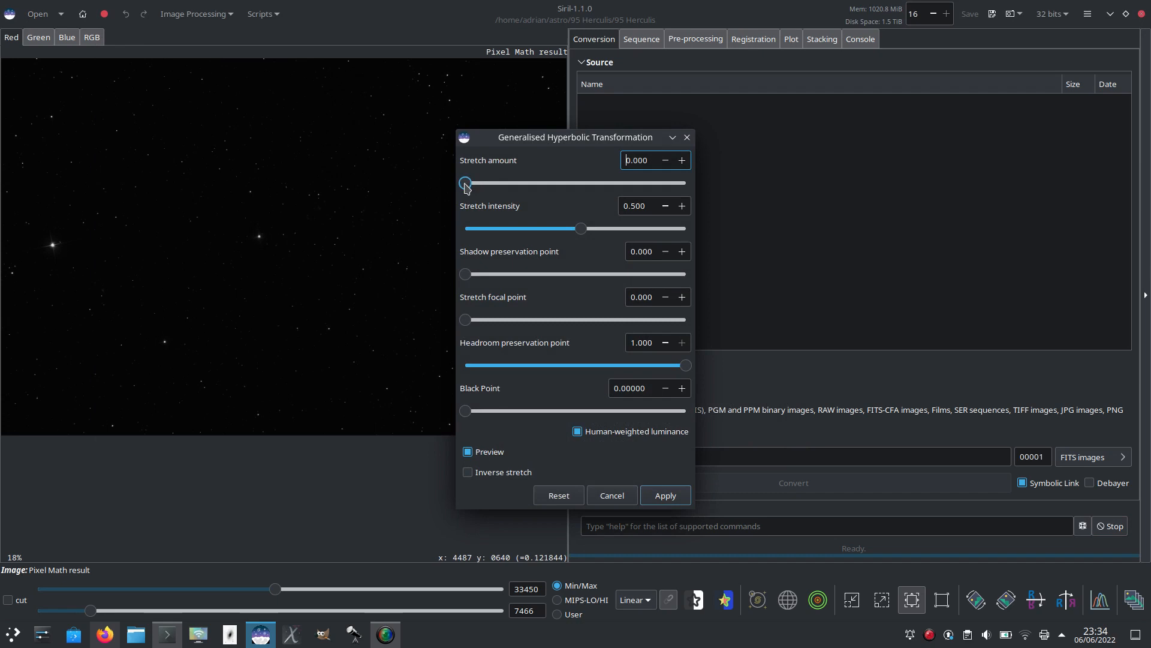
pyautogui.moveTo(464, 182); pyautogui.dragTo(485, 182)
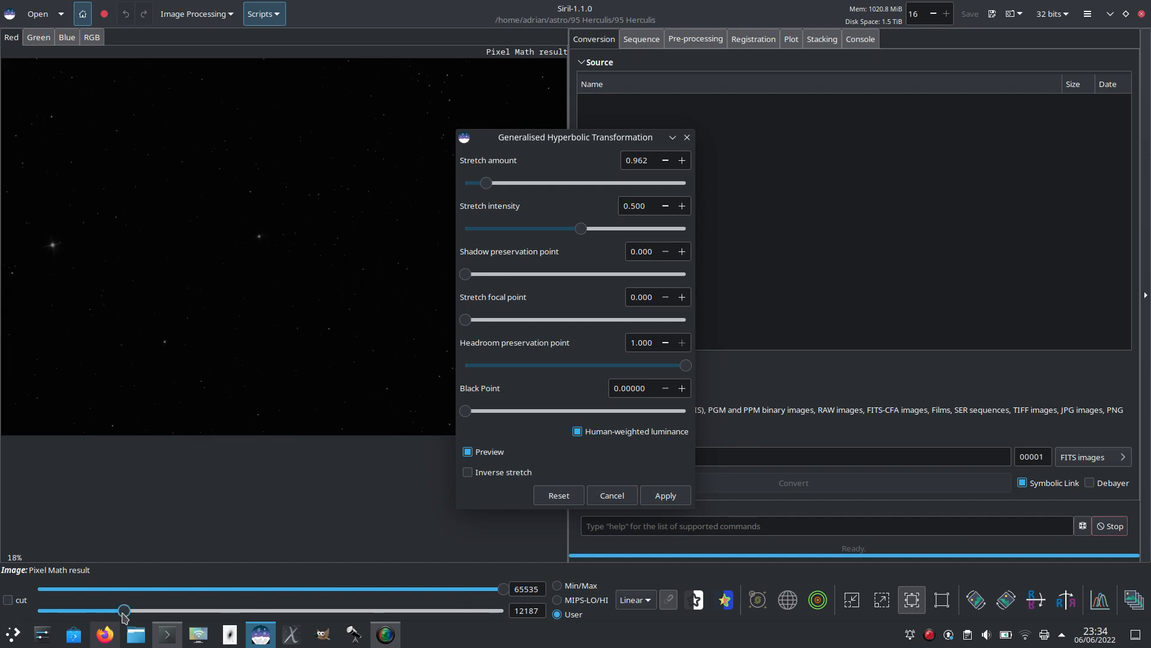
pyautogui.moveTo(124, 611); pyautogui.dragTo(37, 610)
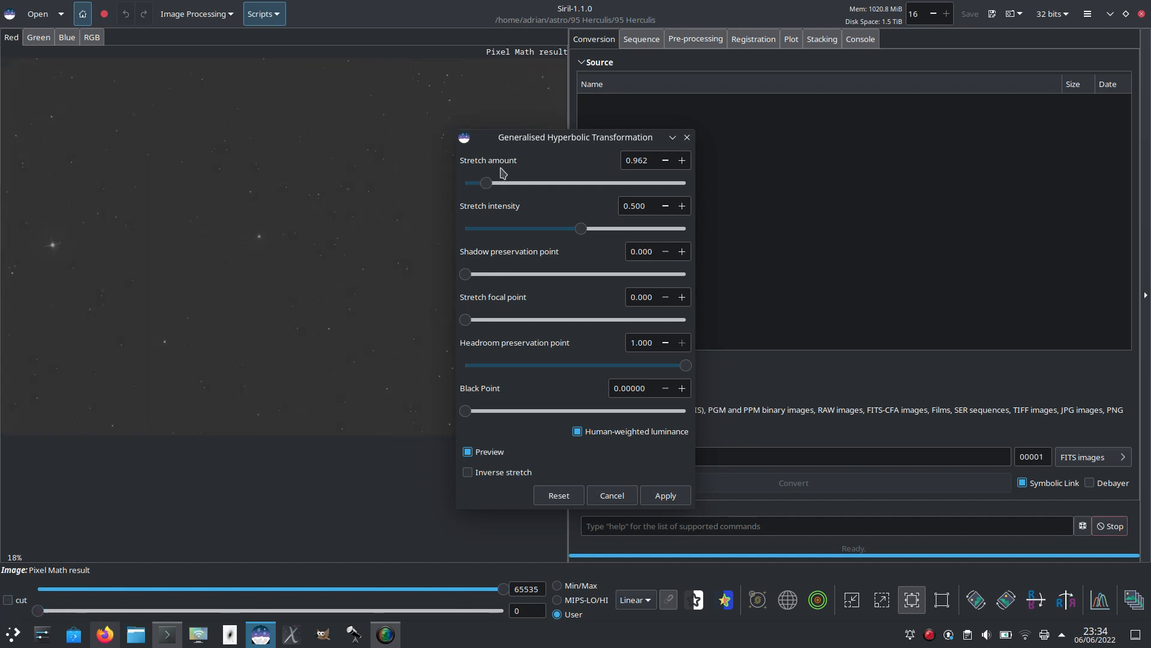
pyautogui.moveTo(486, 183); pyautogui.dragTo(685, 182)
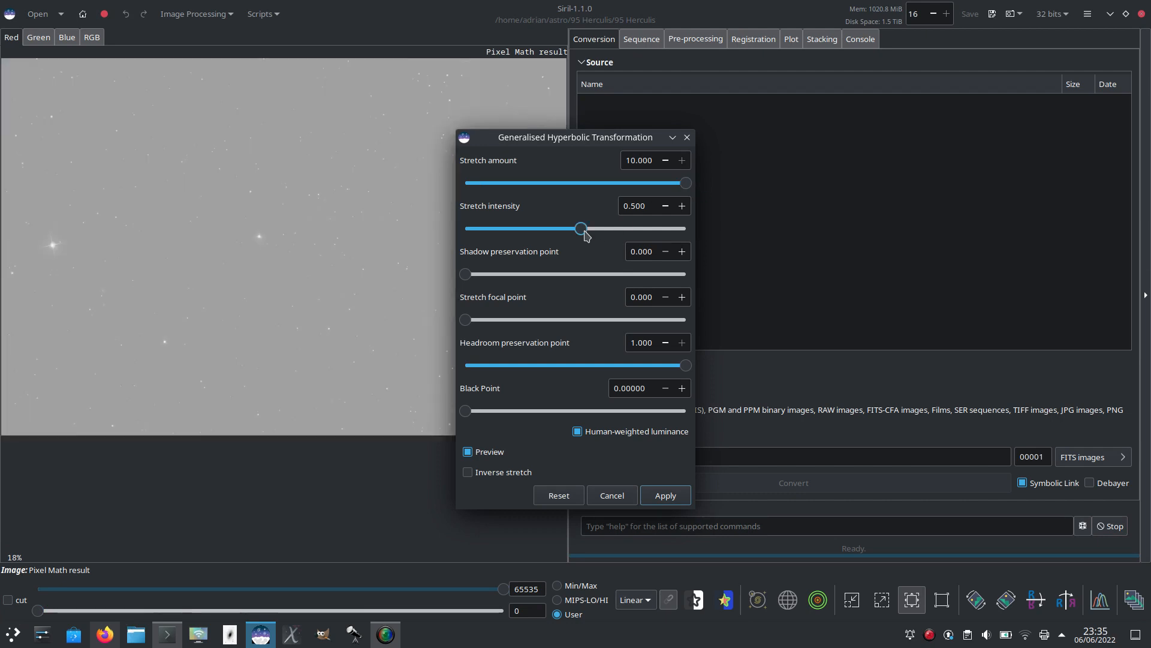
pyautogui.moveTo(580, 228); pyautogui.dragTo(671, 228)
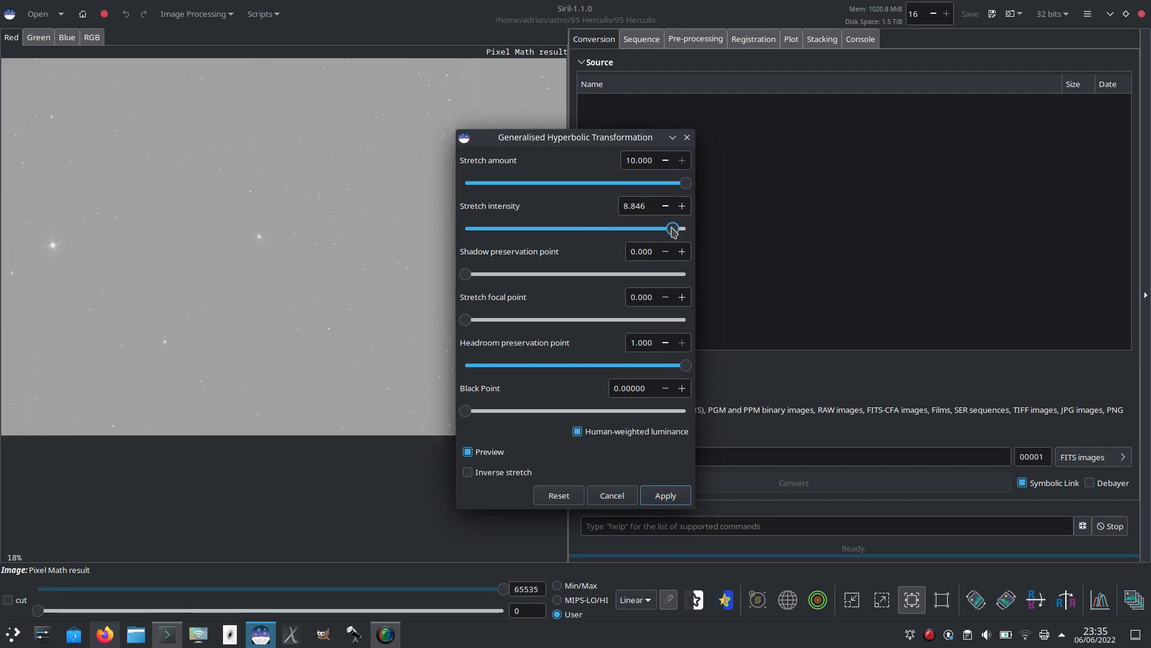
pyautogui.moveTo(670, 228); pyautogui.dragTo(685, 228)
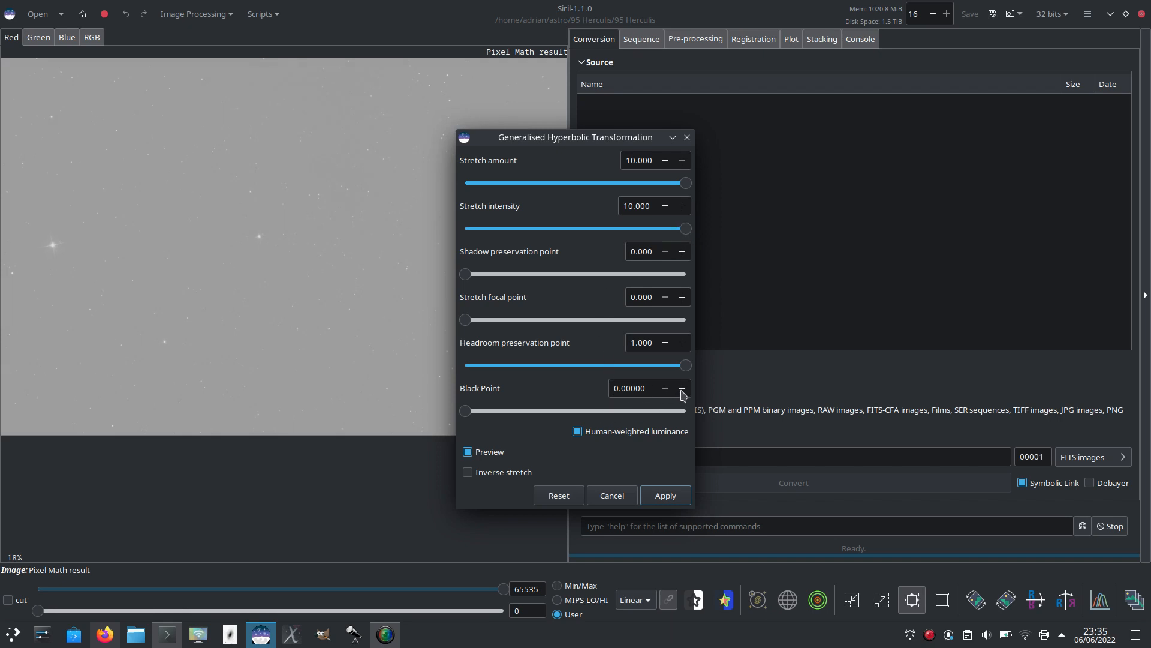
# Step: Raise the GHT black point step by step to about 0.108, darkening the background
pyautogui.click(681, 387)
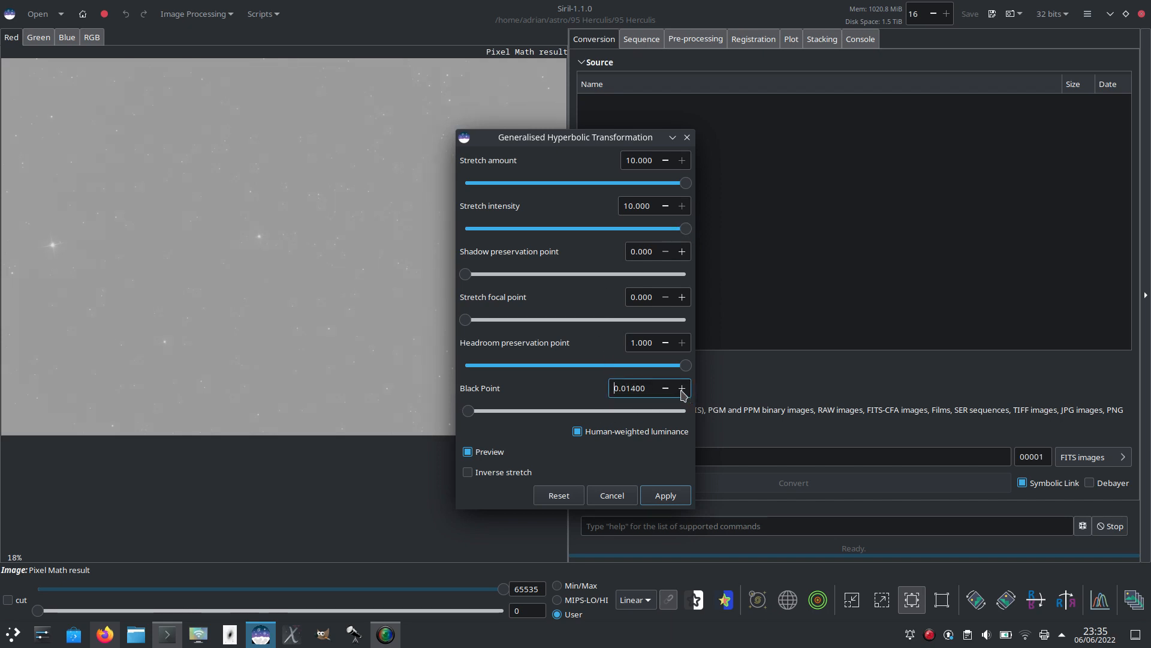
pyautogui.click(681, 387)
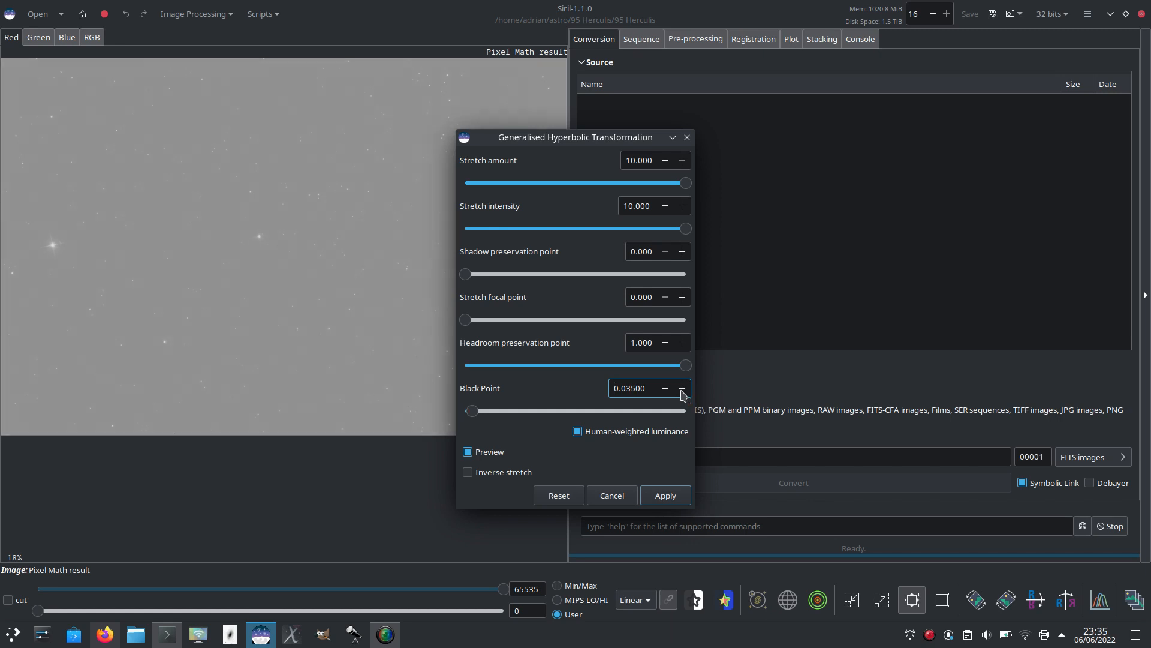
pyautogui.click(681, 388)
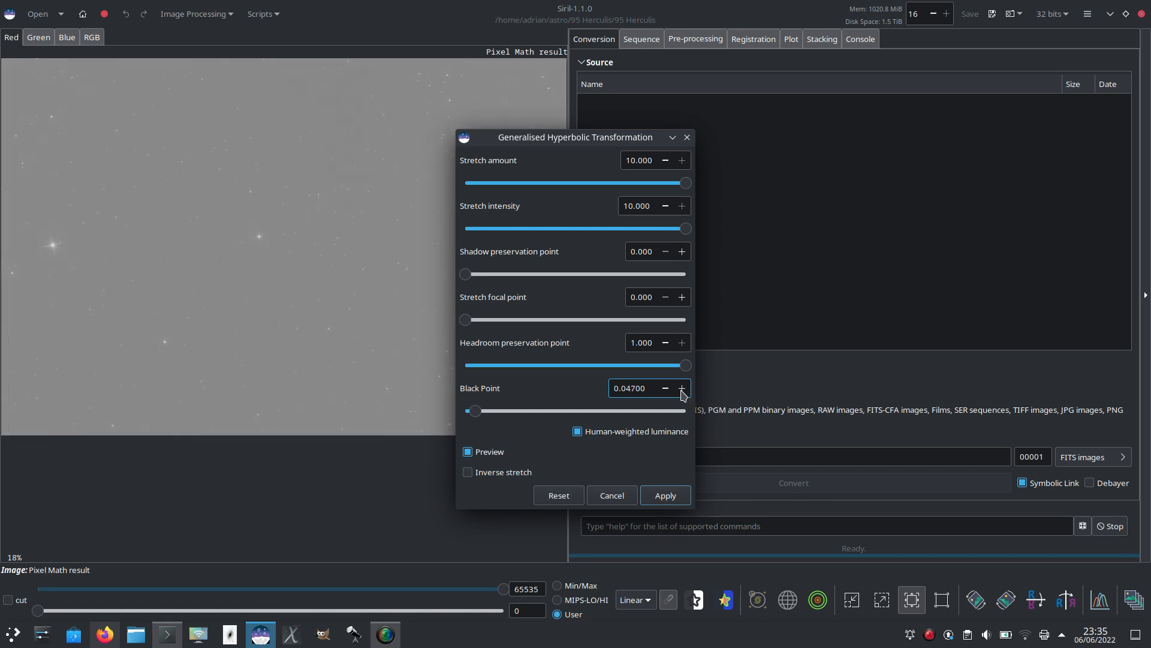
pyautogui.click(681, 387)
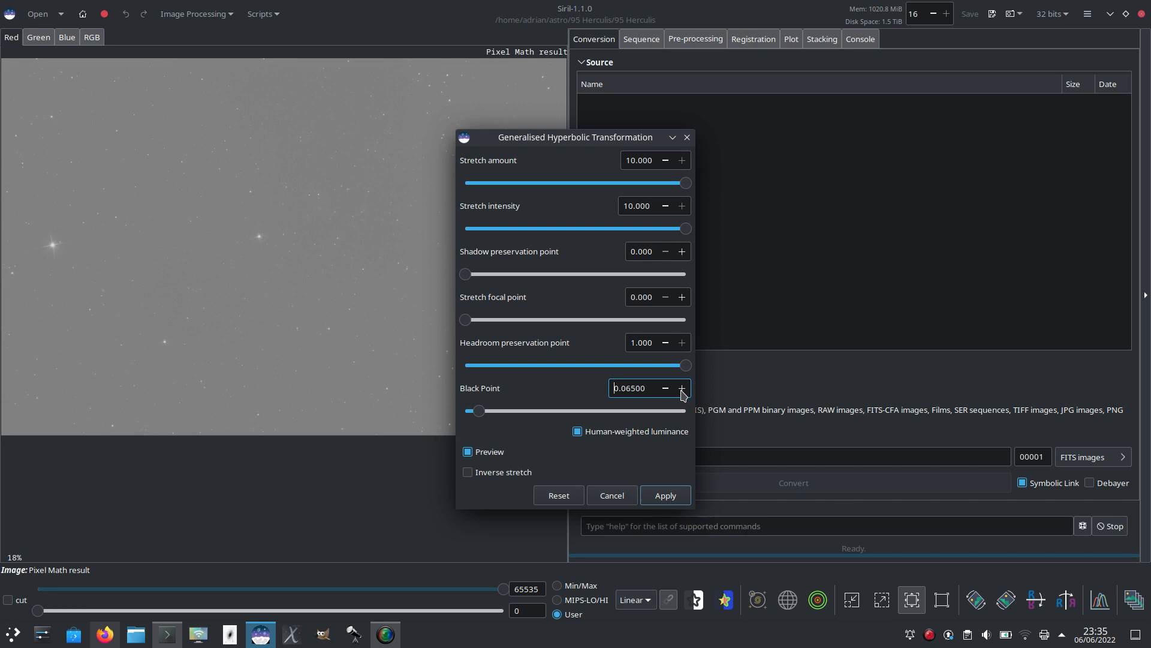
pyautogui.click(681, 387)
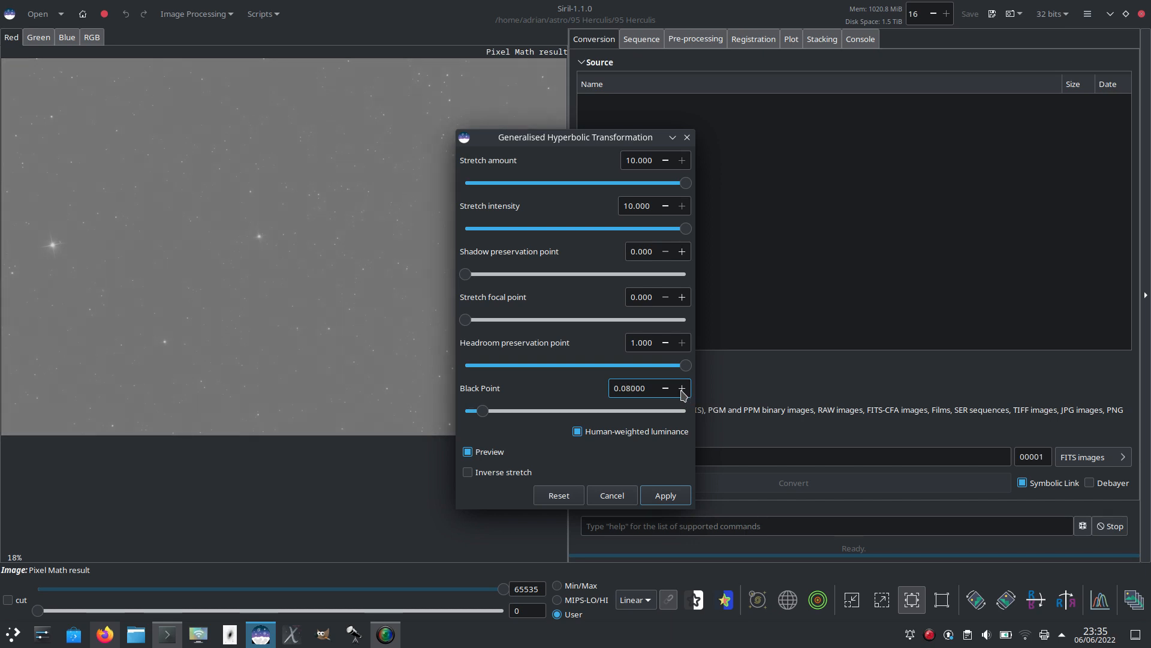
pyautogui.click(681, 387)
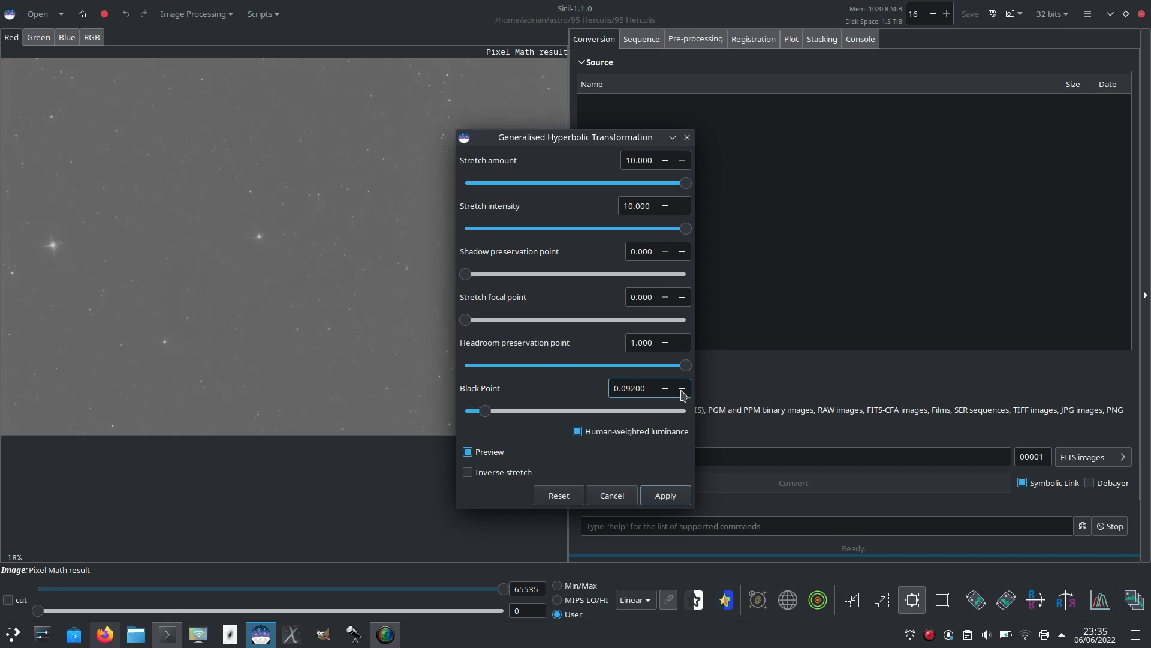
pyautogui.click(681, 388)
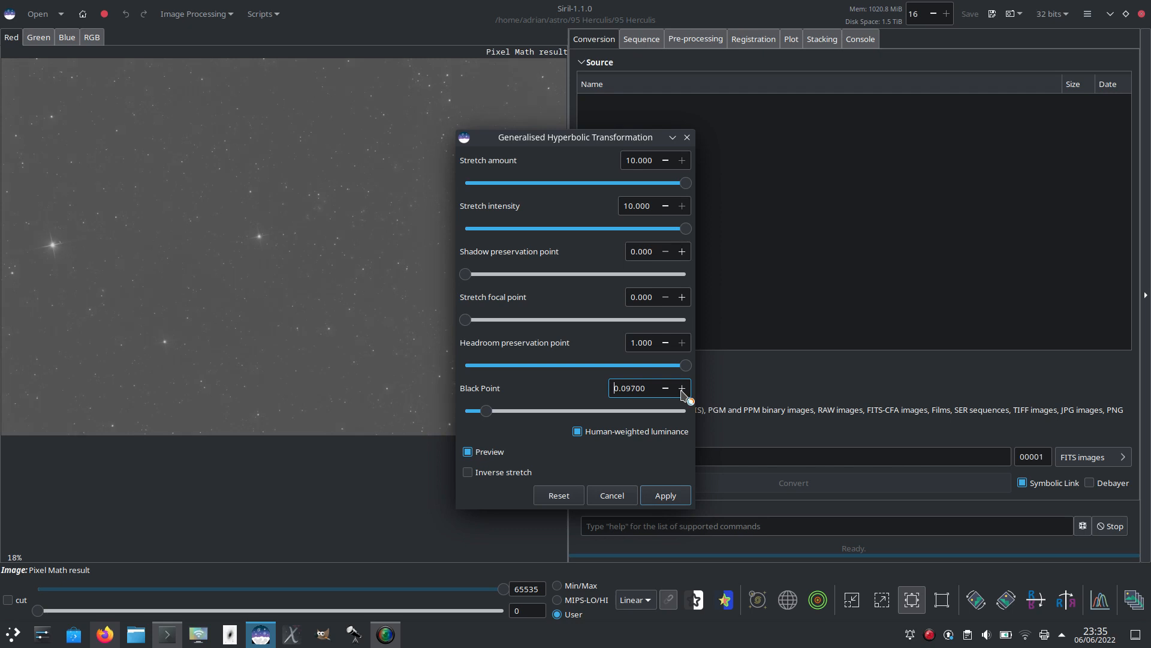
pyautogui.click(681, 387)
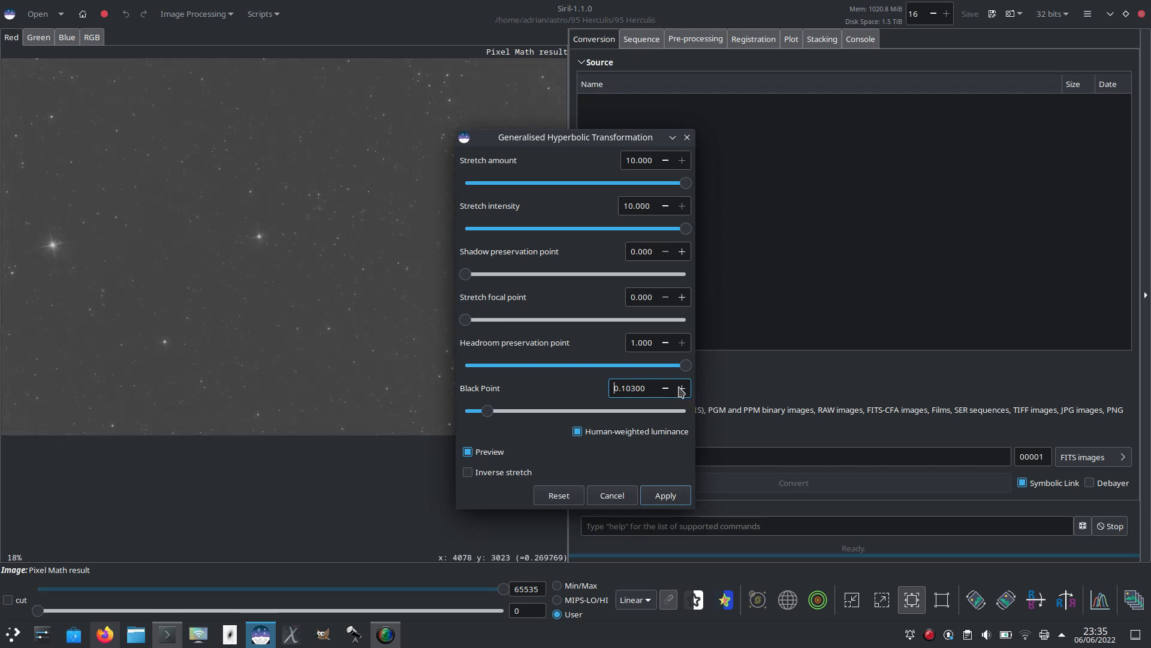
pyautogui.click(681, 388)
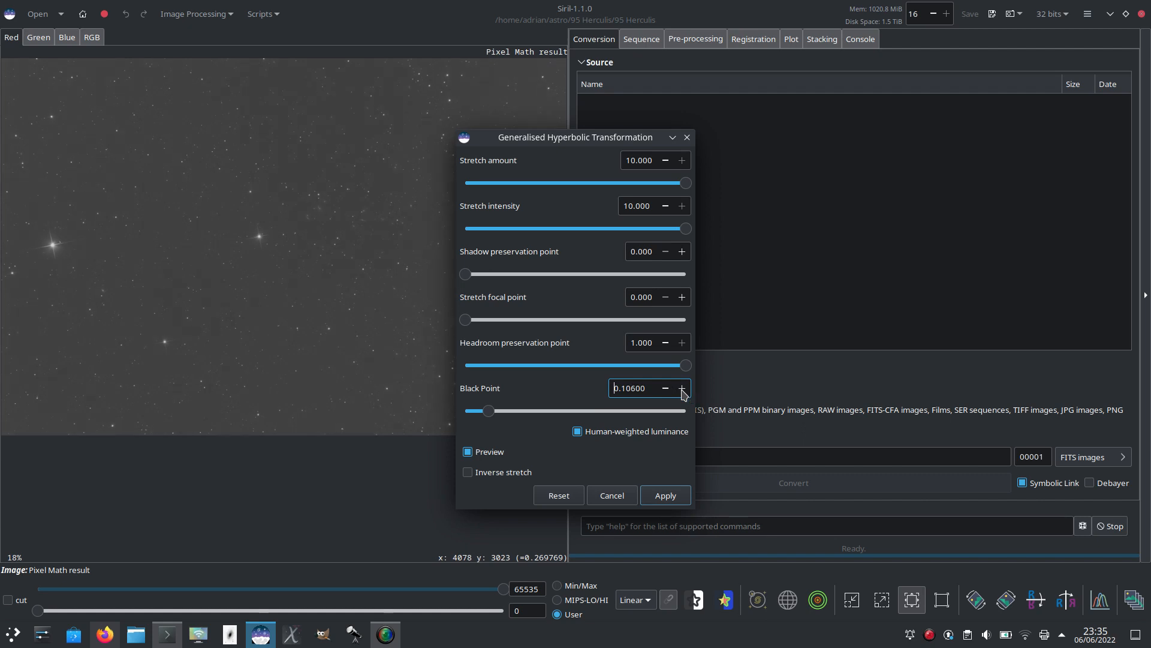
pyautogui.click(682, 388)
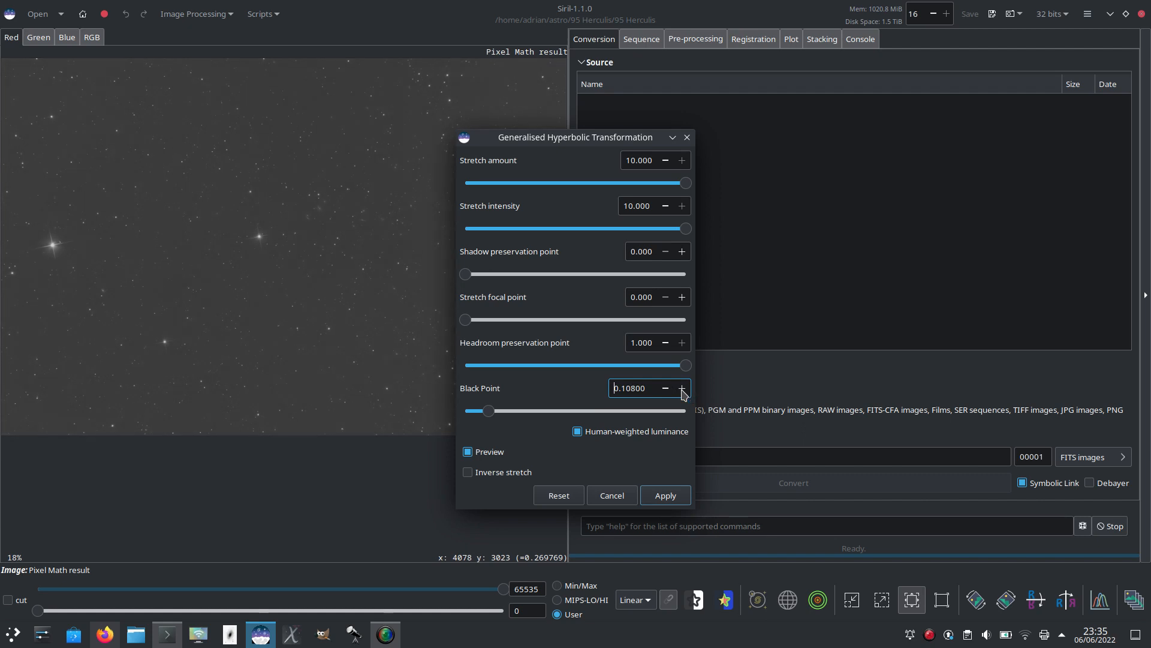
pyautogui.moveTo(340, 389)
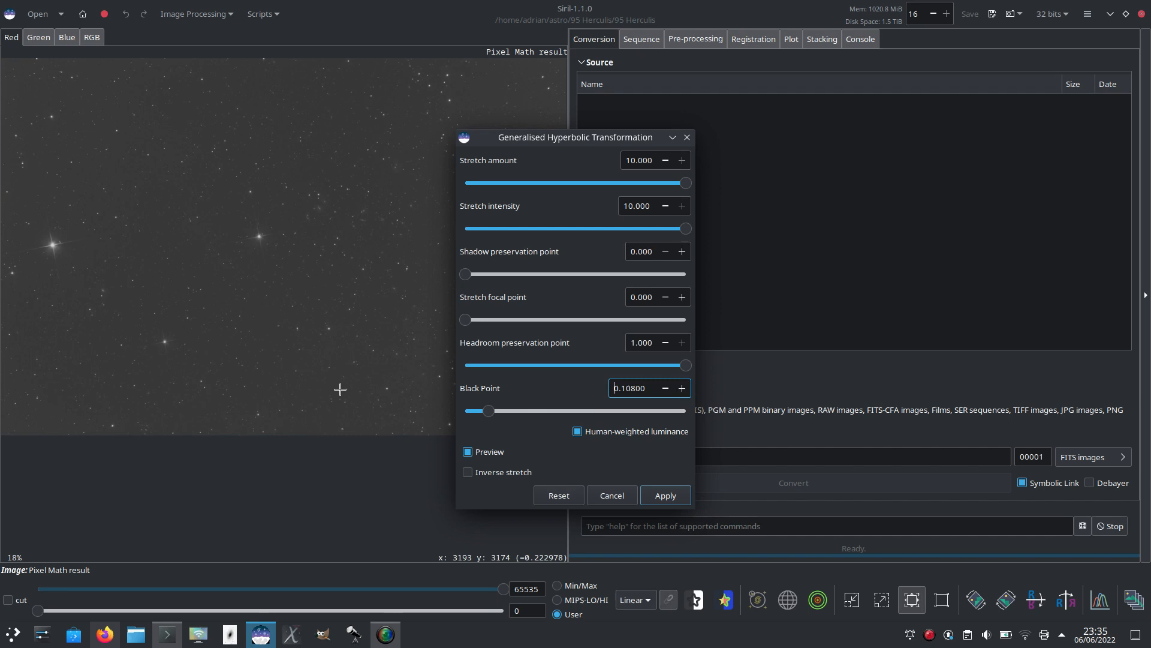
pyautogui.moveTo(339, 222)
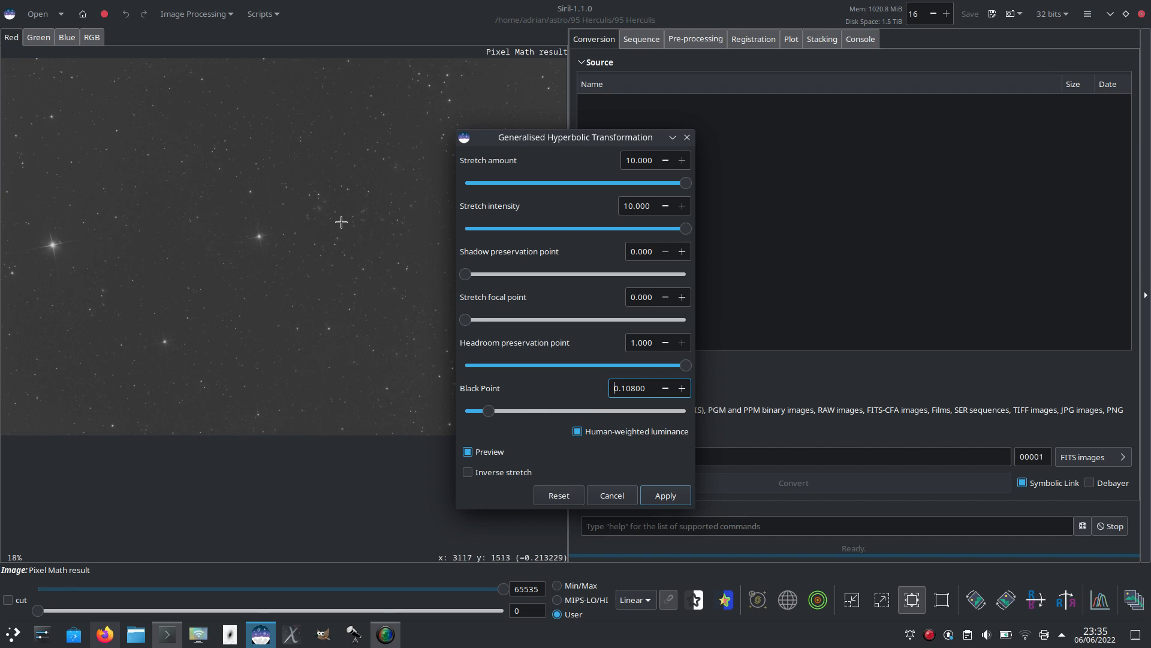
pyautogui.moveTo(368, 228)
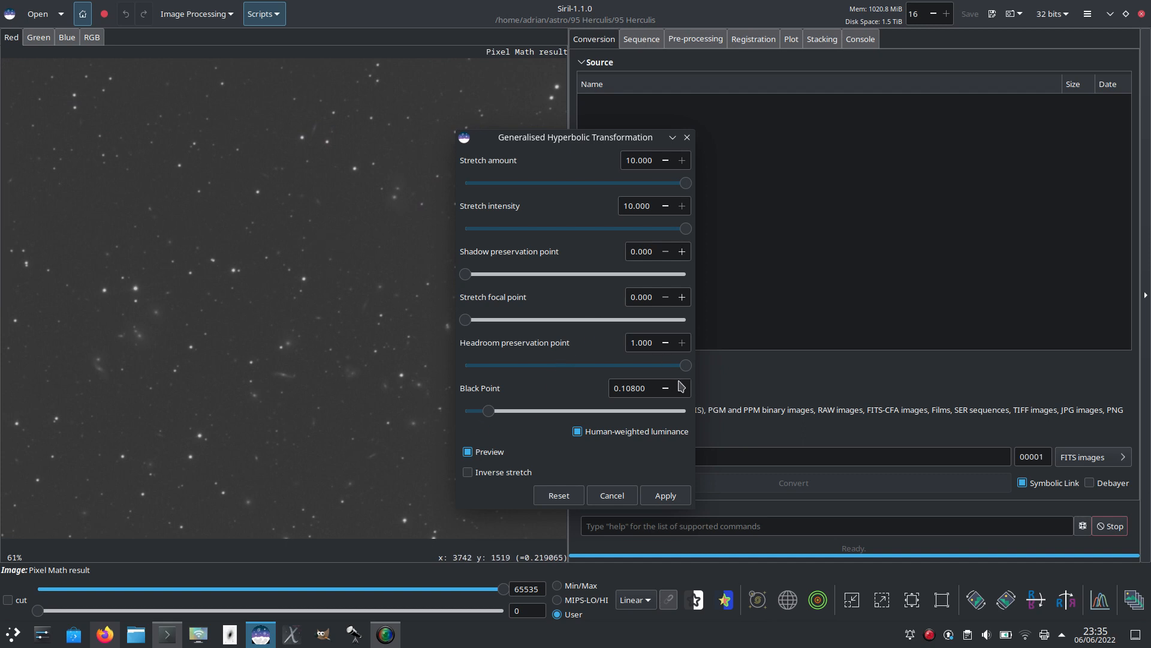
# Step: Set black point 0.114 and headroom preservation 0.591, apply the stretch and close GHT
pyautogui.click(682, 388)
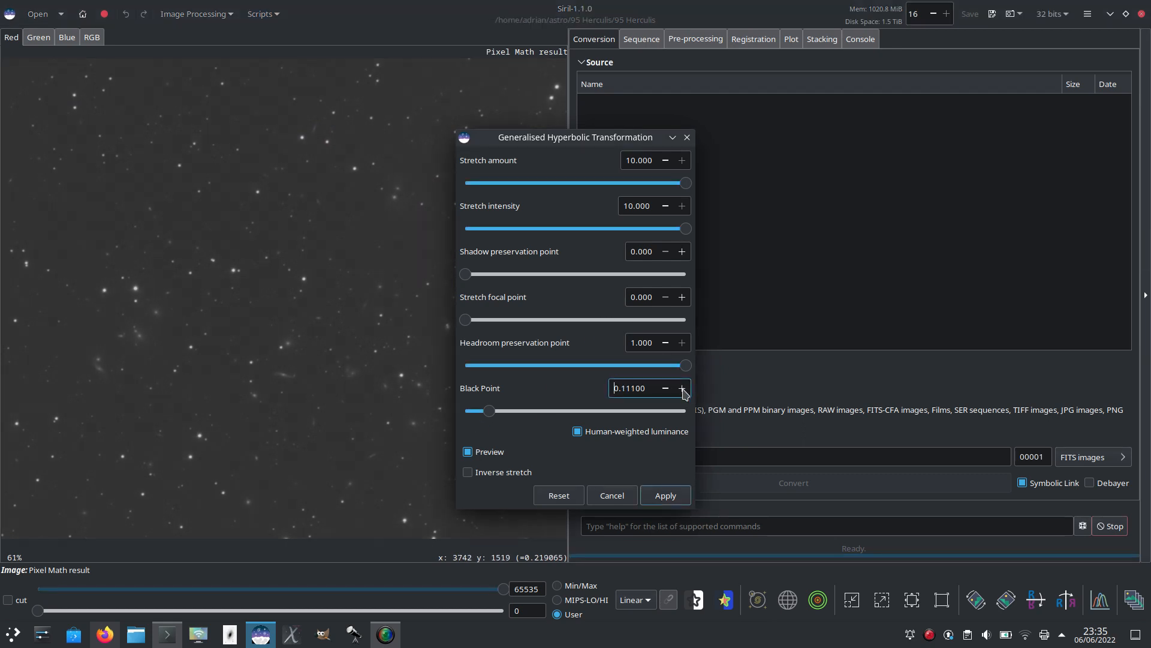
pyautogui.click(680, 387)
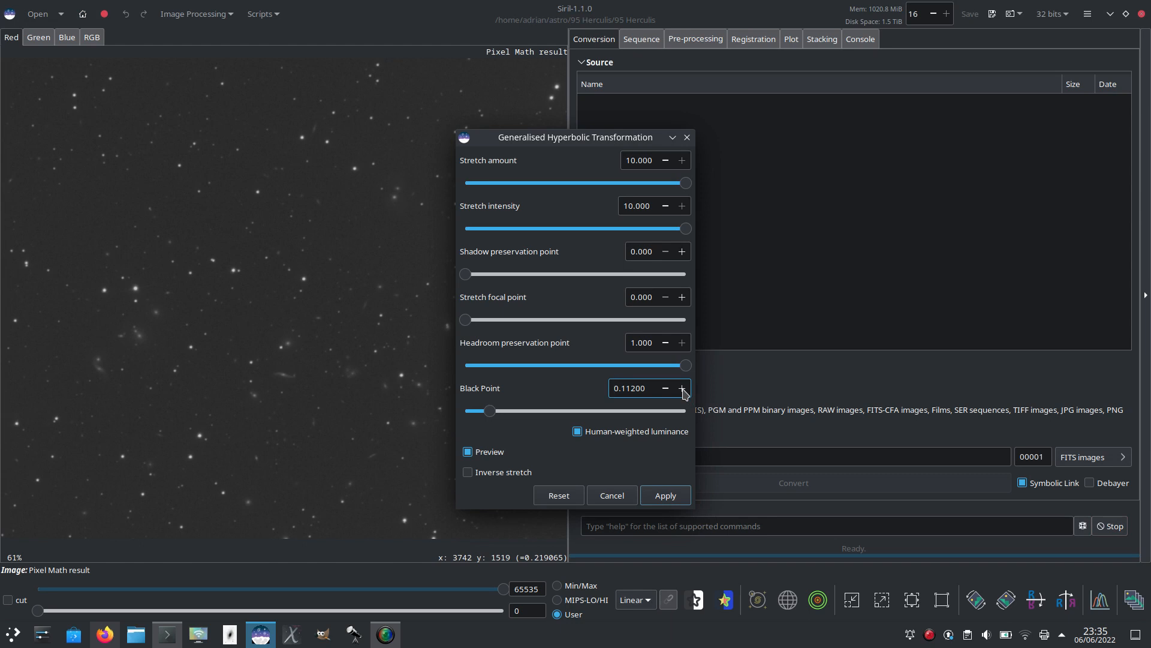
pyautogui.click(681, 387)
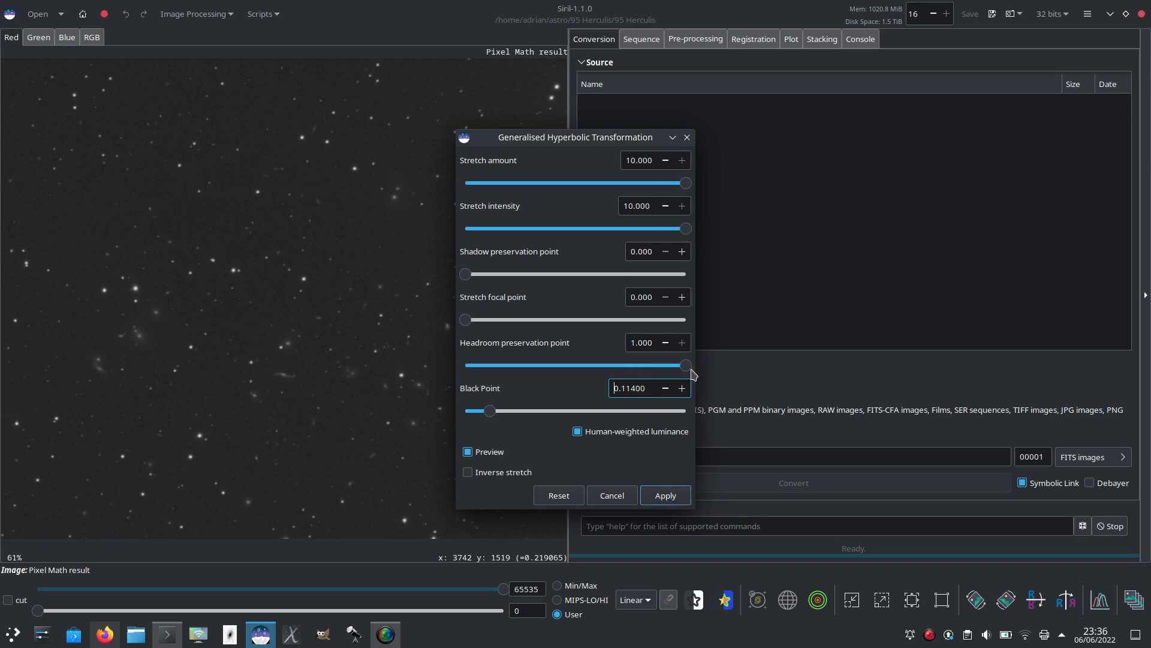
pyautogui.moveTo(685, 364); pyautogui.dragTo(595, 365)
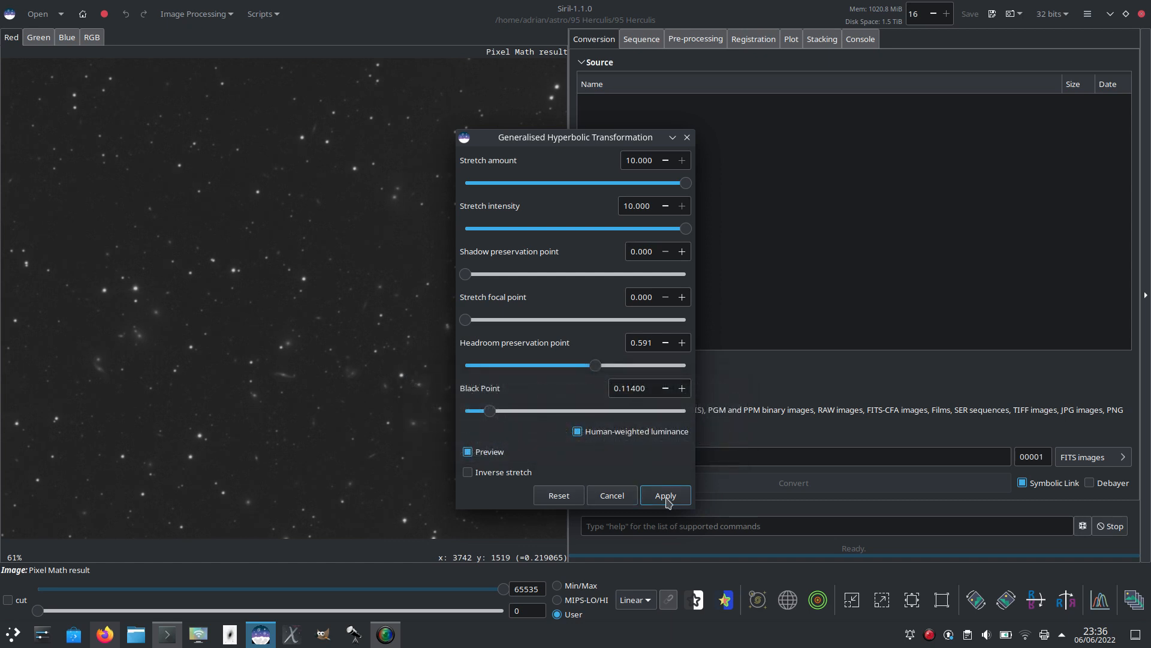
pyautogui.click(663, 495)
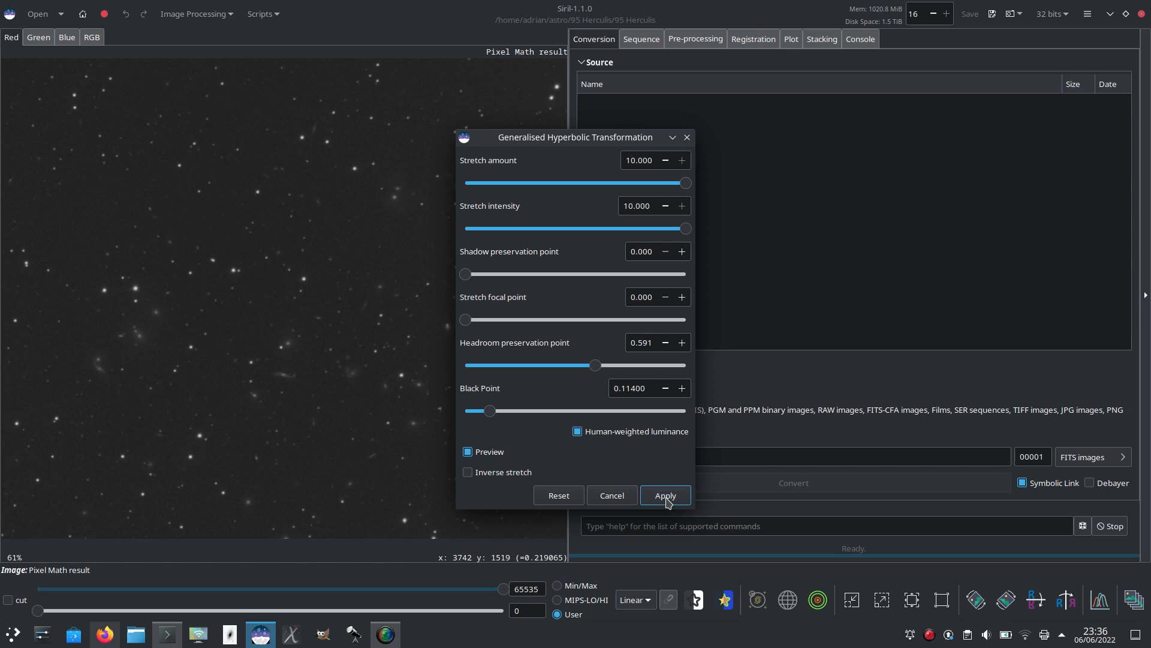
pyautogui.click(663, 494)
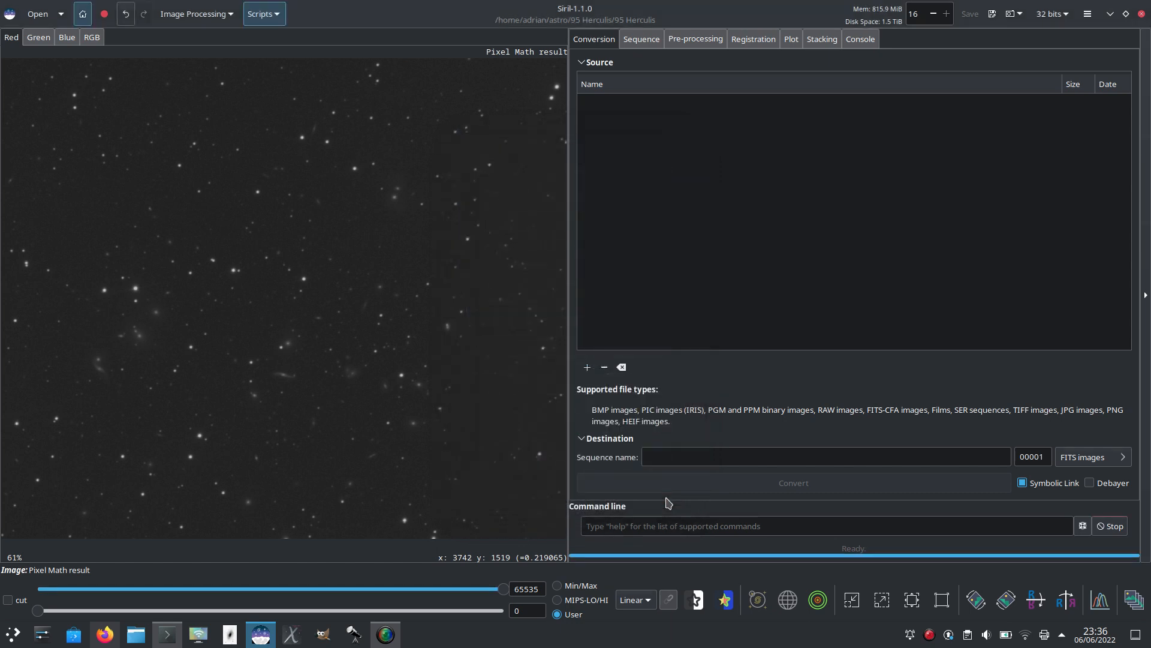
pyautogui.click(195, 13)
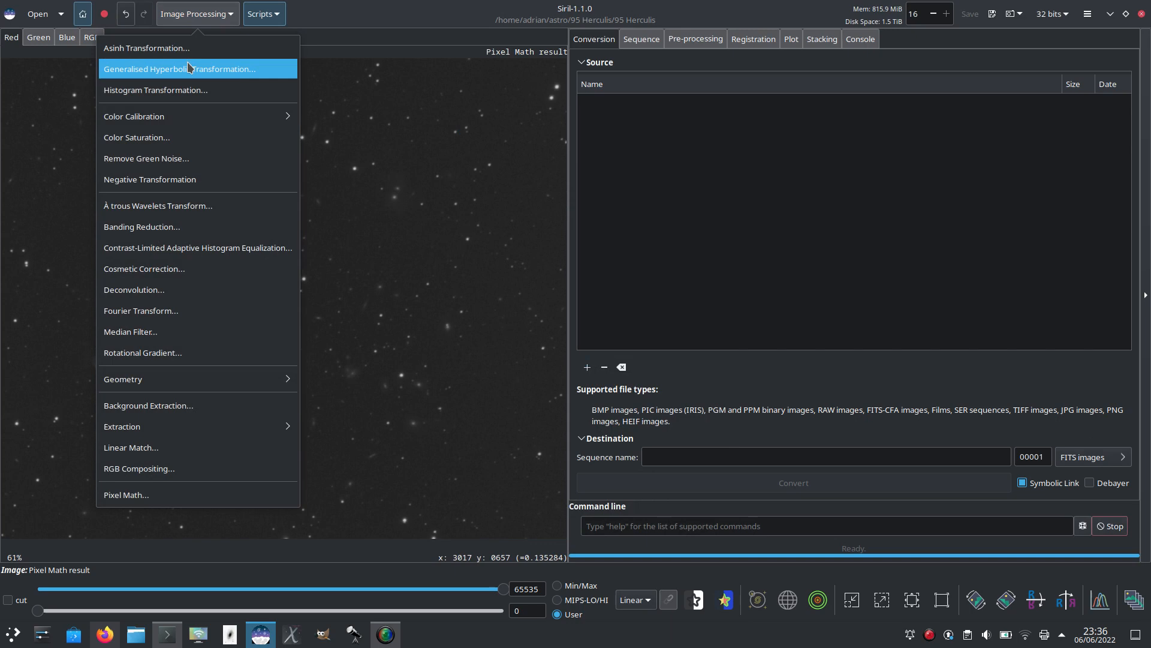
pyautogui.click(178, 68)
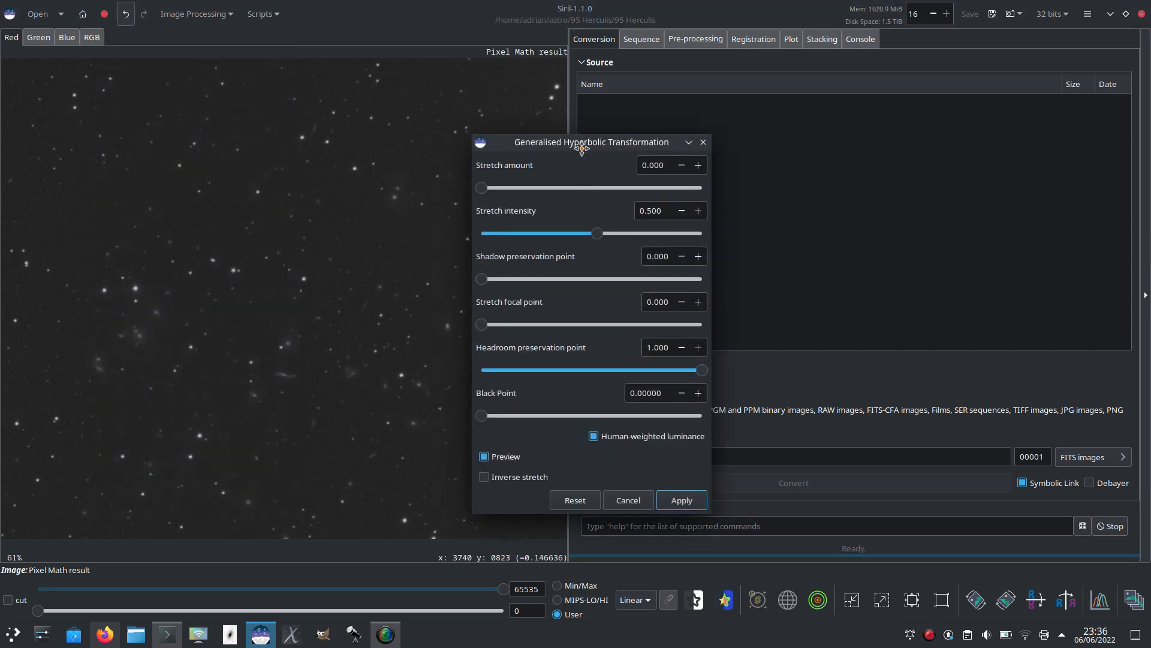
pyautogui.moveTo(591, 141); pyautogui.dragTo(735, 129)
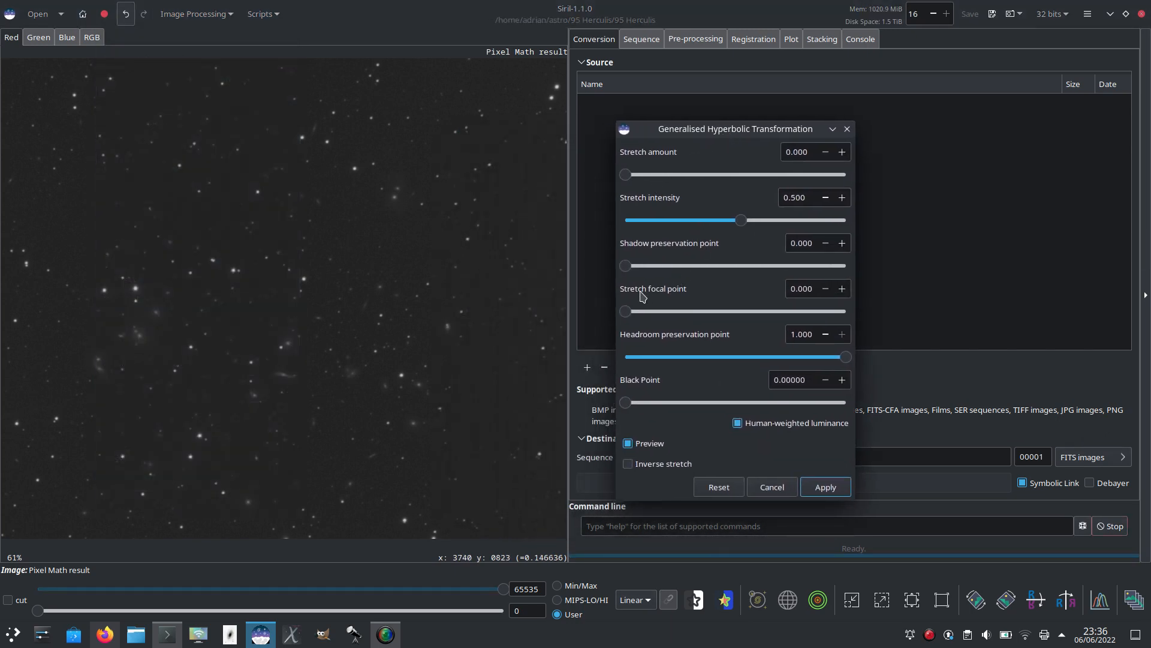
pyautogui.click(627, 443)
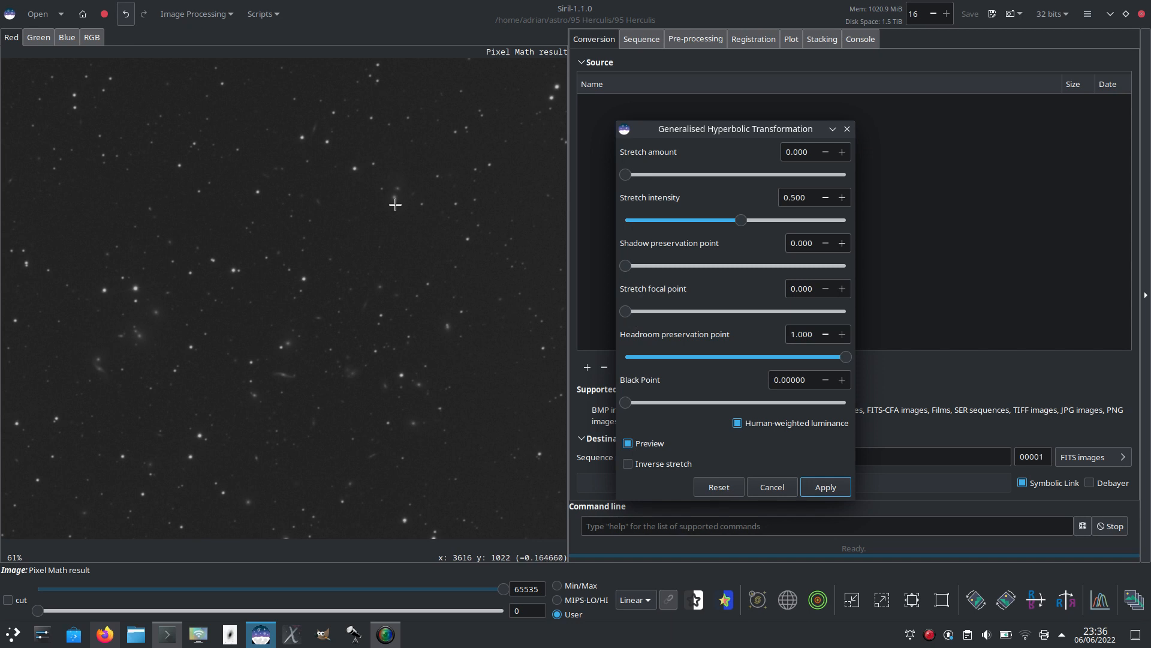
pyautogui.moveTo(488, 403)
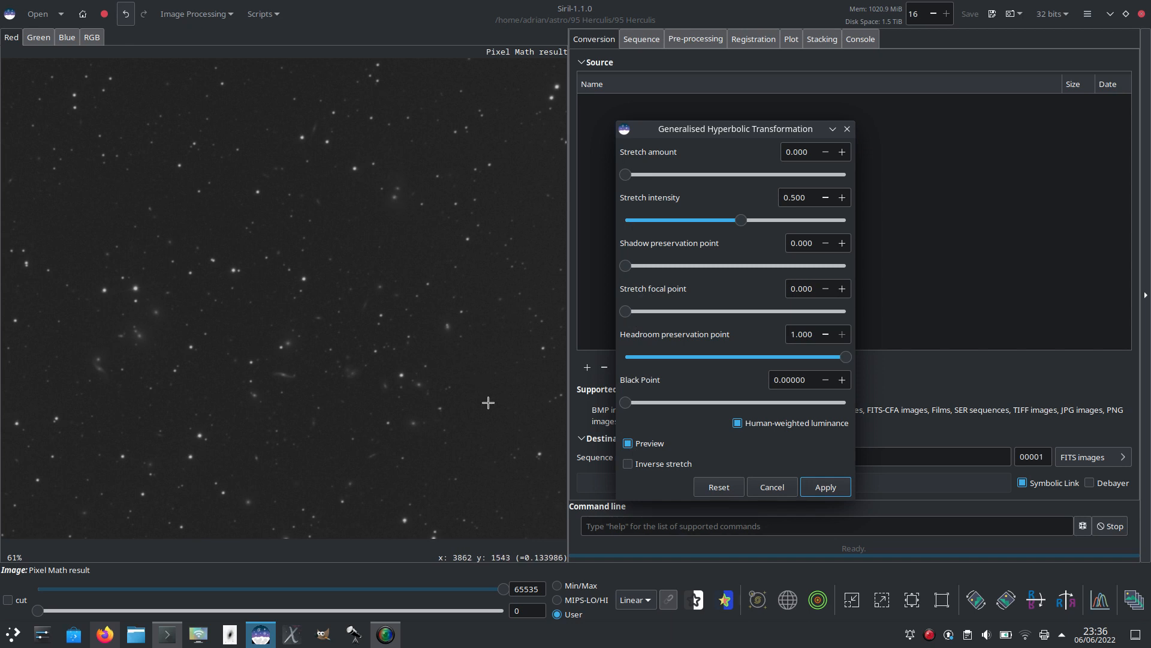
pyautogui.moveTo(393, 204)
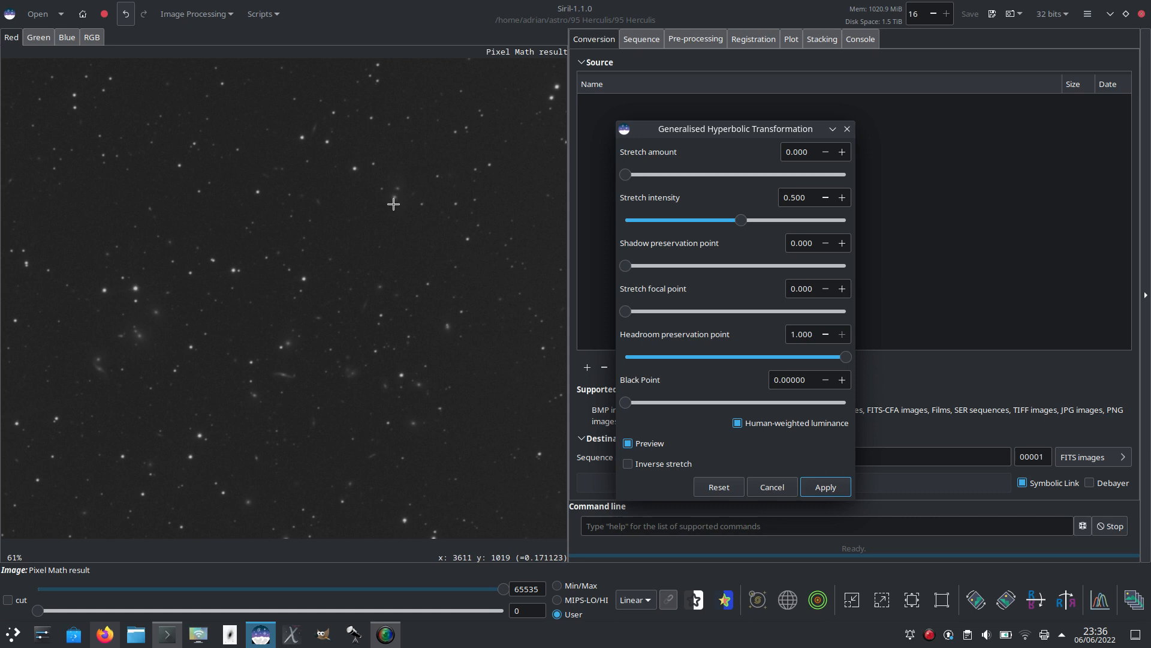
pyautogui.moveTo(392, 204)
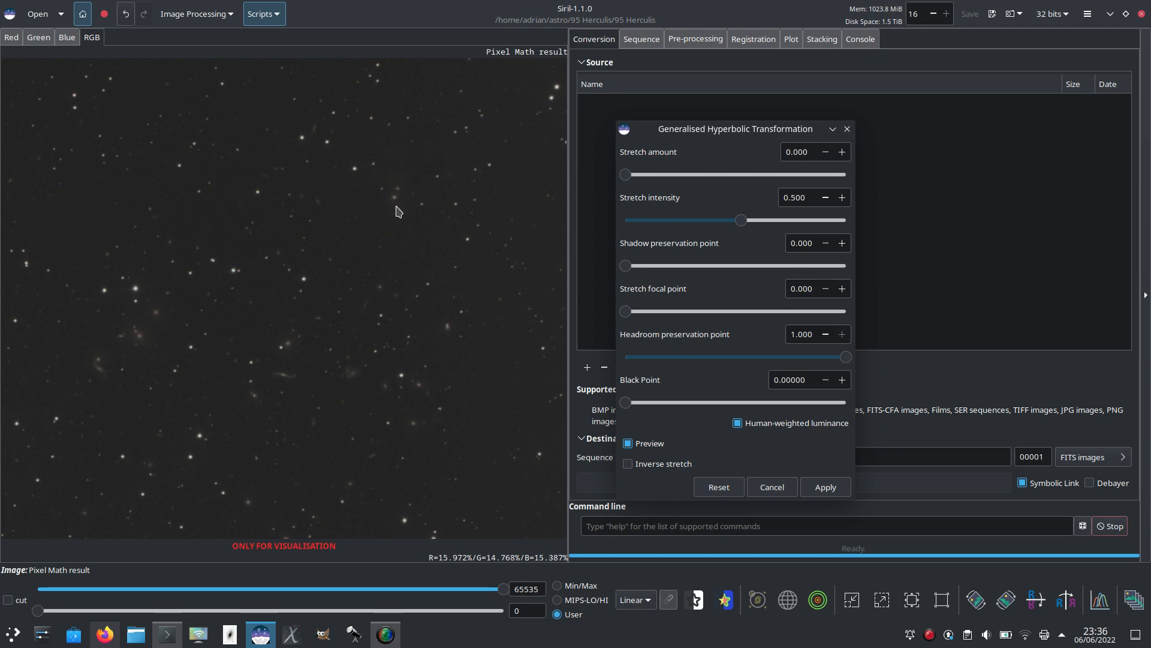
# Step: Set the stretch focal point to 0.157 and the stretch amount to 8.132
pyautogui.moveTo(625, 310); pyautogui.dragTo(643, 310)
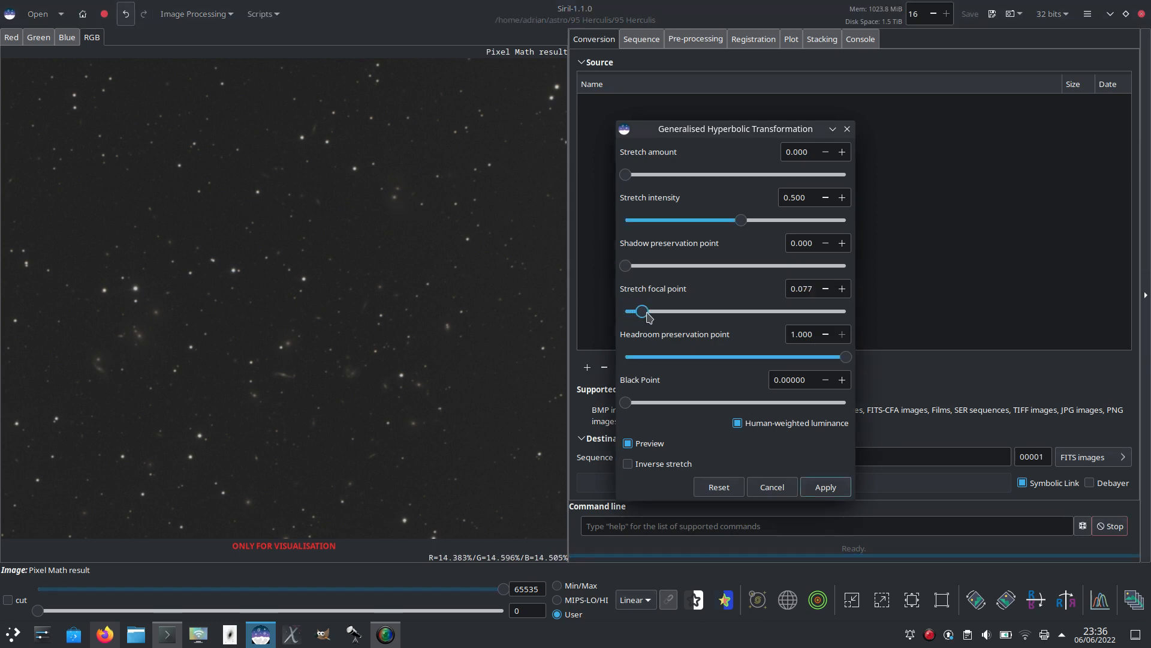
pyautogui.moveTo(640, 310); pyautogui.dragTo(658, 311)
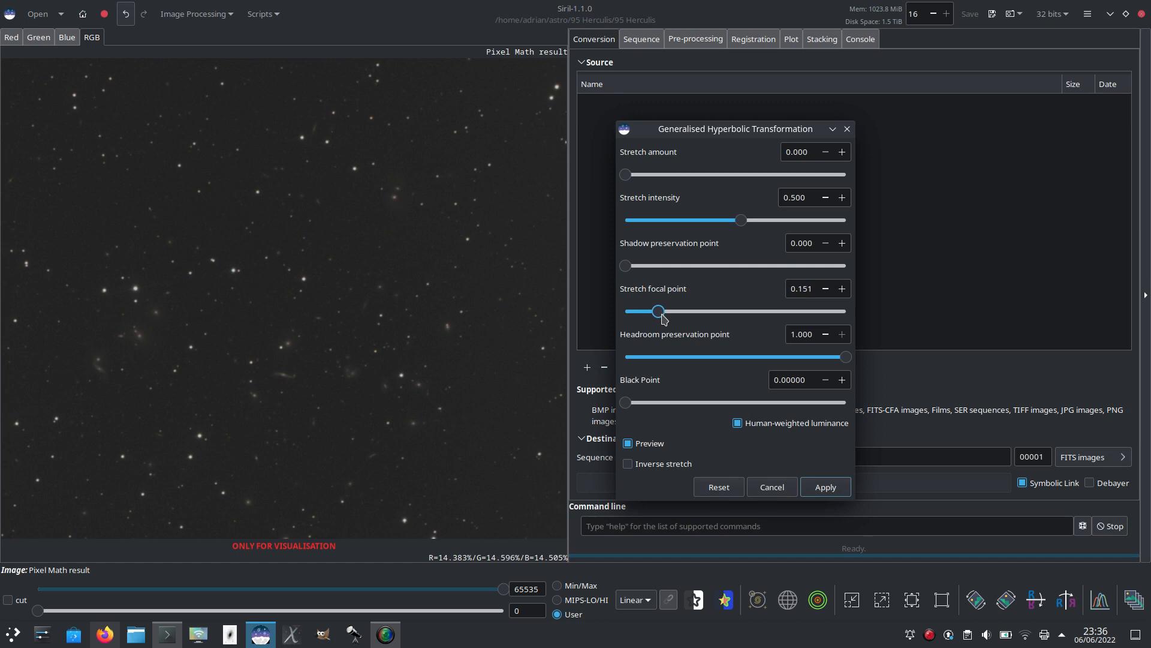
pyautogui.moveTo(658, 311); pyautogui.dragTo(661, 311)
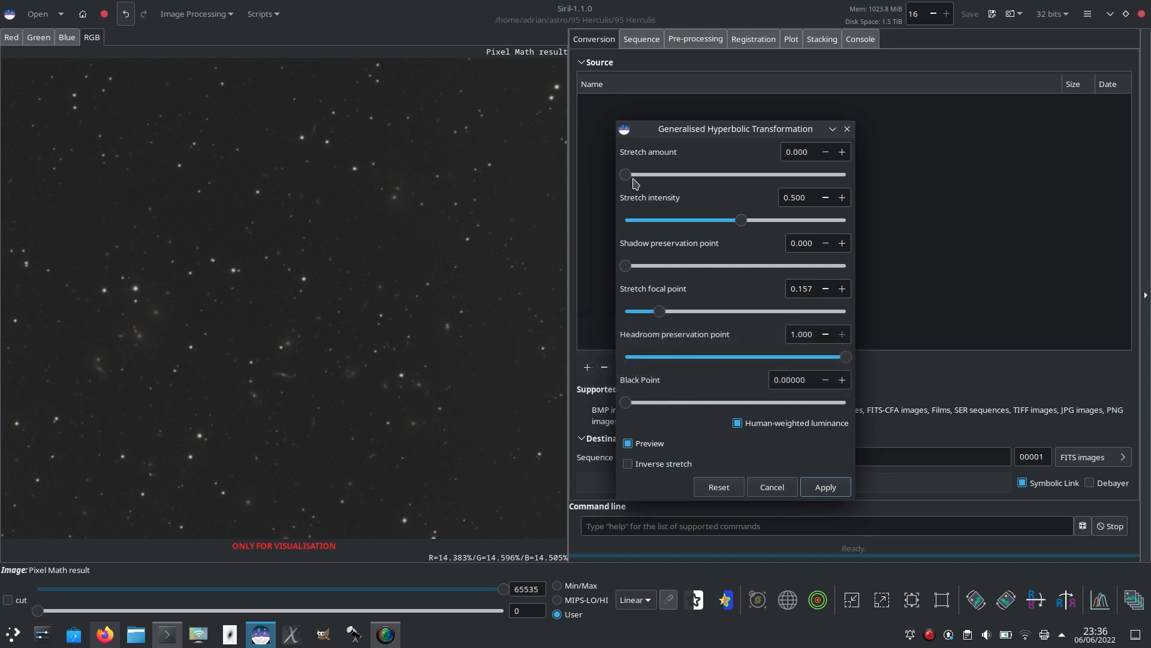
pyautogui.moveTo(625, 174); pyautogui.dragTo(803, 174)
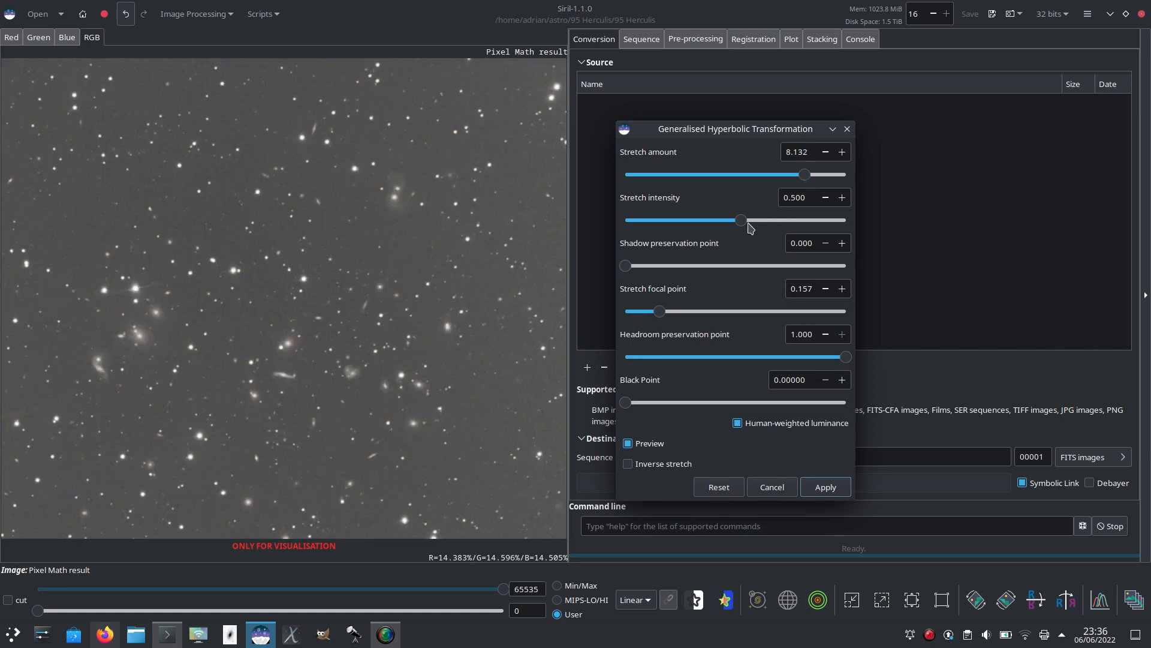
pyautogui.moveTo(741, 221)
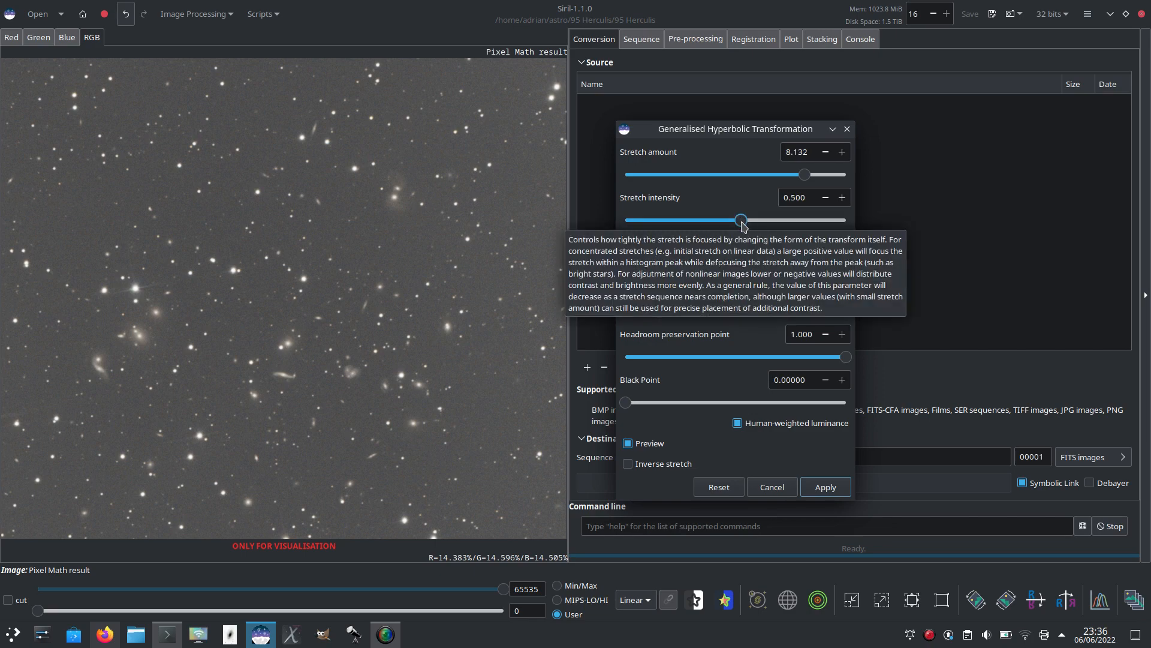
# Step: Raise the stretch intensity in stages to 7.198
pyautogui.moveTo(740, 219); pyautogui.dragTo(780, 219)
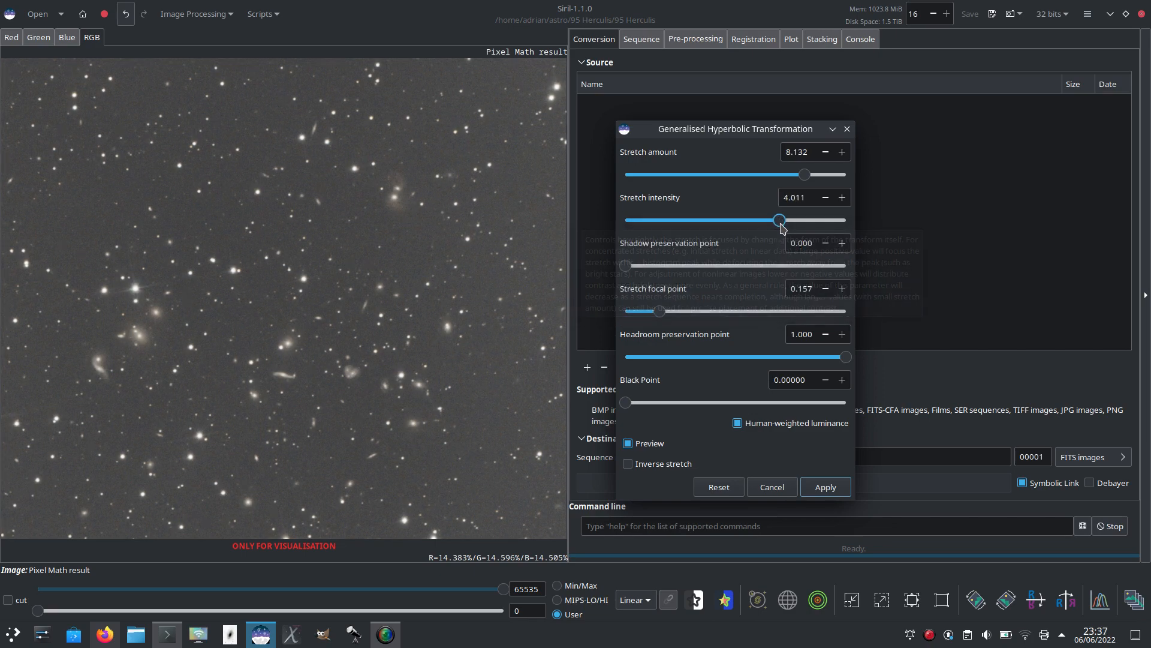
pyautogui.moveTo(780, 220); pyautogui.dragTo(800, 219)
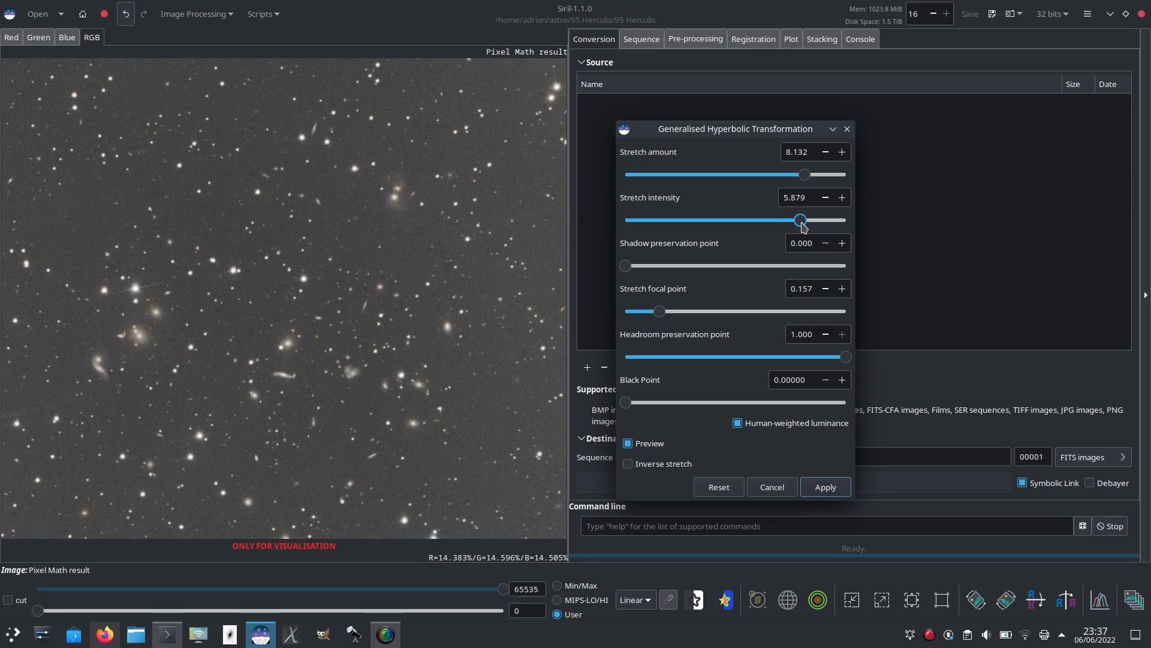
pyautogui.moveTo(800, 219); pyautogui.dragTo(816, 220)
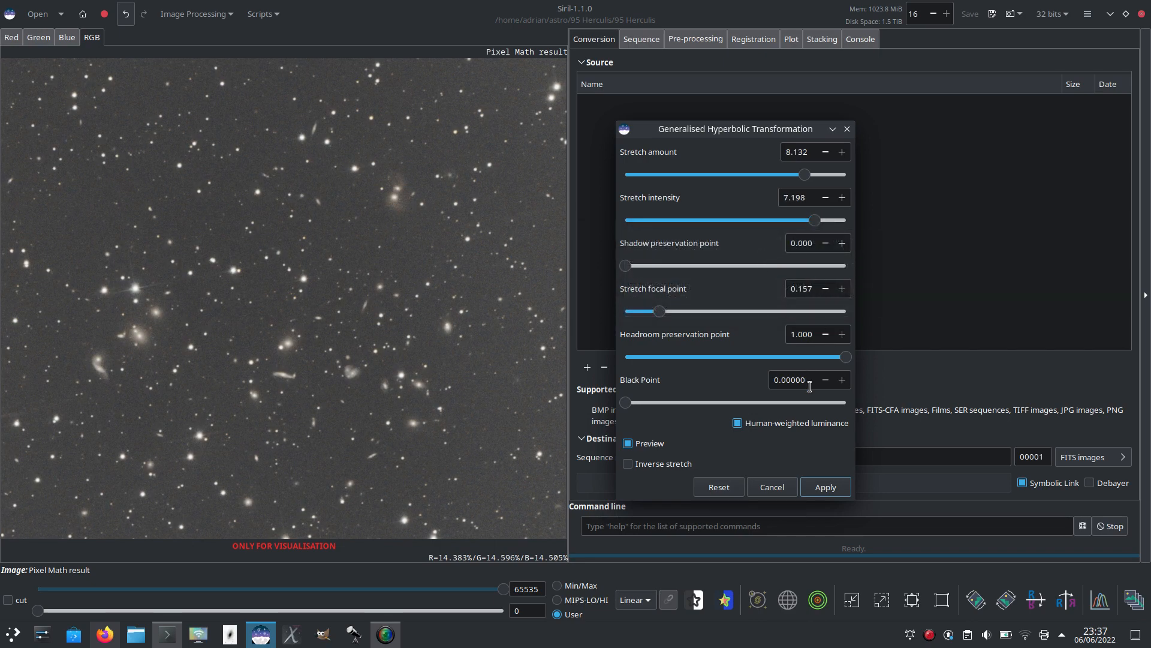
# Step: Raise the black point to 0.019 and apply the second hyperbolic stretch
pyautogui.click(842, 380)
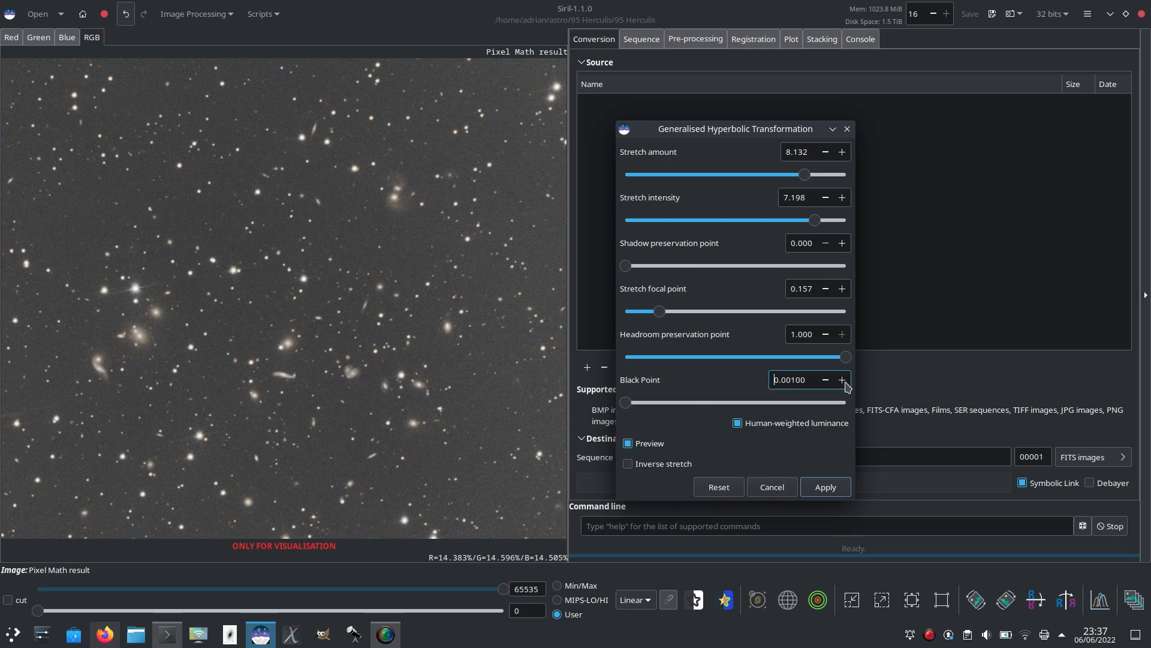
pyautogui.click(842, 380)
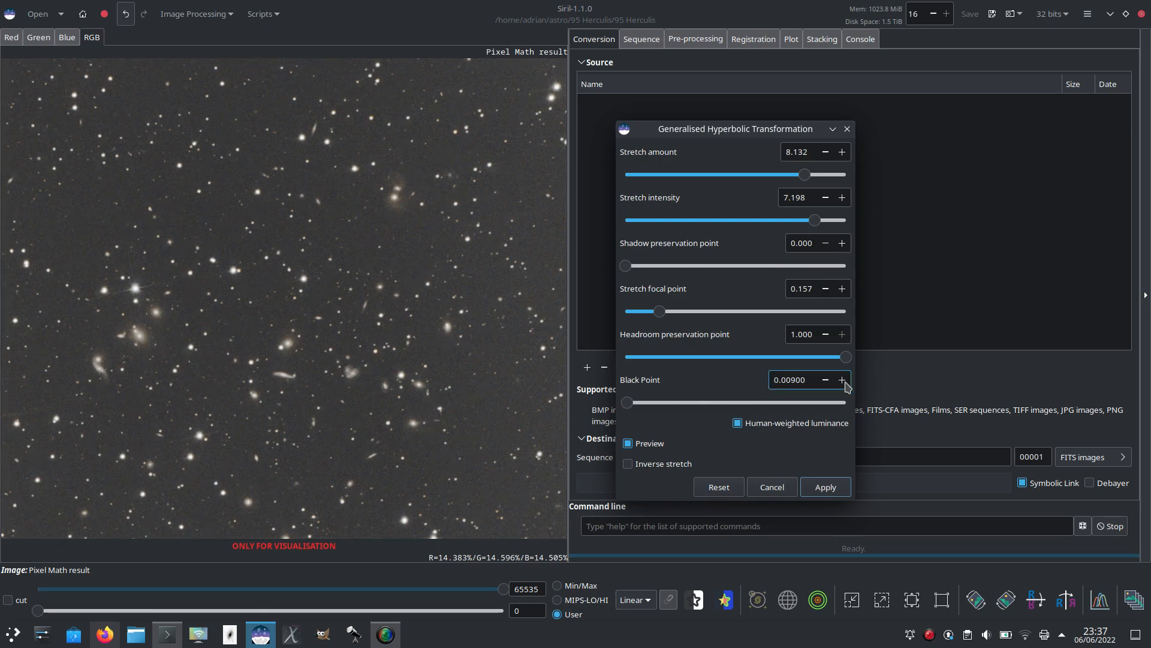
pyautogui.click(842, 380)
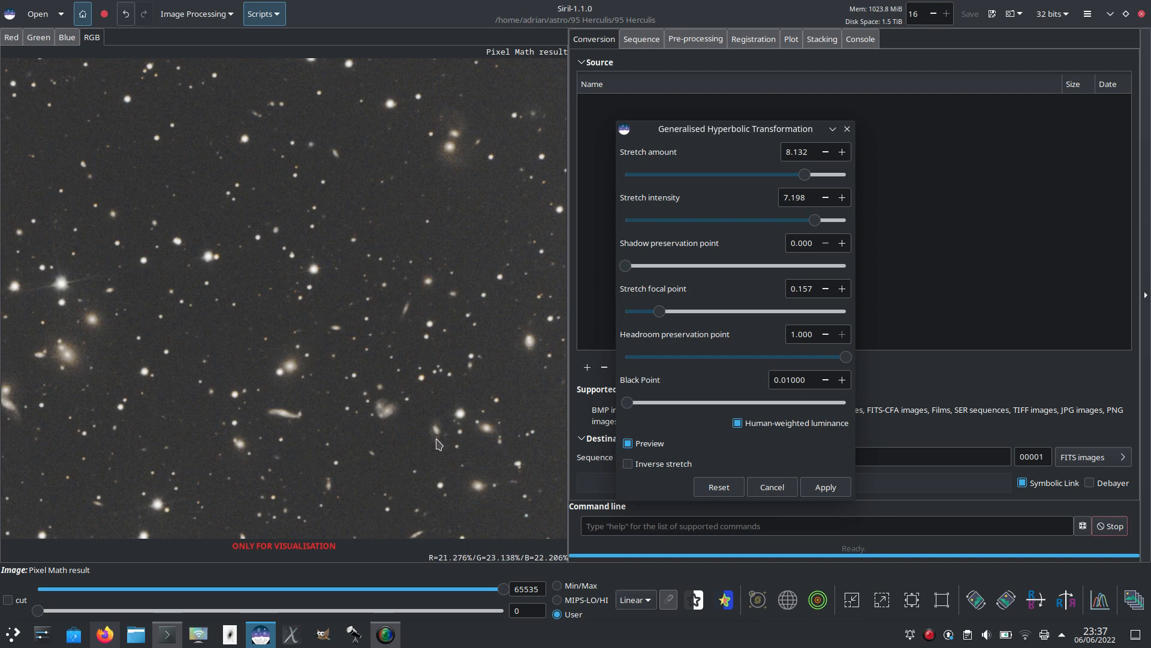
pyautogui.moveTo(461, 186)
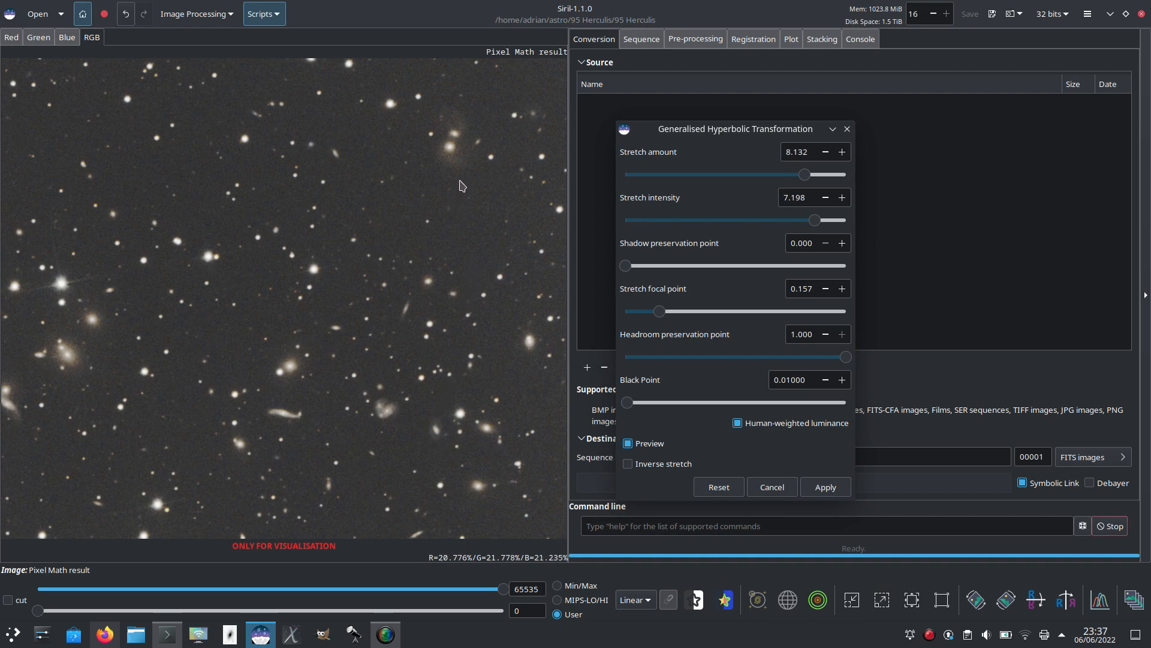
pyautogui.moveTo(357, 333)
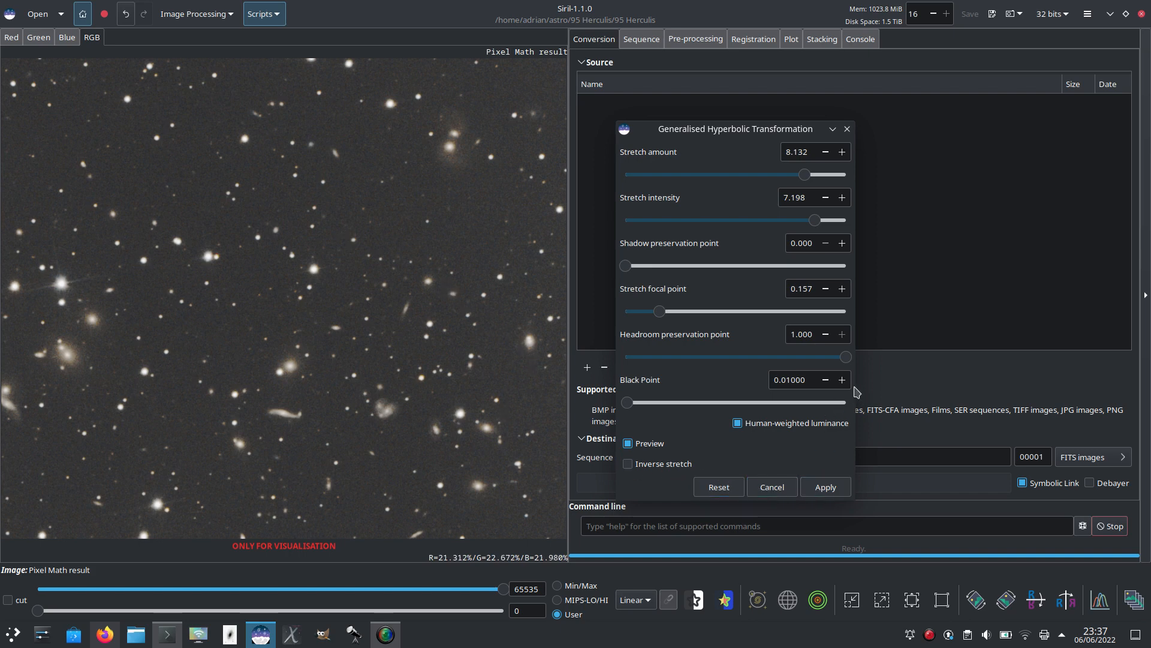
pyautogui.click(842, 380)
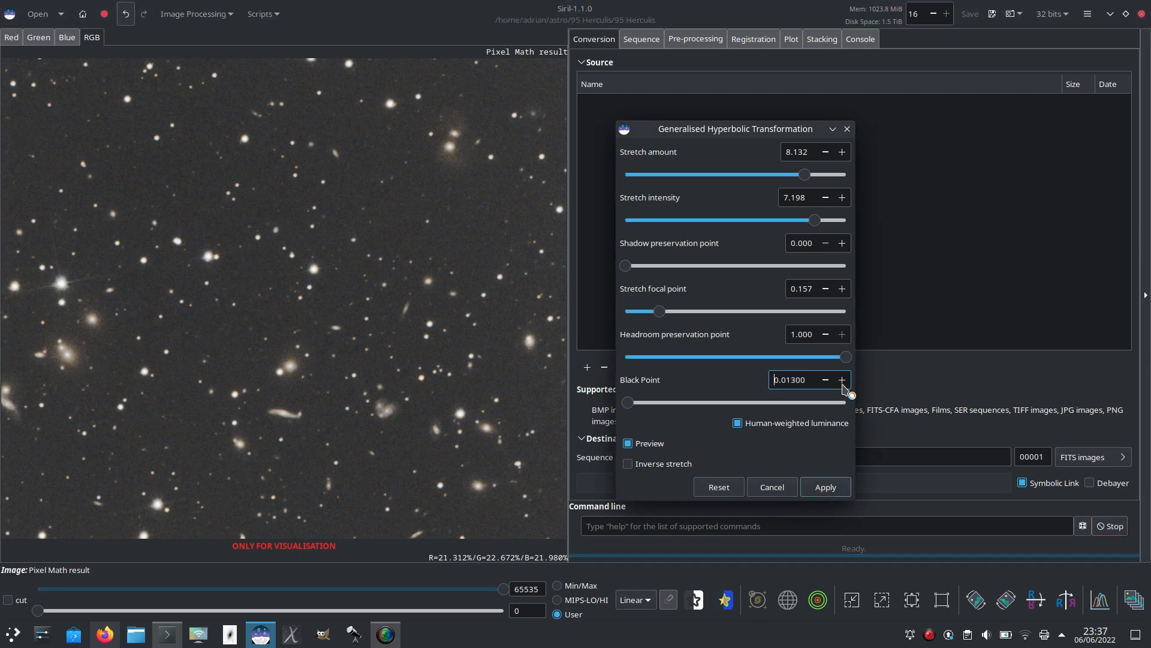
pyautogui.click(842, 380)
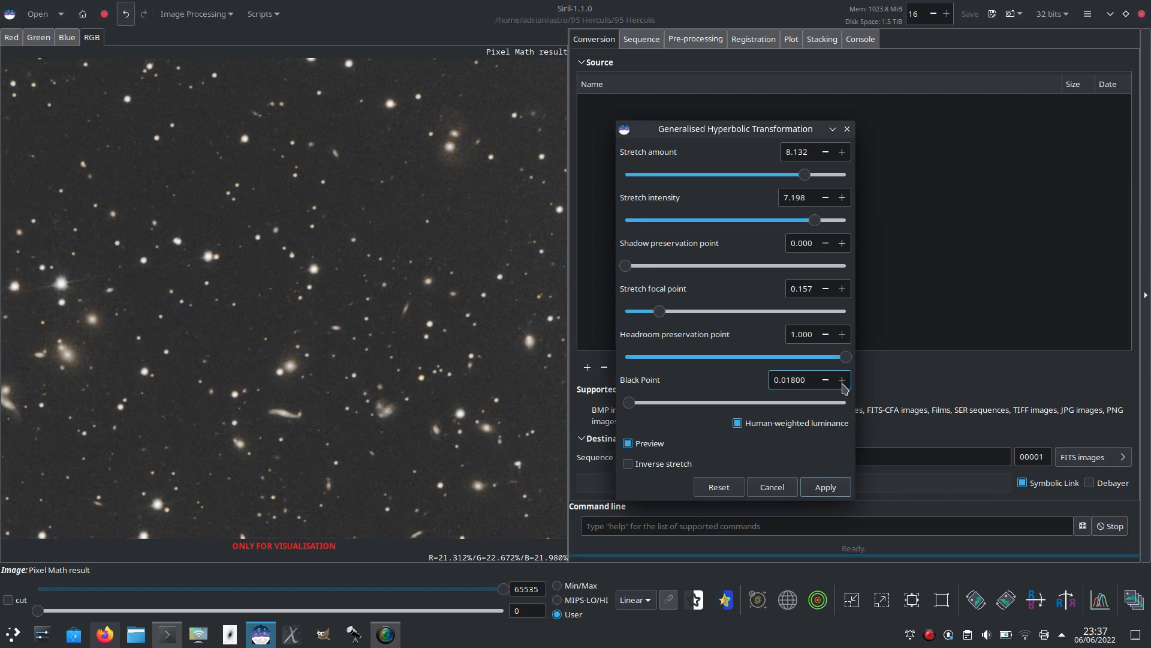
pyautogui.click(842, 380)
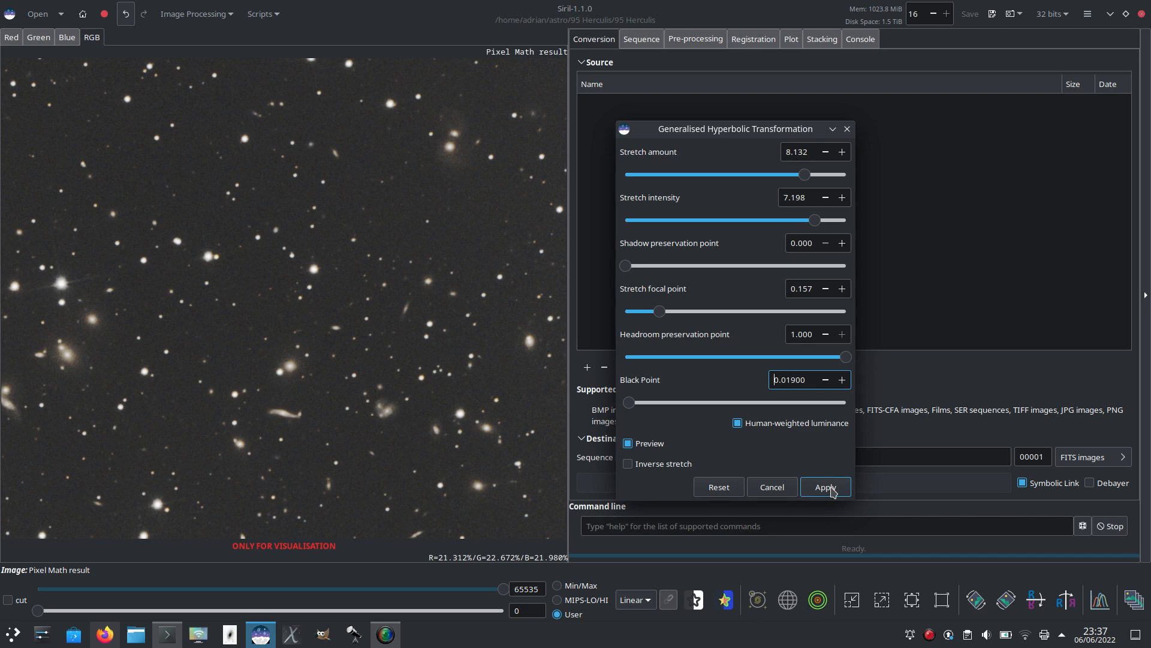
pyautogui.click(825, 487)
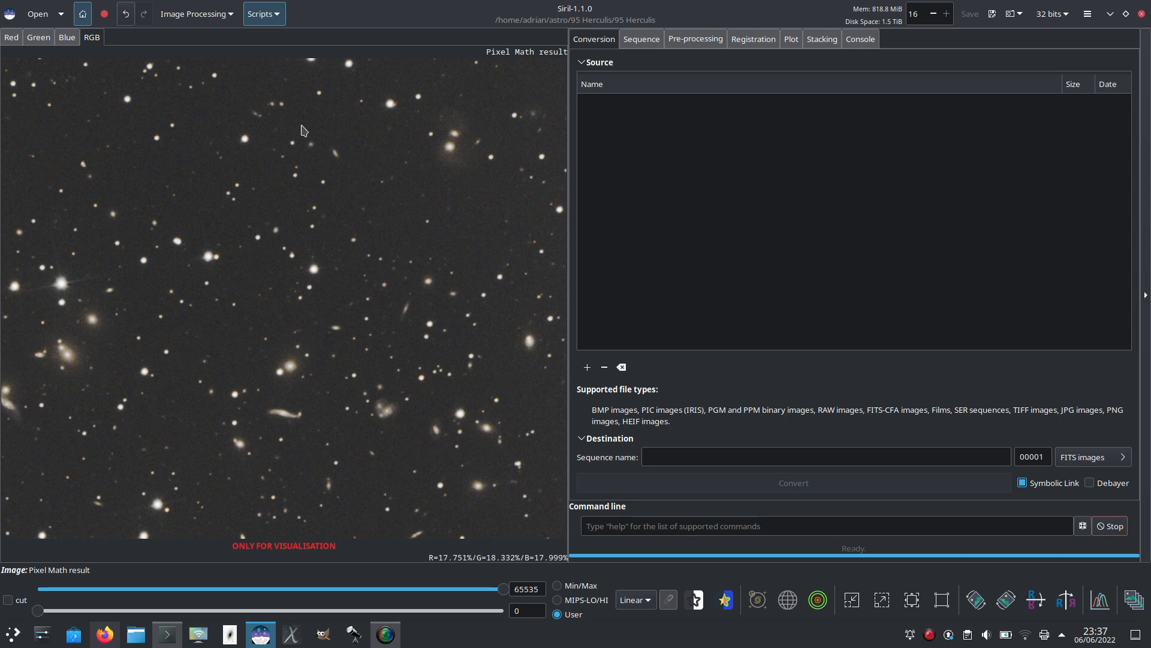
# Step: Reopen GHT for a third stretch and start raising its black point from zero
pyautogui.click(196, 13)
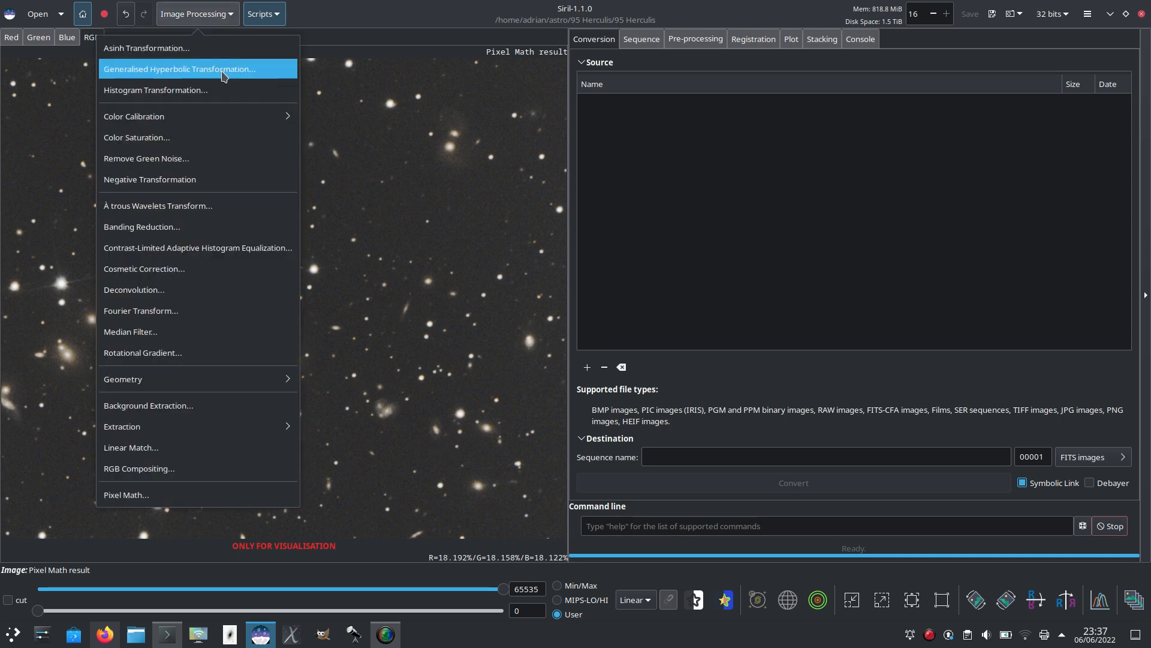
pyautogui.click(179, 68)
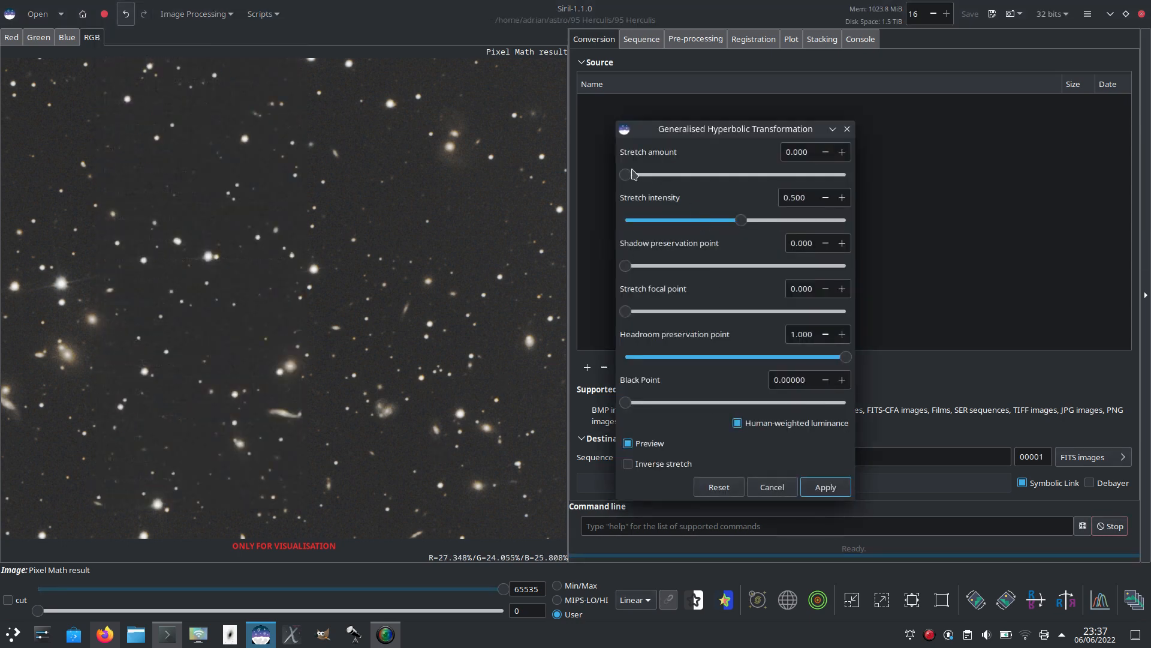
pyautogui.click(842, 380)
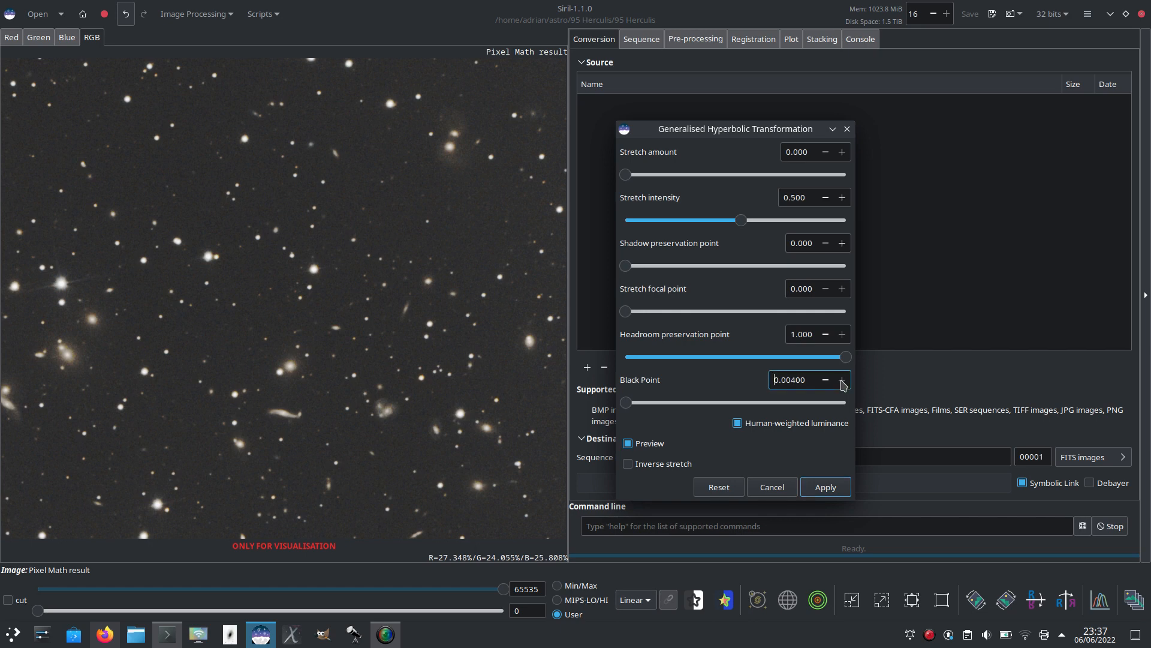
pyautogui.click(842, 380)
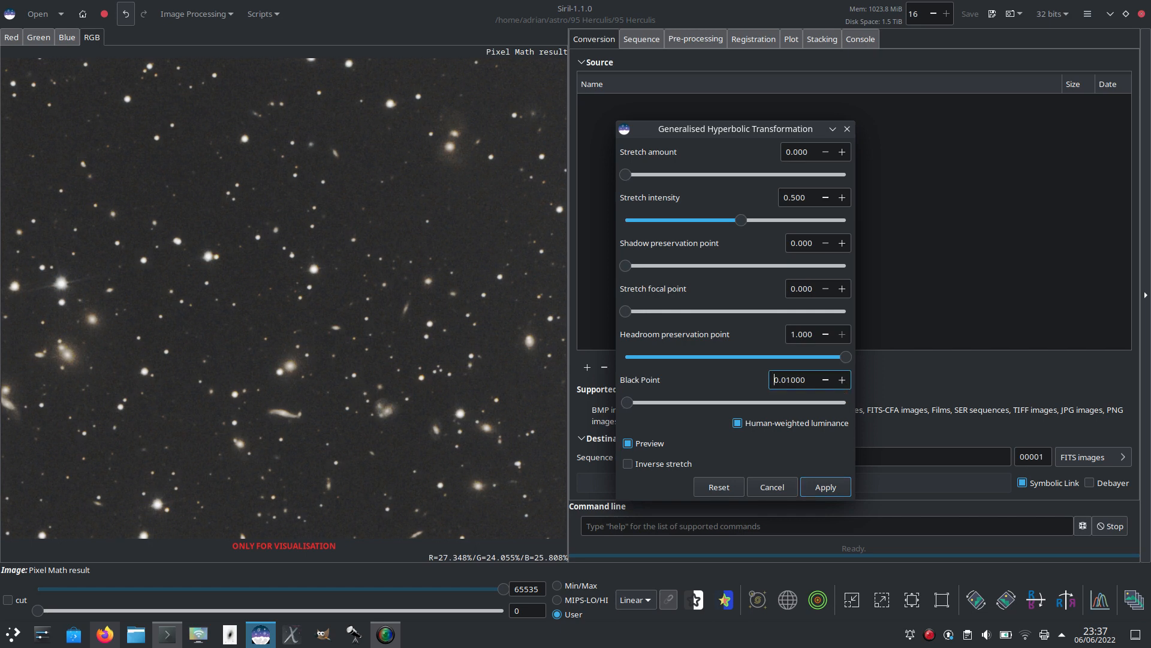
pyautogui.click(842, 380)
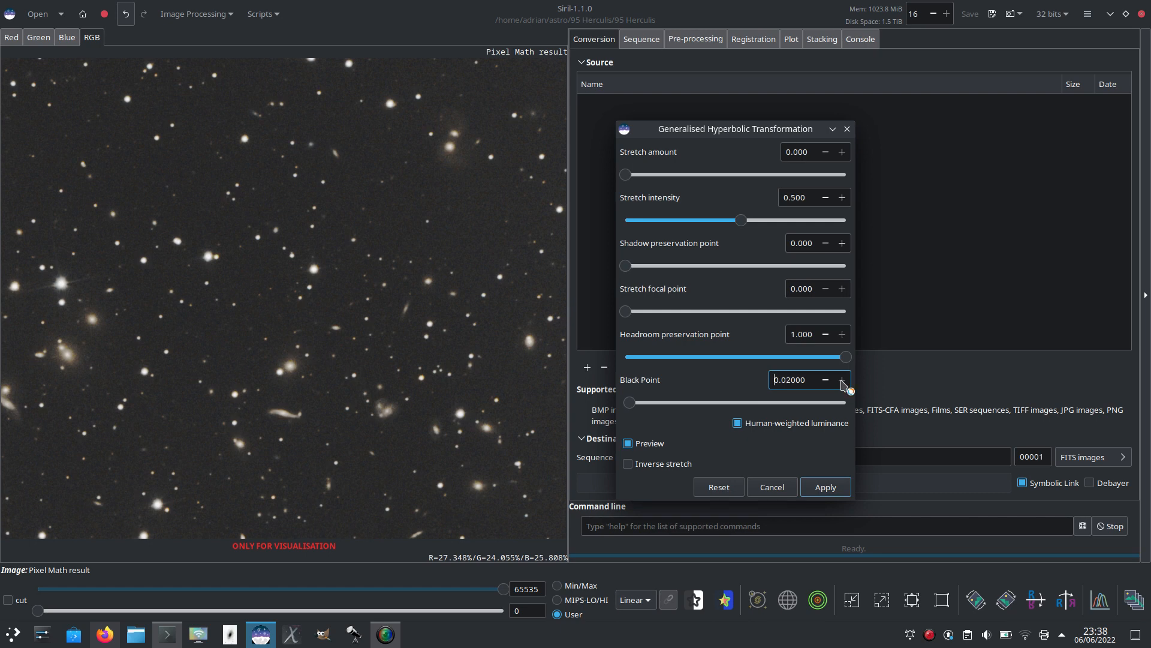
pyautogui.click(842, 380)
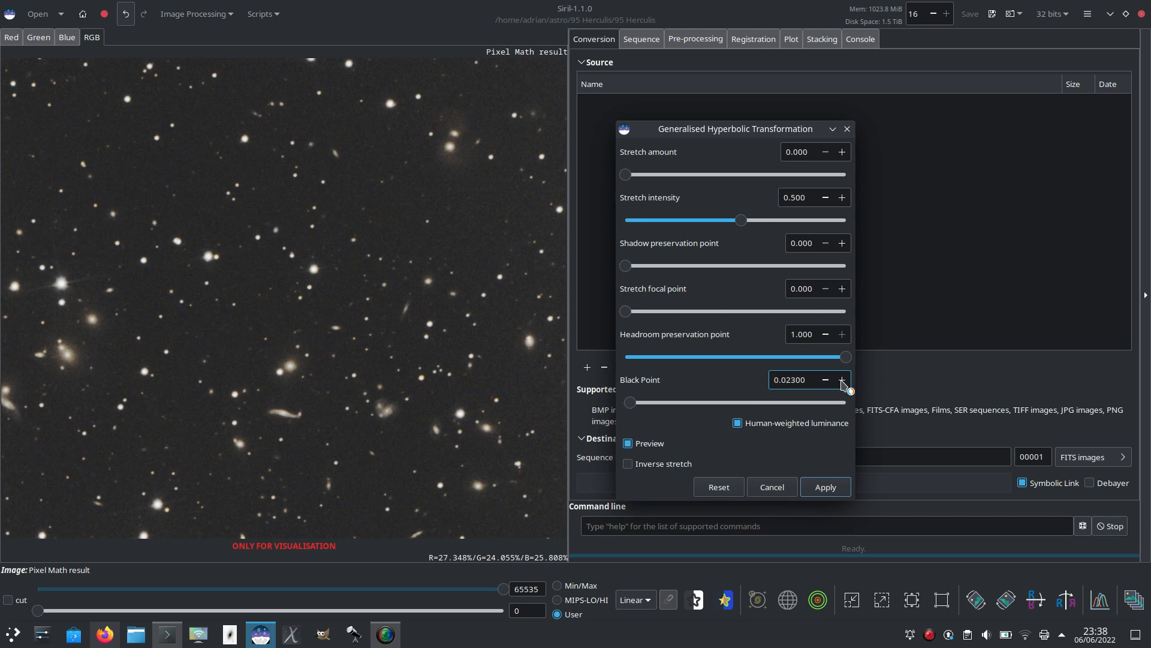
pyautogui.click(842, 380)
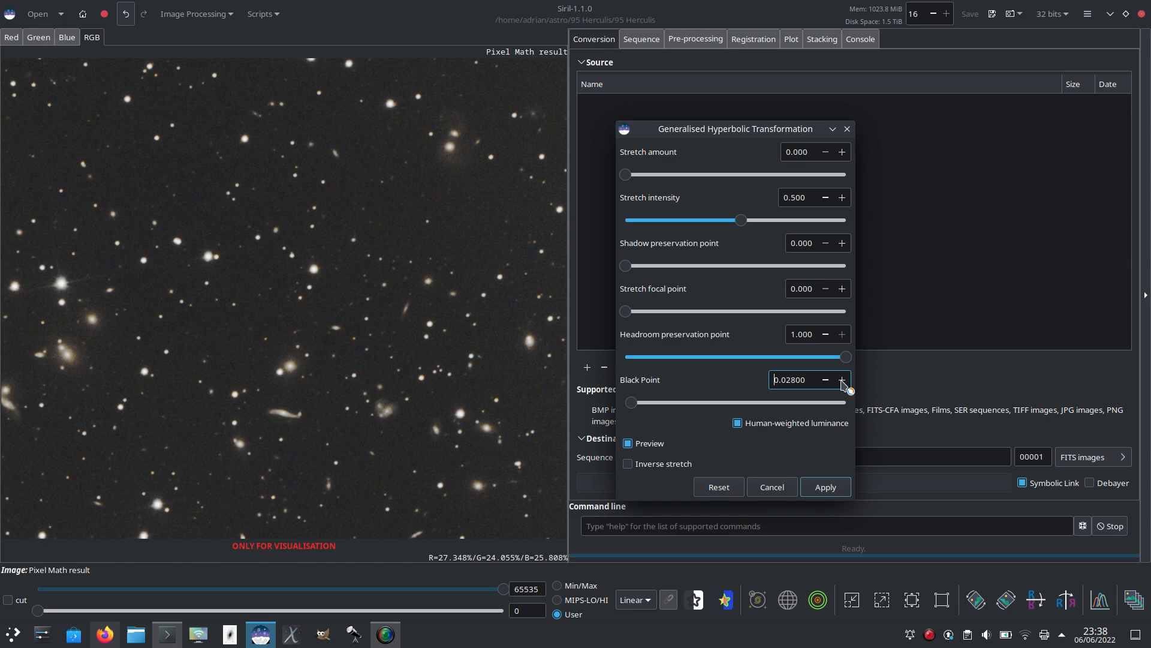
pyautogui.click(842, 380)
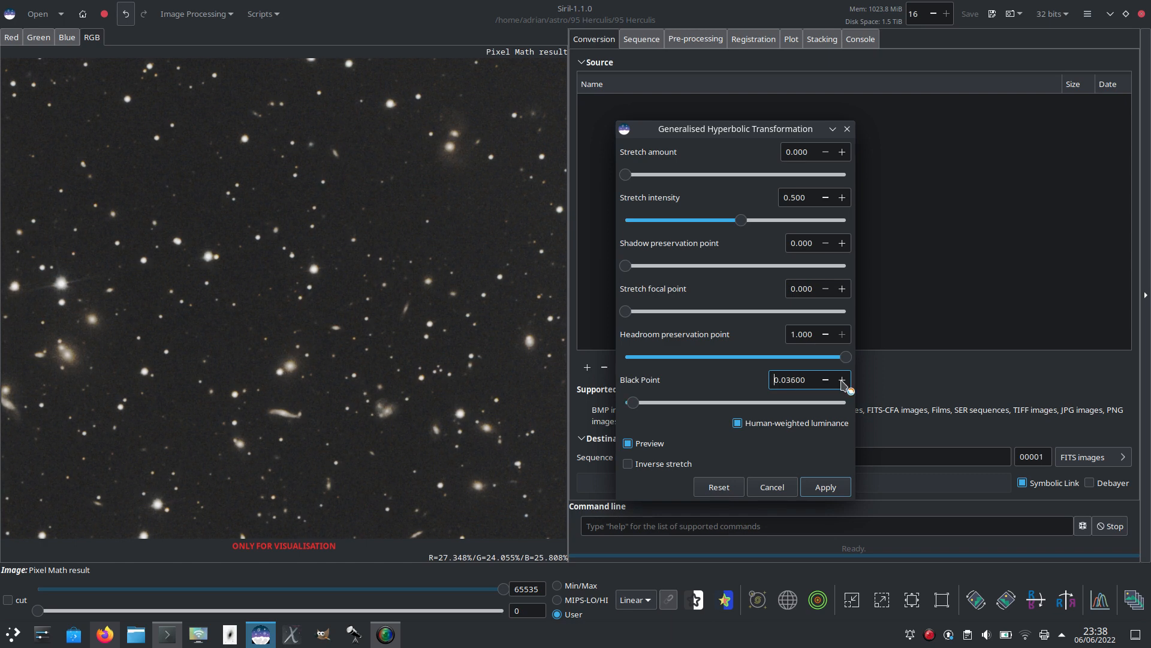
# Step: Continue raising the black point to 0.057, hiding the preview to compare with the original
pyautogui.click(842, 380)
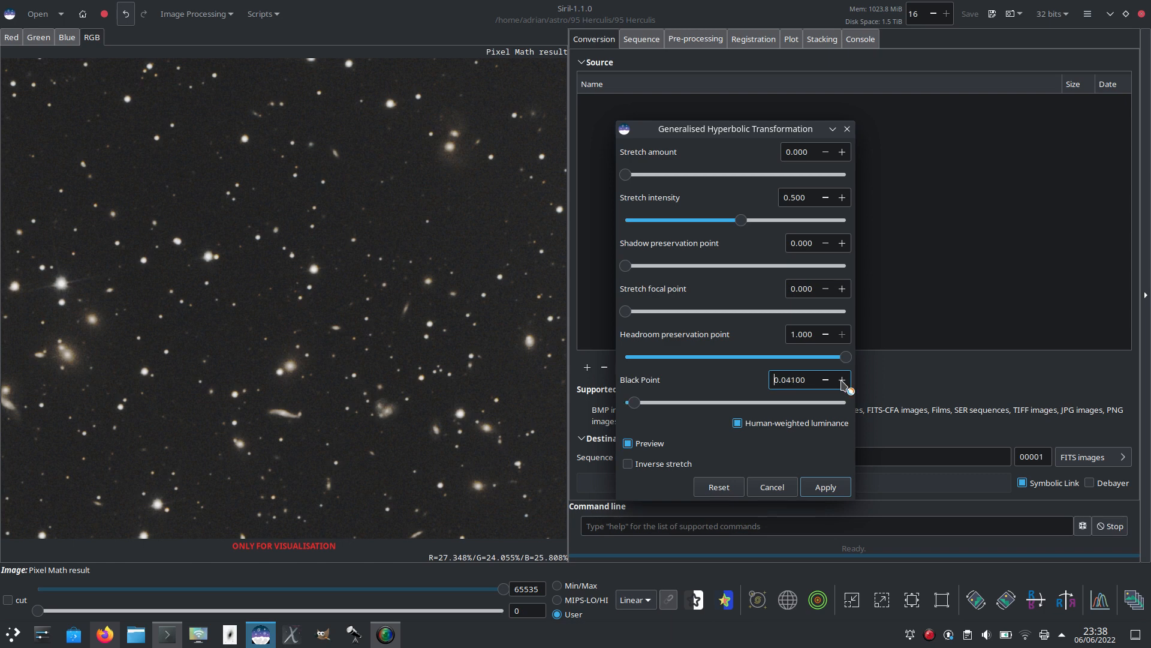
pyautogui.click(842, 380)
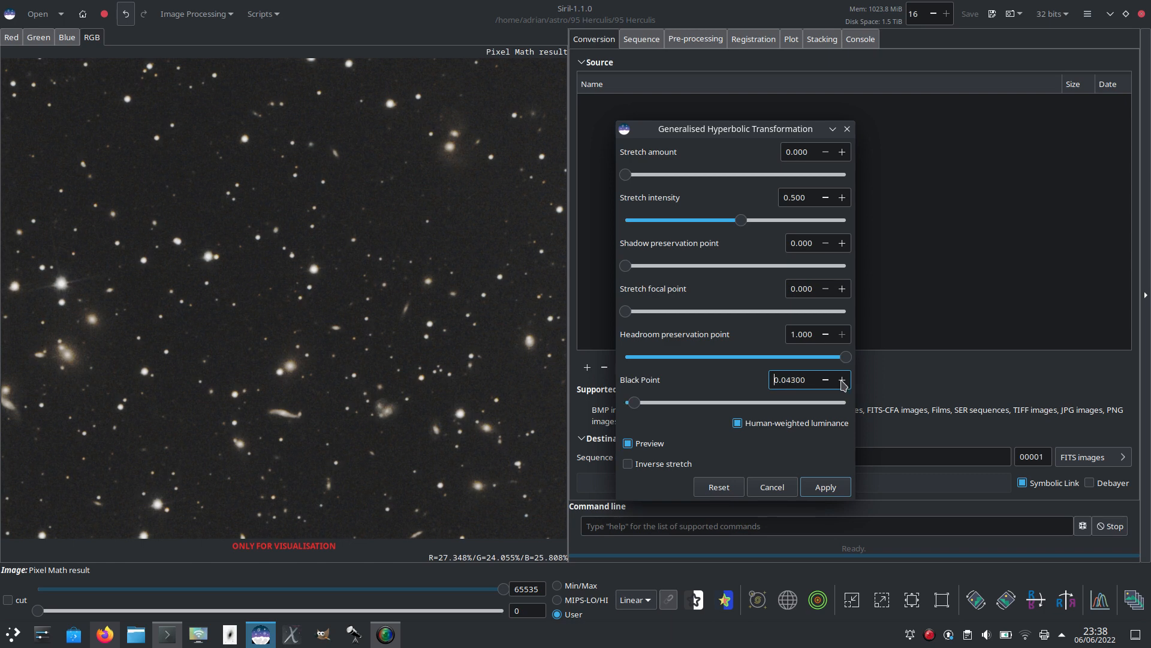
pyautogui.click(842, 381)
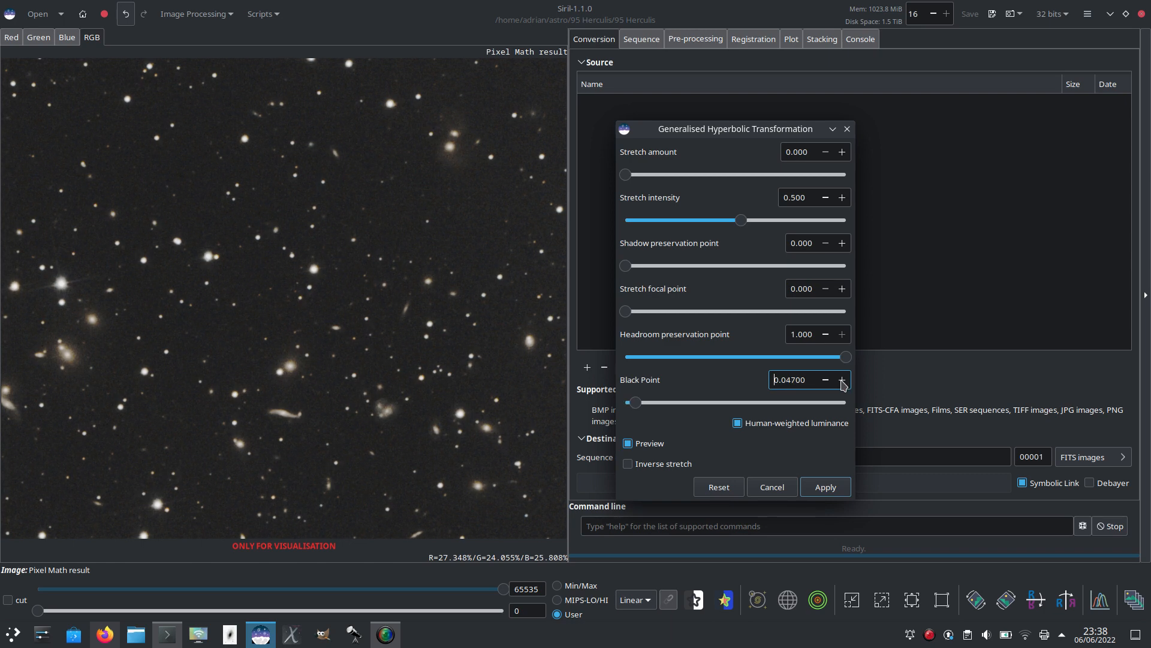
pyautogui.click(842, 380)
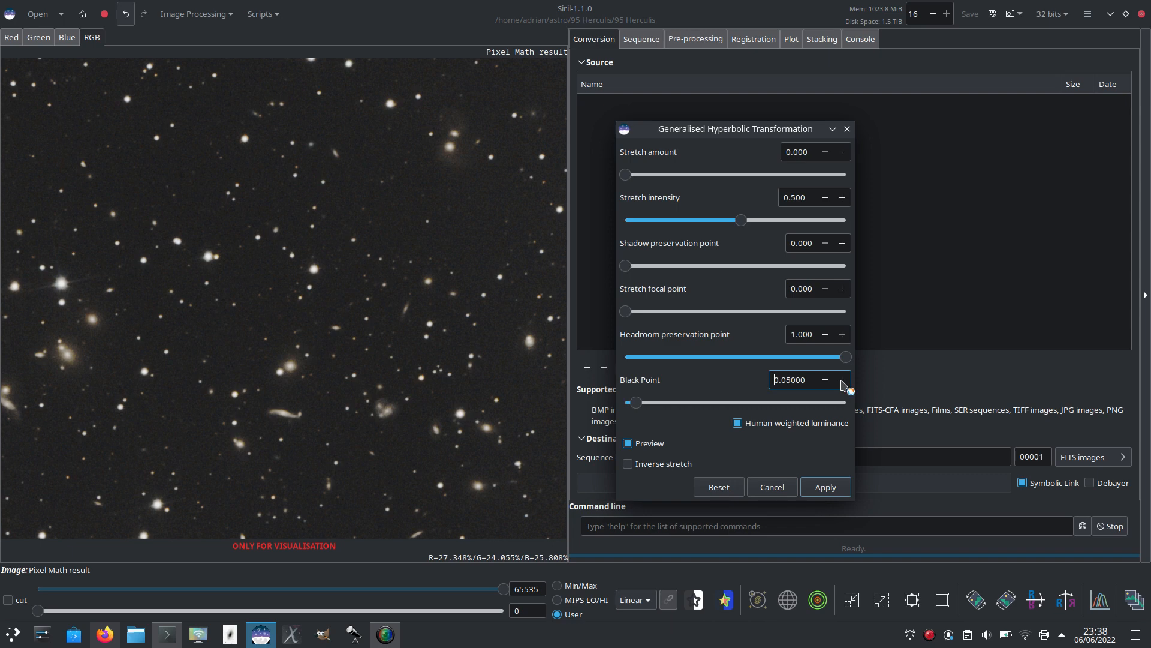
pyautogui.click(842, 380)
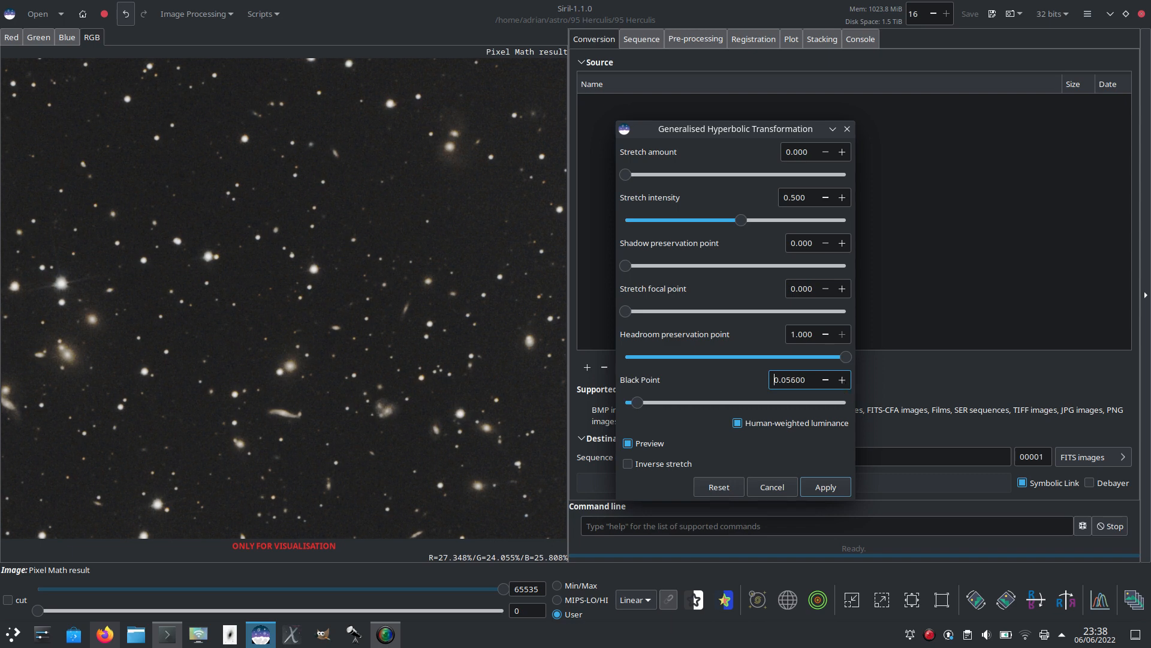
pyautogui.click(842, 380)
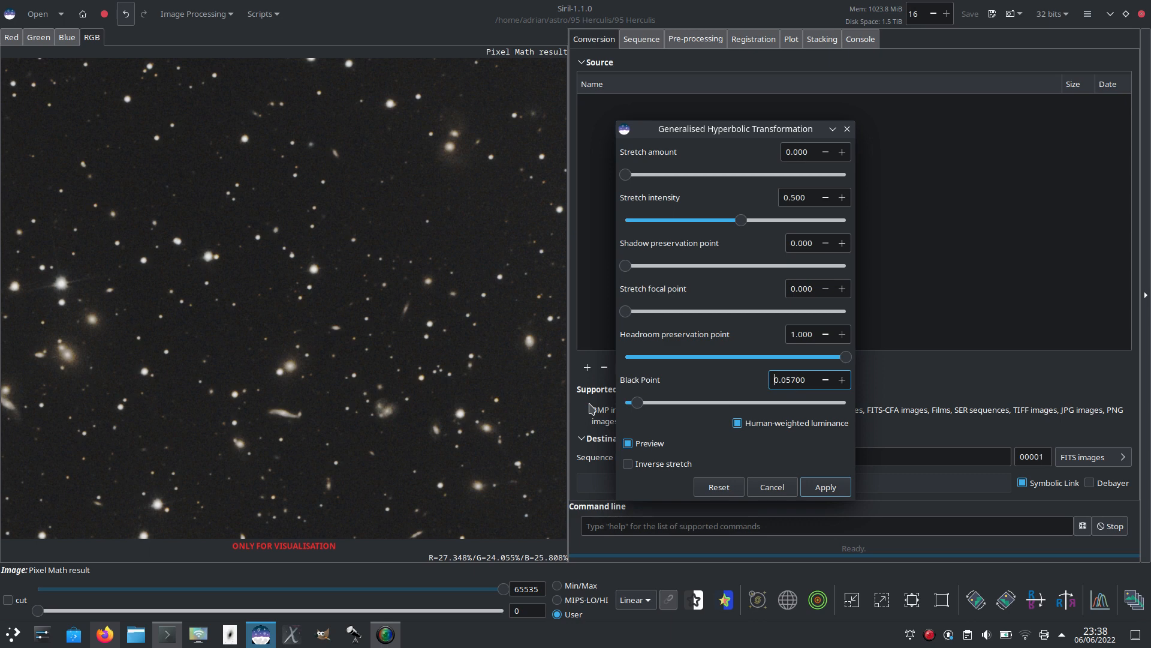
pyautogui.moveTo(432, 416)
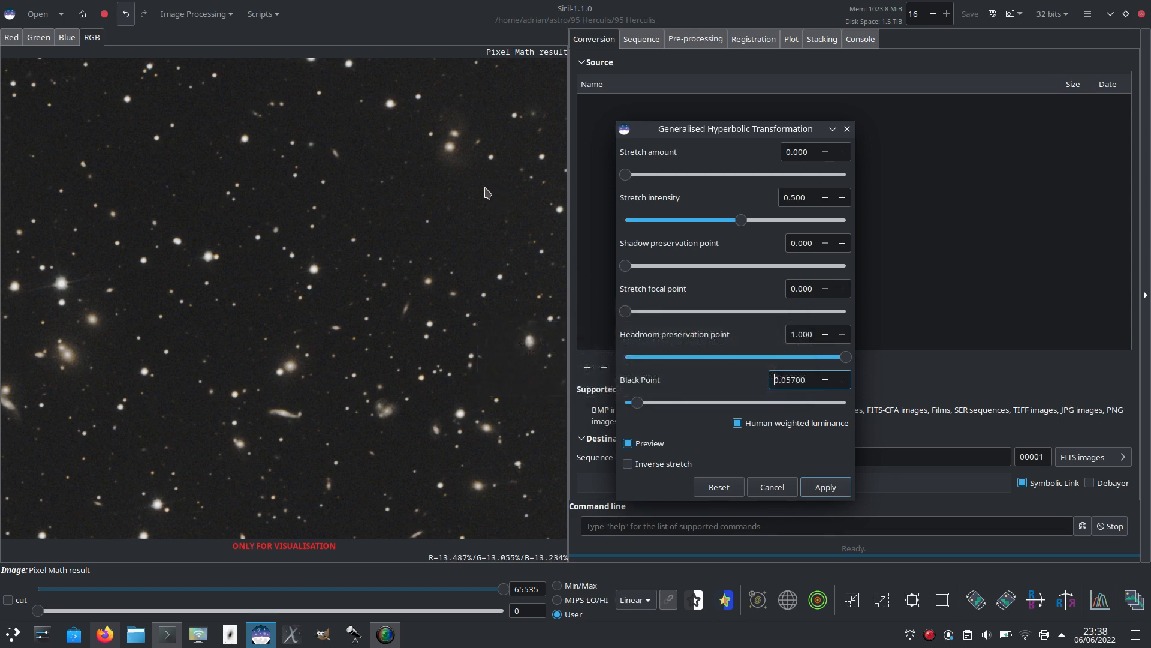
pyautogui.click(627, 443)
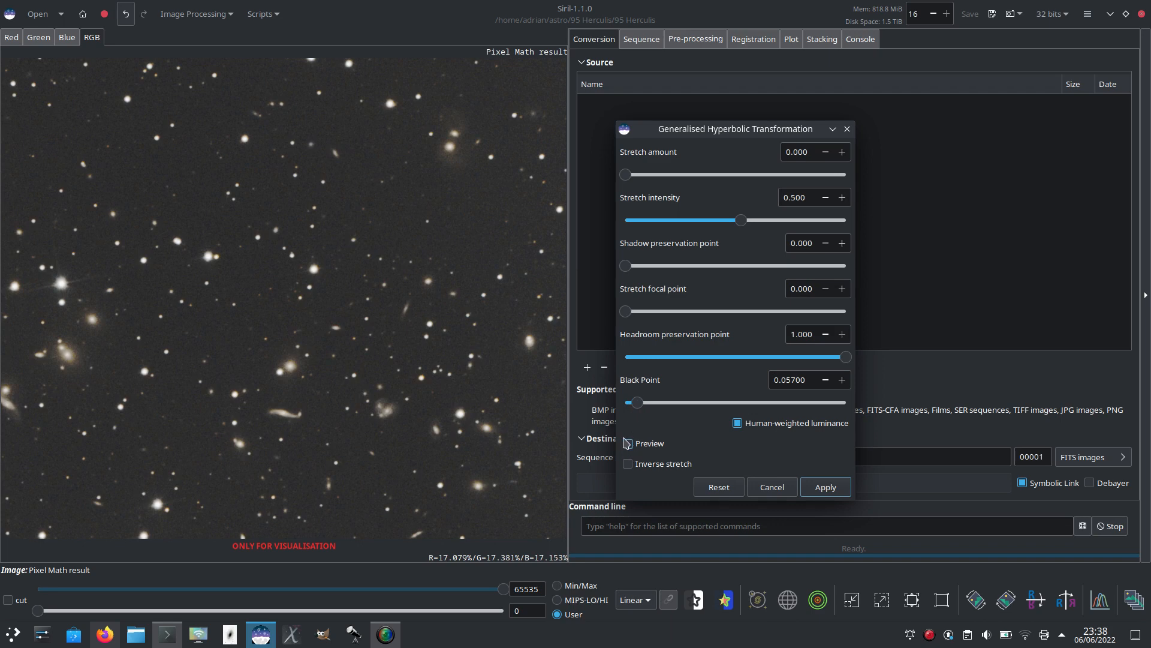
# Step: Turn the preview back on and set the stretch focal point to 0.25
pyautogui.click(628, 443)
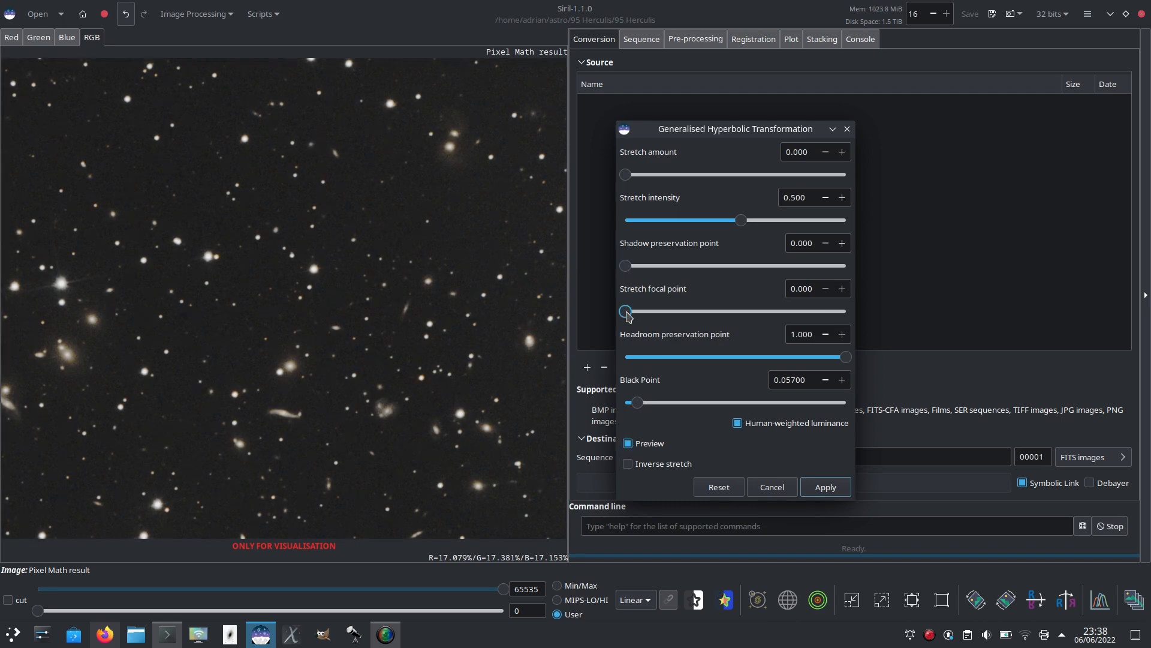
pyautogui.moveTo(626, 312); pyautogui.dragTo(672, 312)
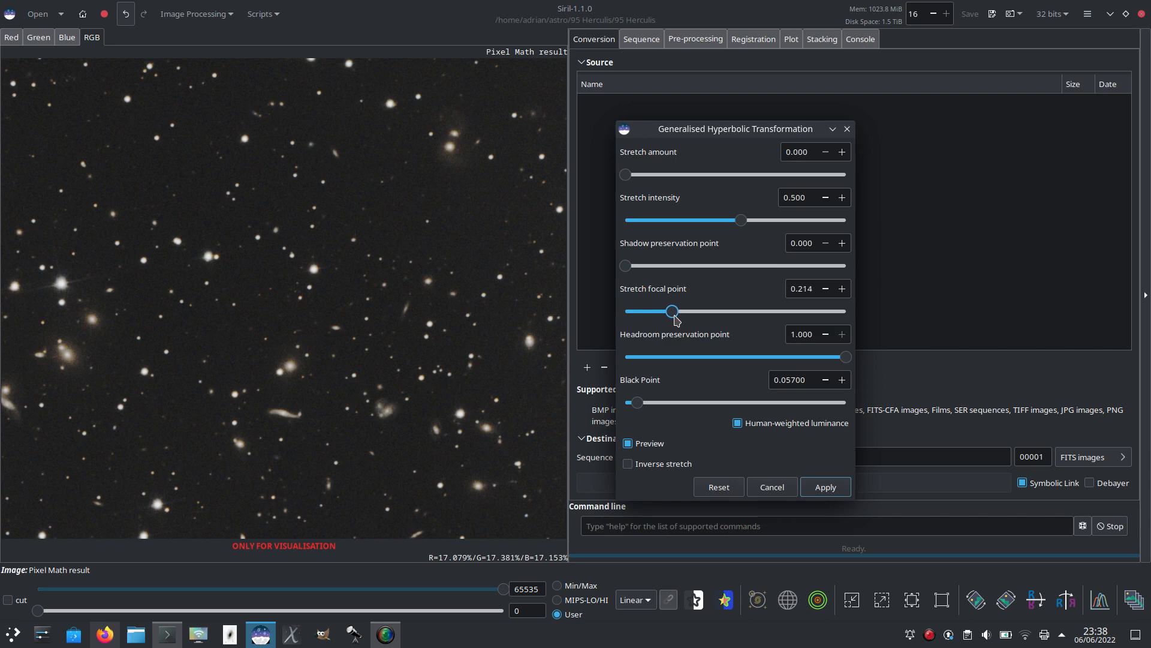
pyautogui.moveTo(671, 311); pyautogui.dragTo(676, 310)
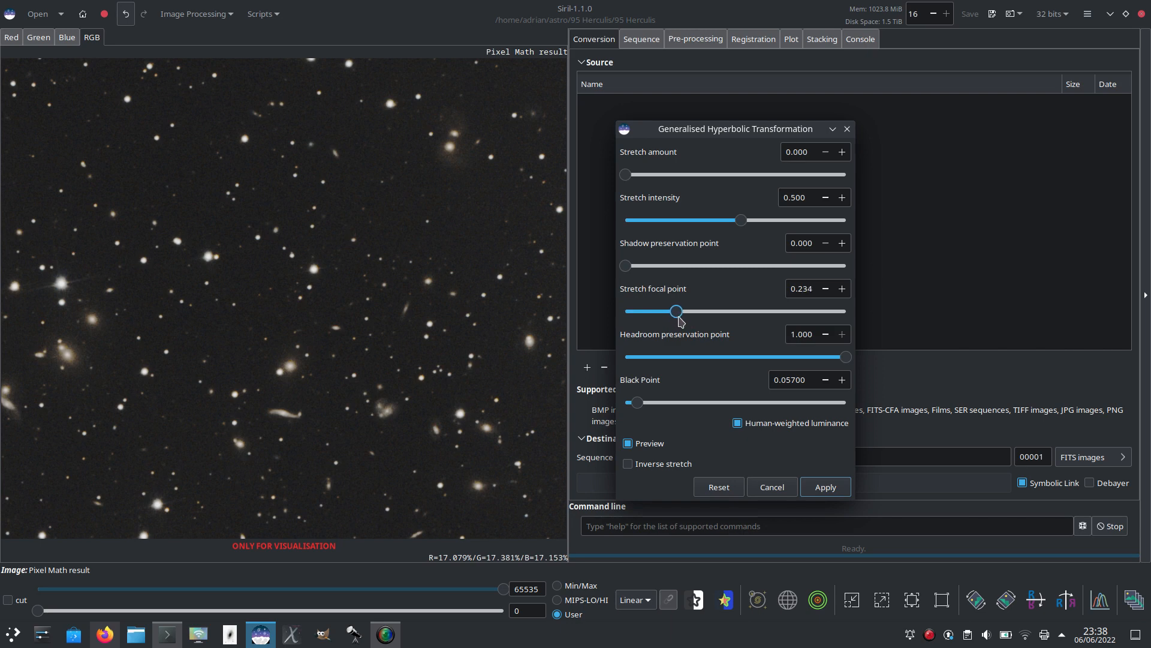
pyautogui.moveTo(675, 311); pyautogui.dragTo(681, 311)
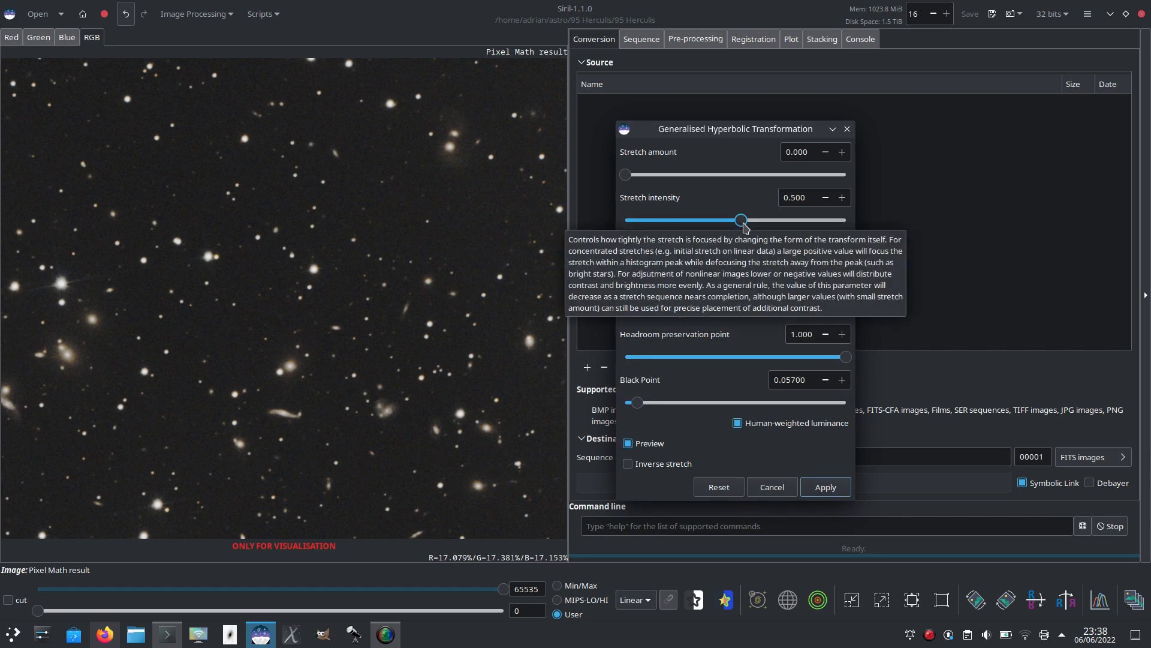
# Step: Set stretch amount about 1.18, intensity about −2.57, and nudge black point to 0.058
pyautogui.moveTo(740, 219); pyautogui.dragTo(737, 220)
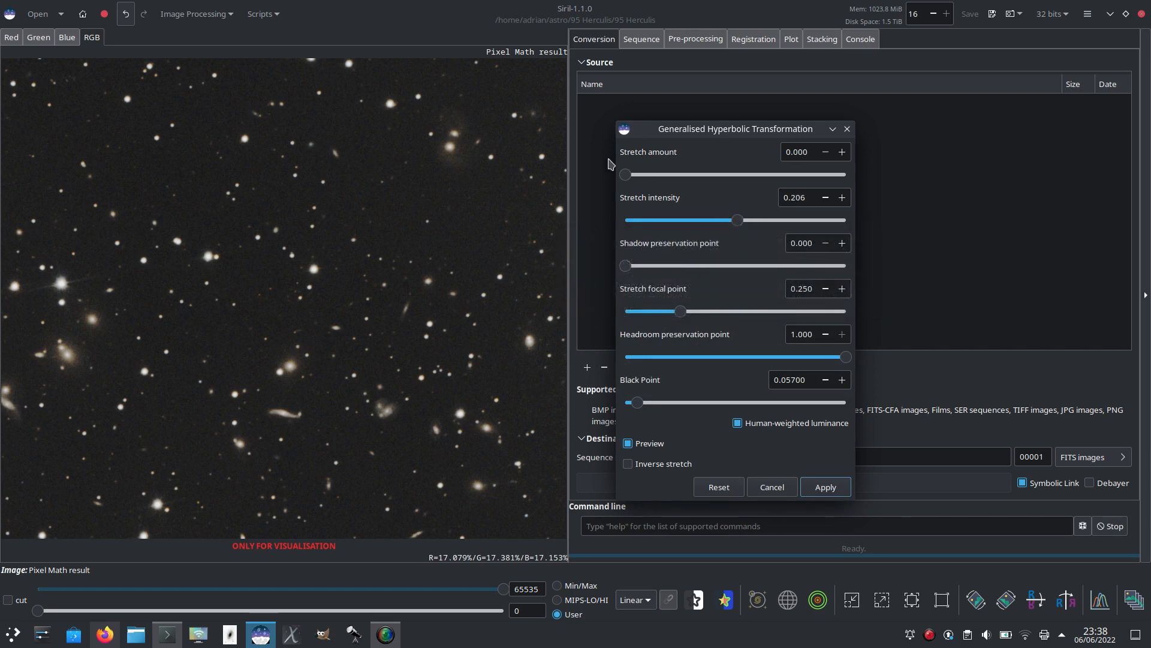
pyautogui.moveTo(625, 174); pyautogui.dragTo(637, 174)
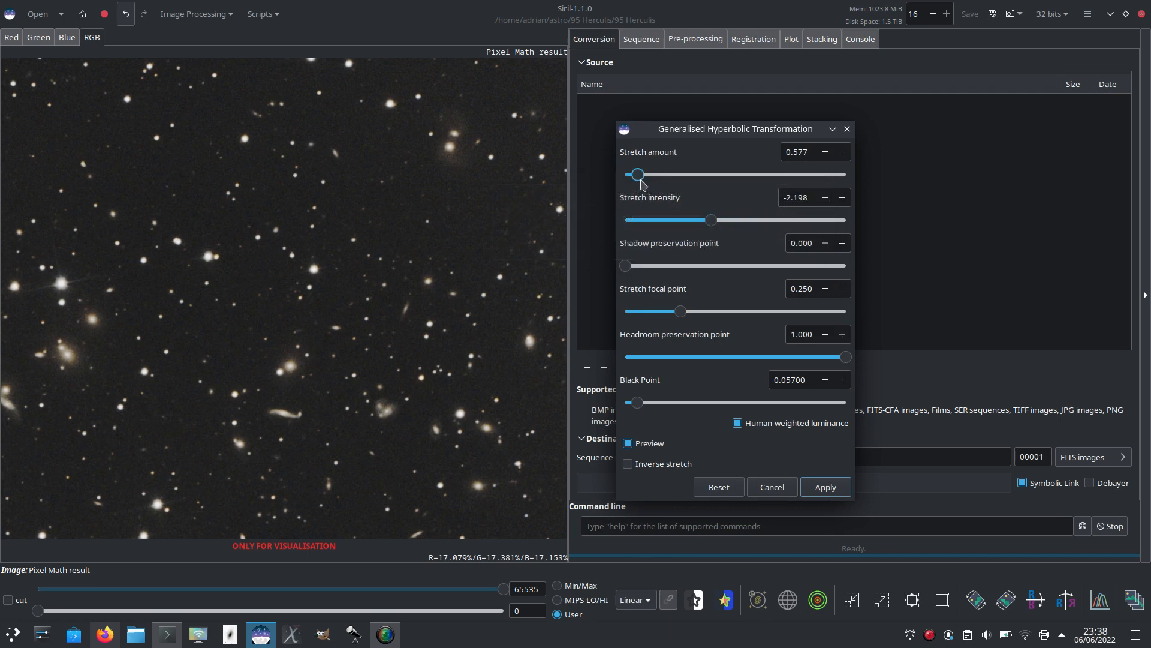
pyautogui.moveTo(637, 174); pyautogui.dragTo(653, 174)
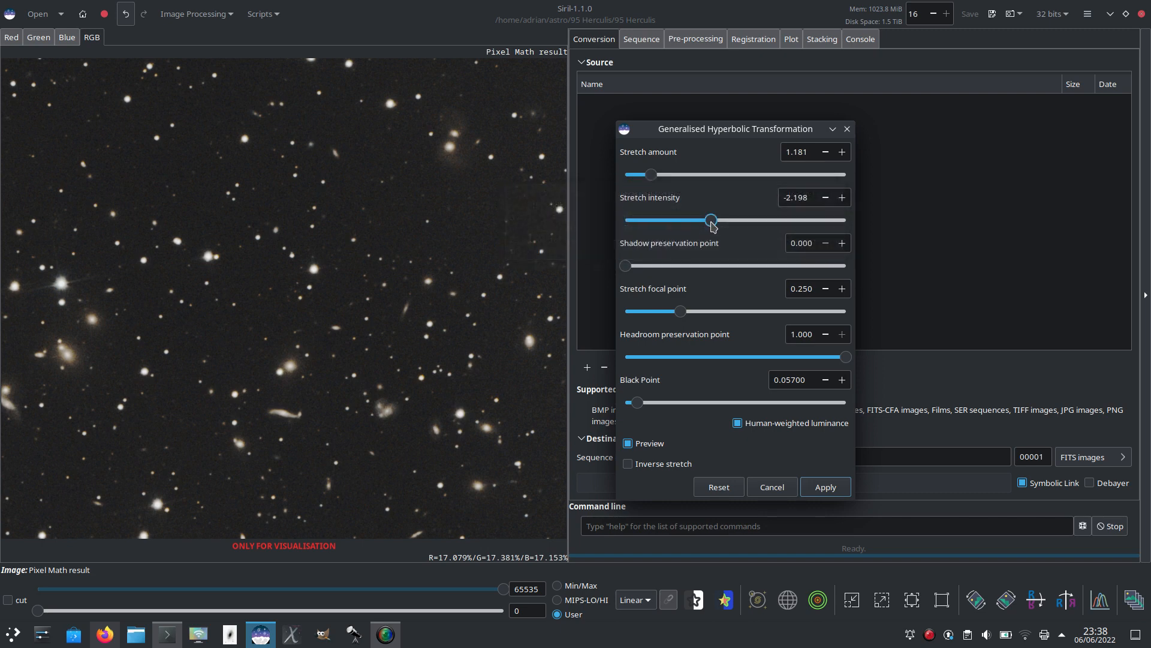
pyautogui.moveTo(710, 219); pyautogui.dragTo(704, 221)
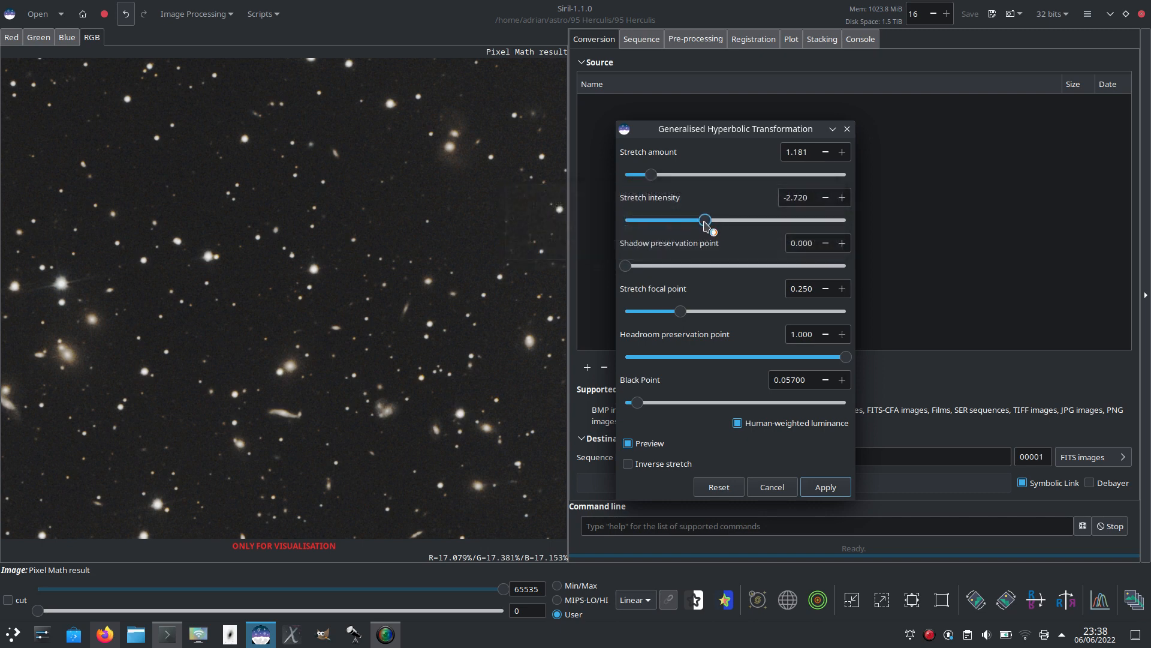
pyautogui.moveTo(704, 221); pyautogui.dragTo(706, 220)
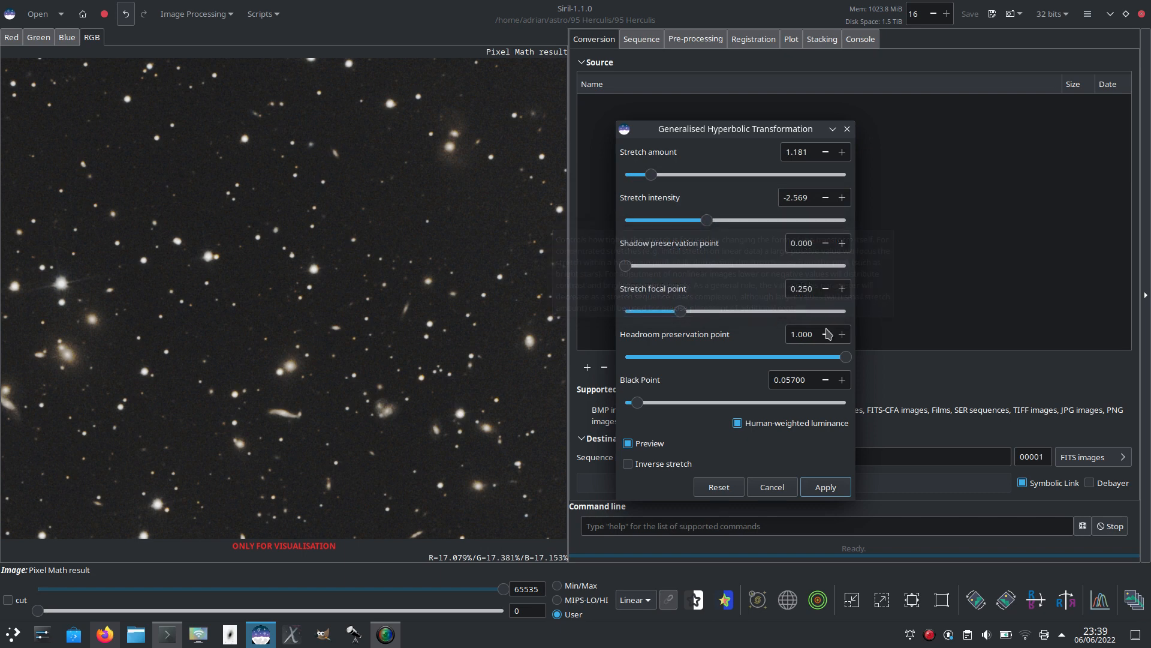
pyautogui.click(842, 381)
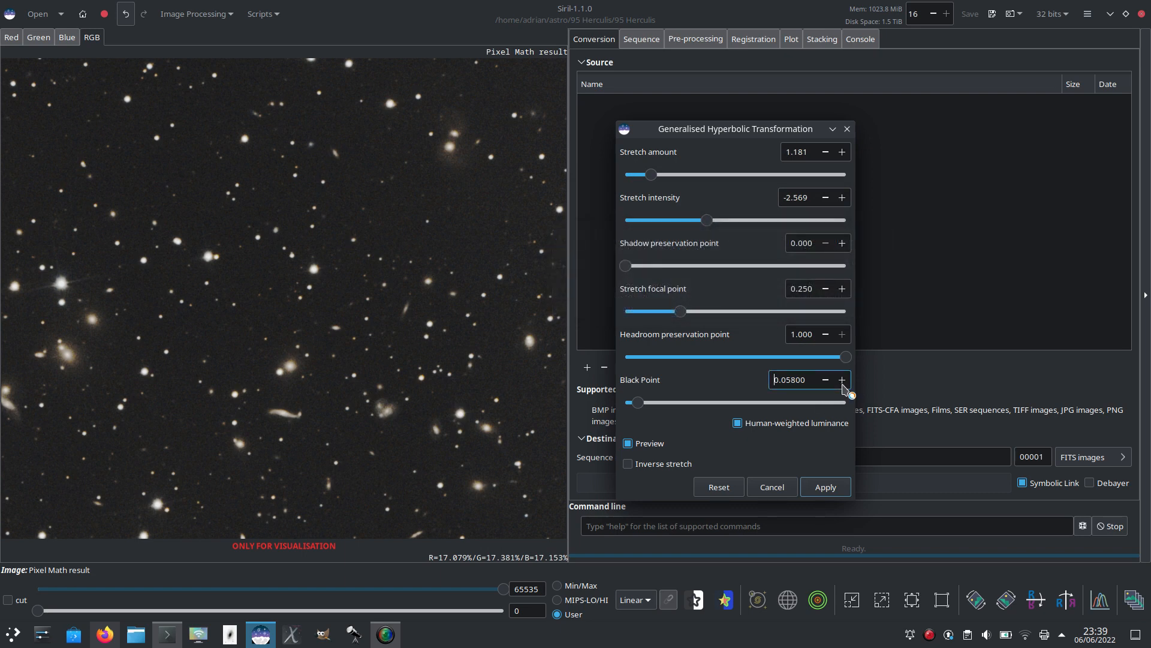
# Step: Raise the black point to 0.061 and apply the stretch to the Abell 2151 image
pyautogui.click(842, 380)
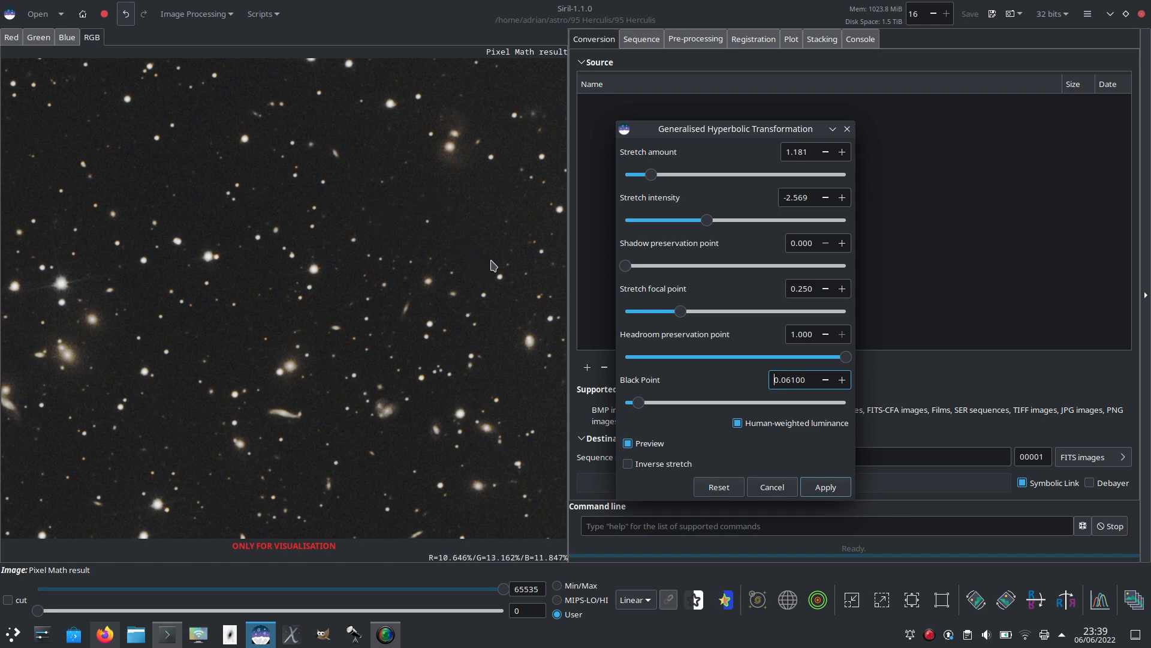
pyautogui.click(825, 487)
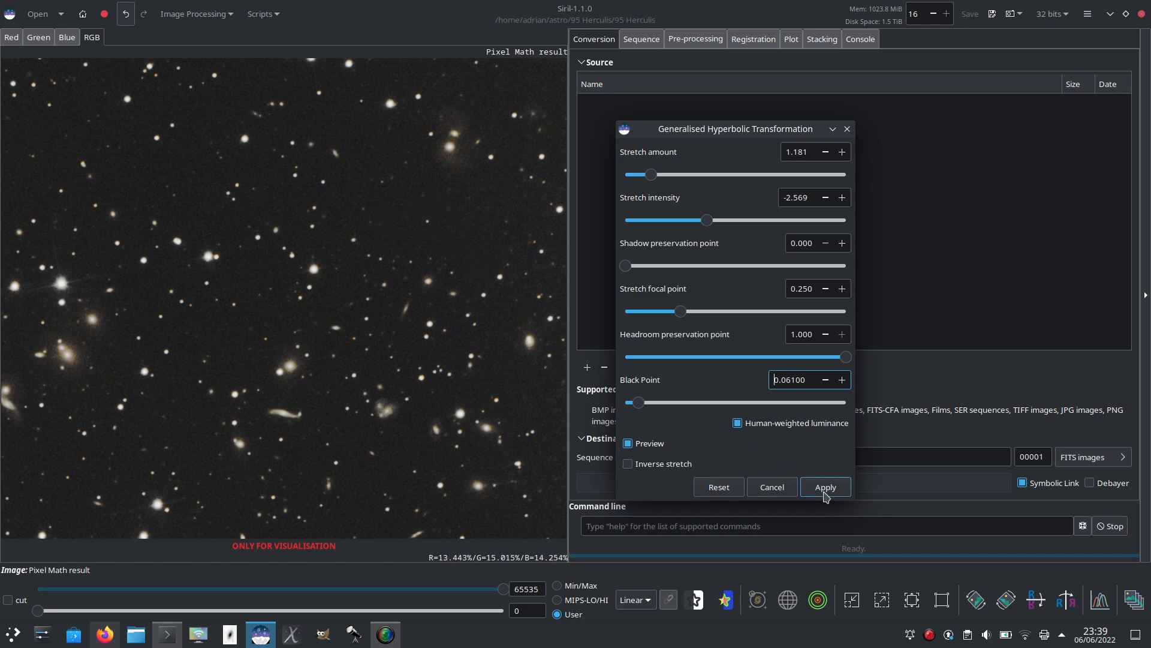
pyautogui.click(826, 487)
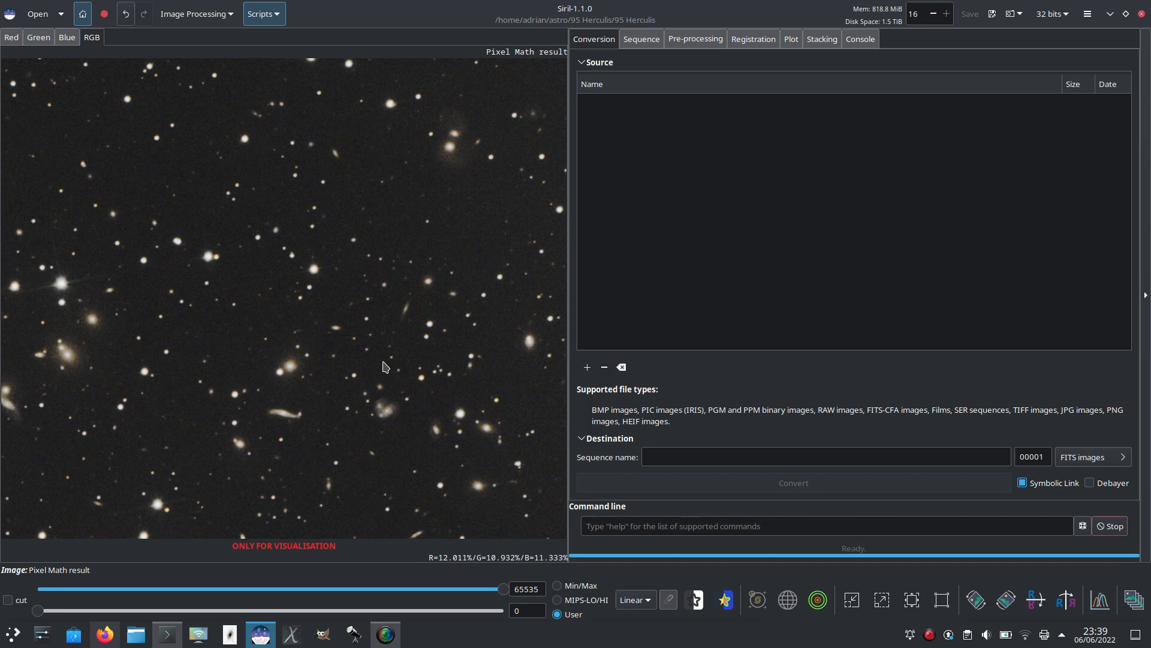